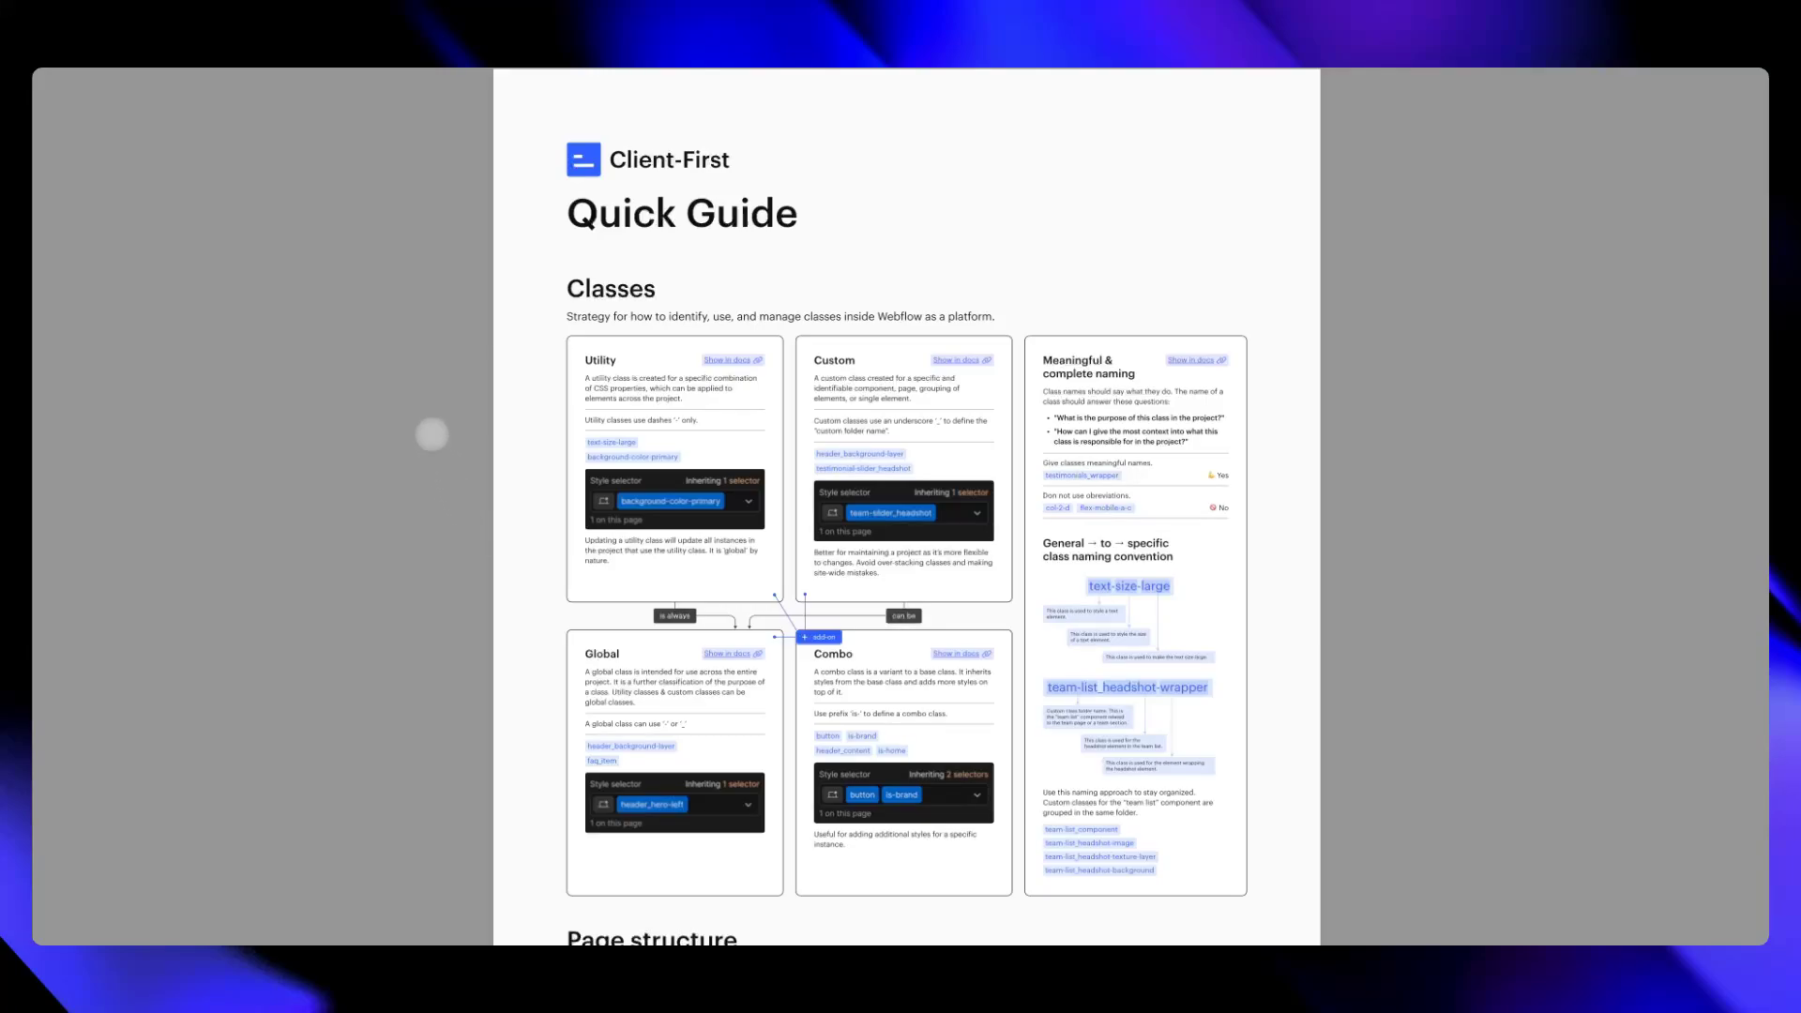
pyautogui.moveTo(803, 313)
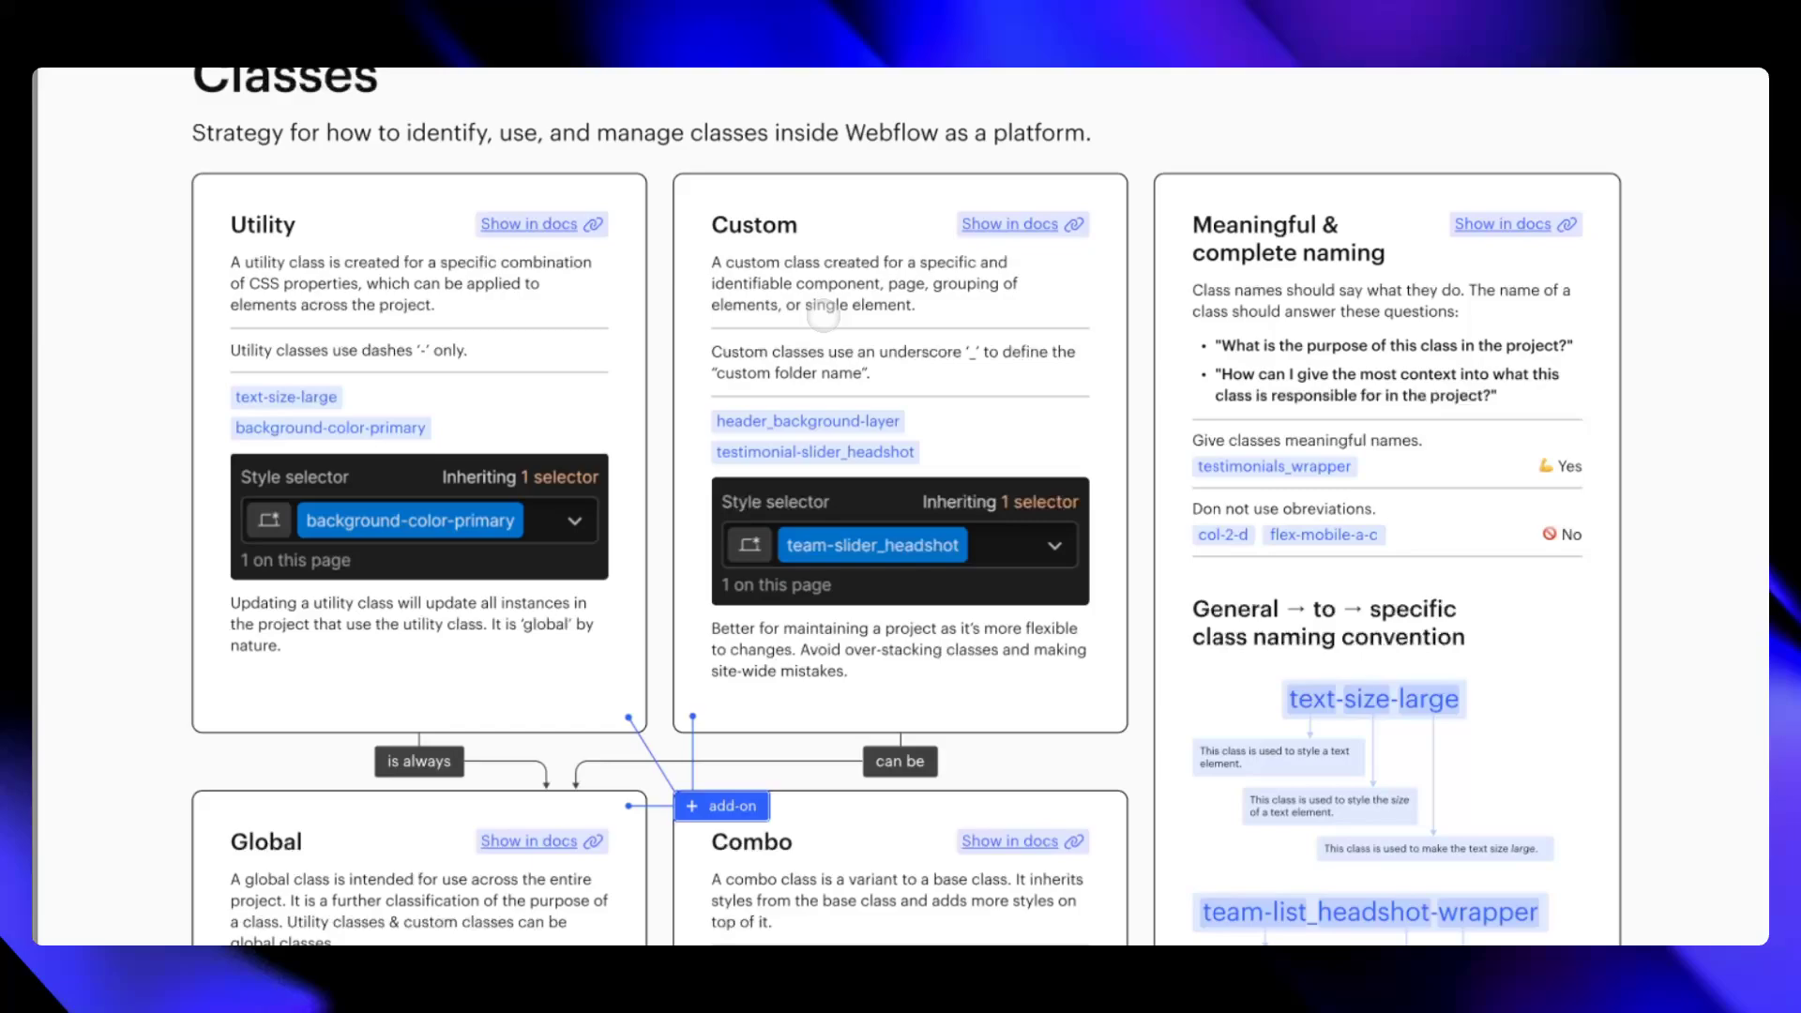
# - Scroll the Quick Guide to the Classes section showing Utility, Custom and naming-convention cards
pyautogui.scroll(3)
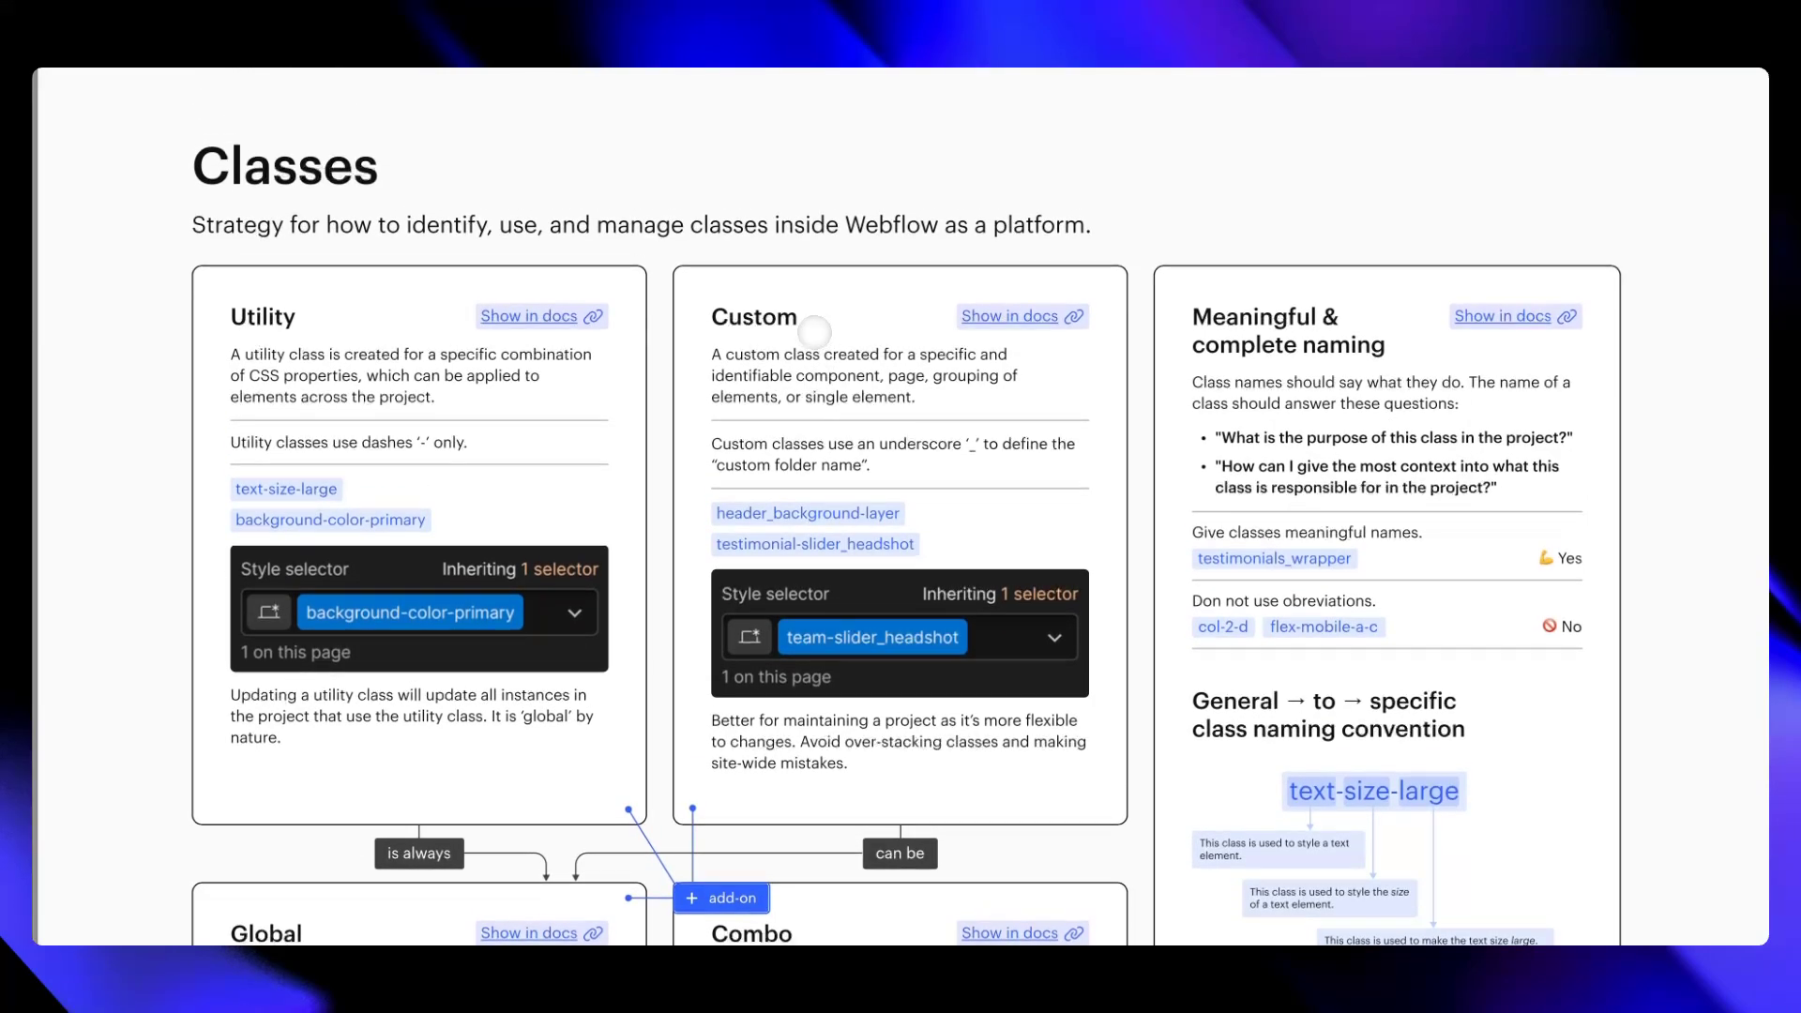
pyautogui.scroll(-3)
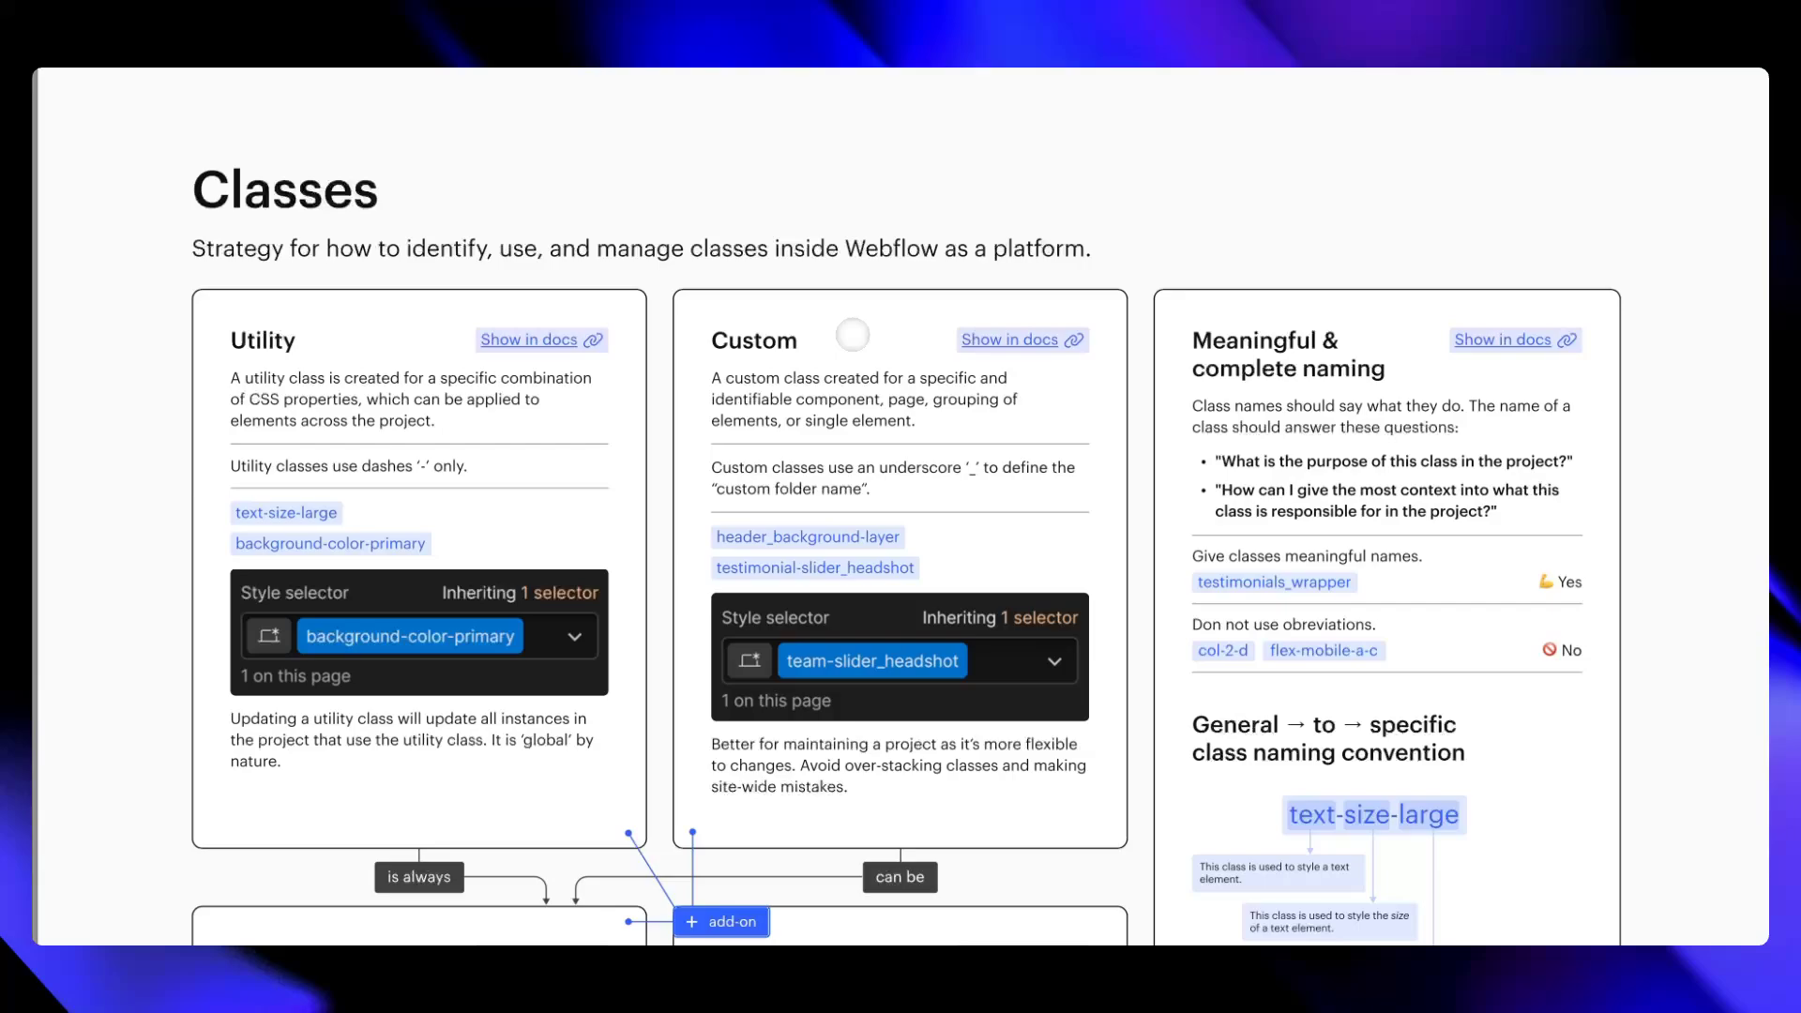
pyautogui.moveTo(375, 270)
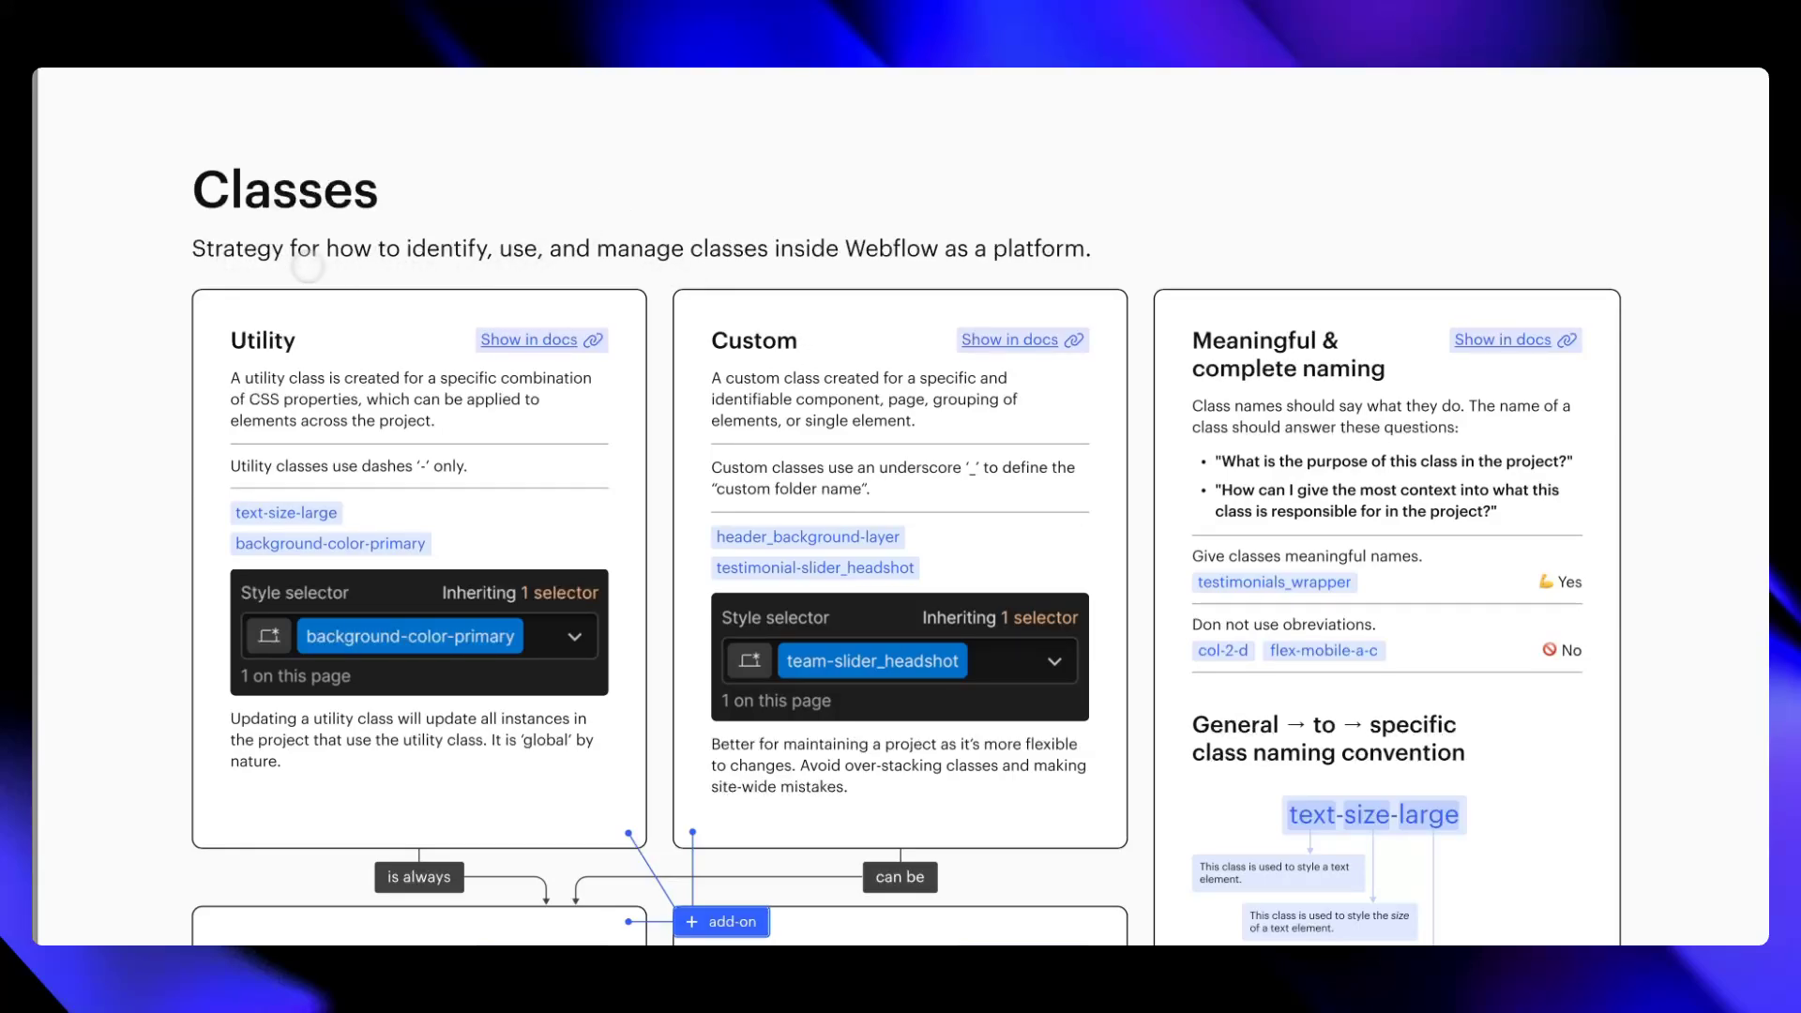
pyautogui.moveTo(617, 270)
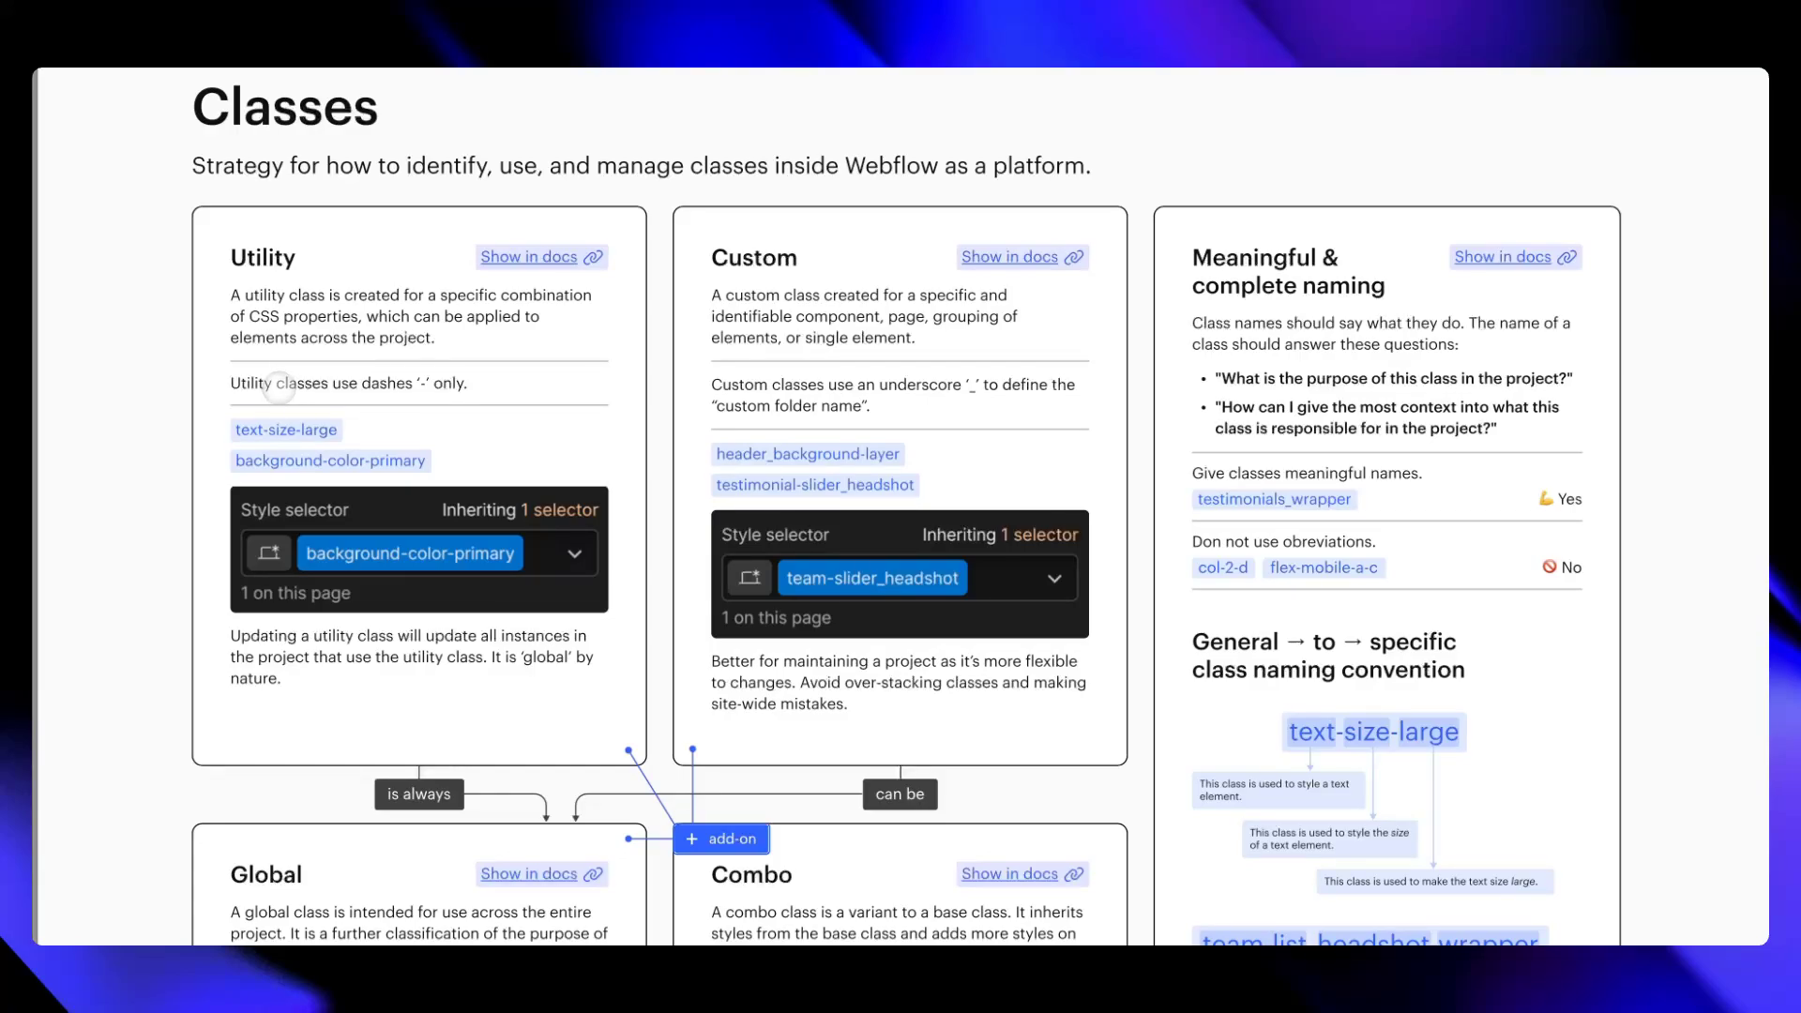
pyautogui.moveTo(390, 390)
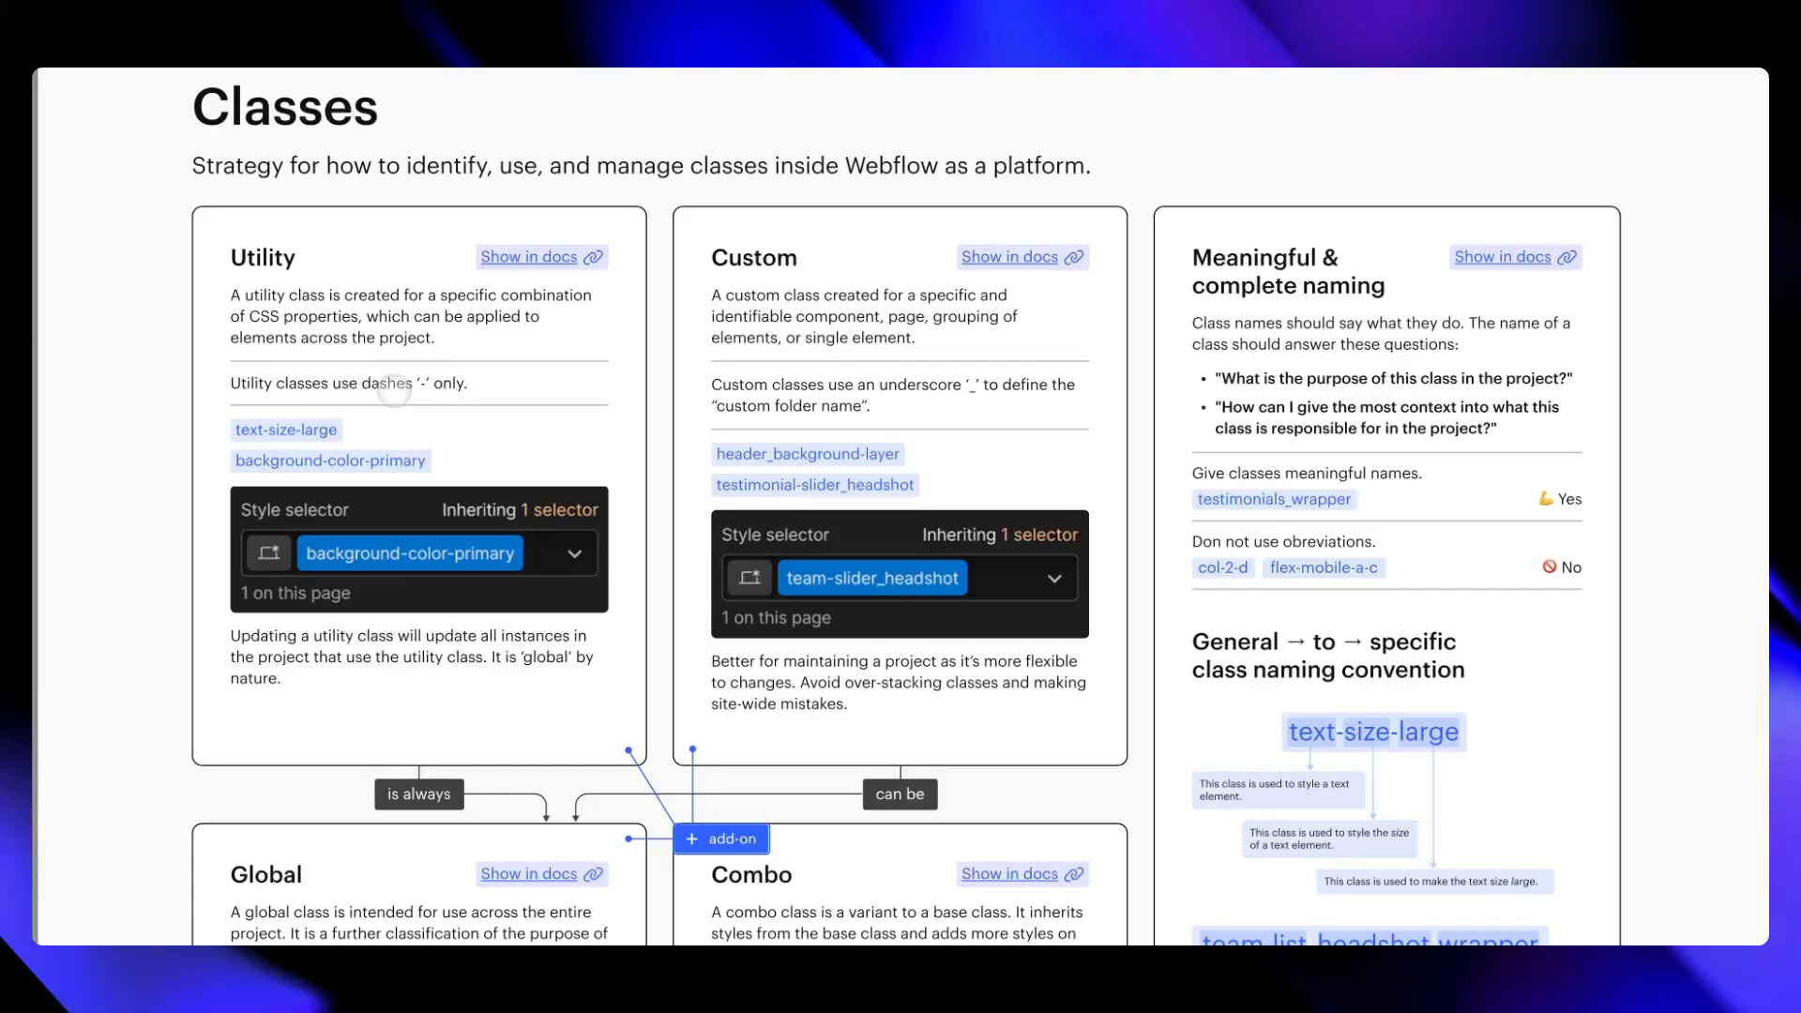
pyautogui.moveTo(423, 387)
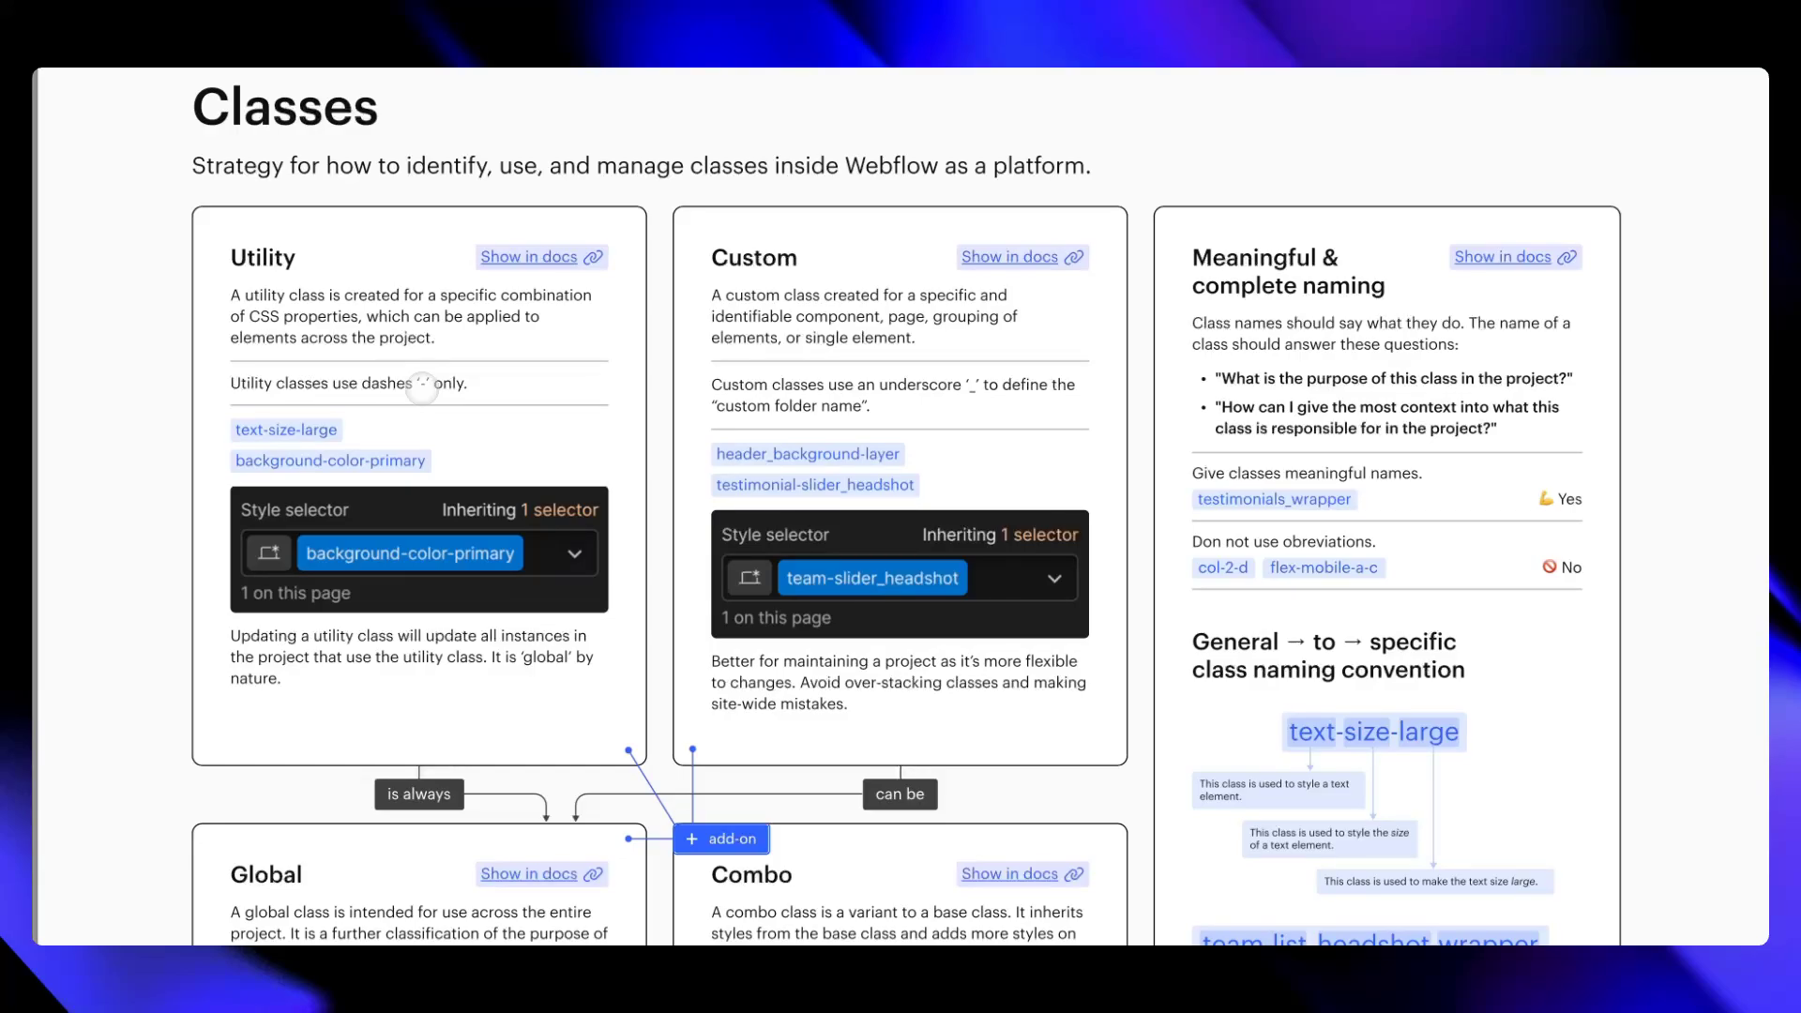
pyautogui.moveTo(533, 392)
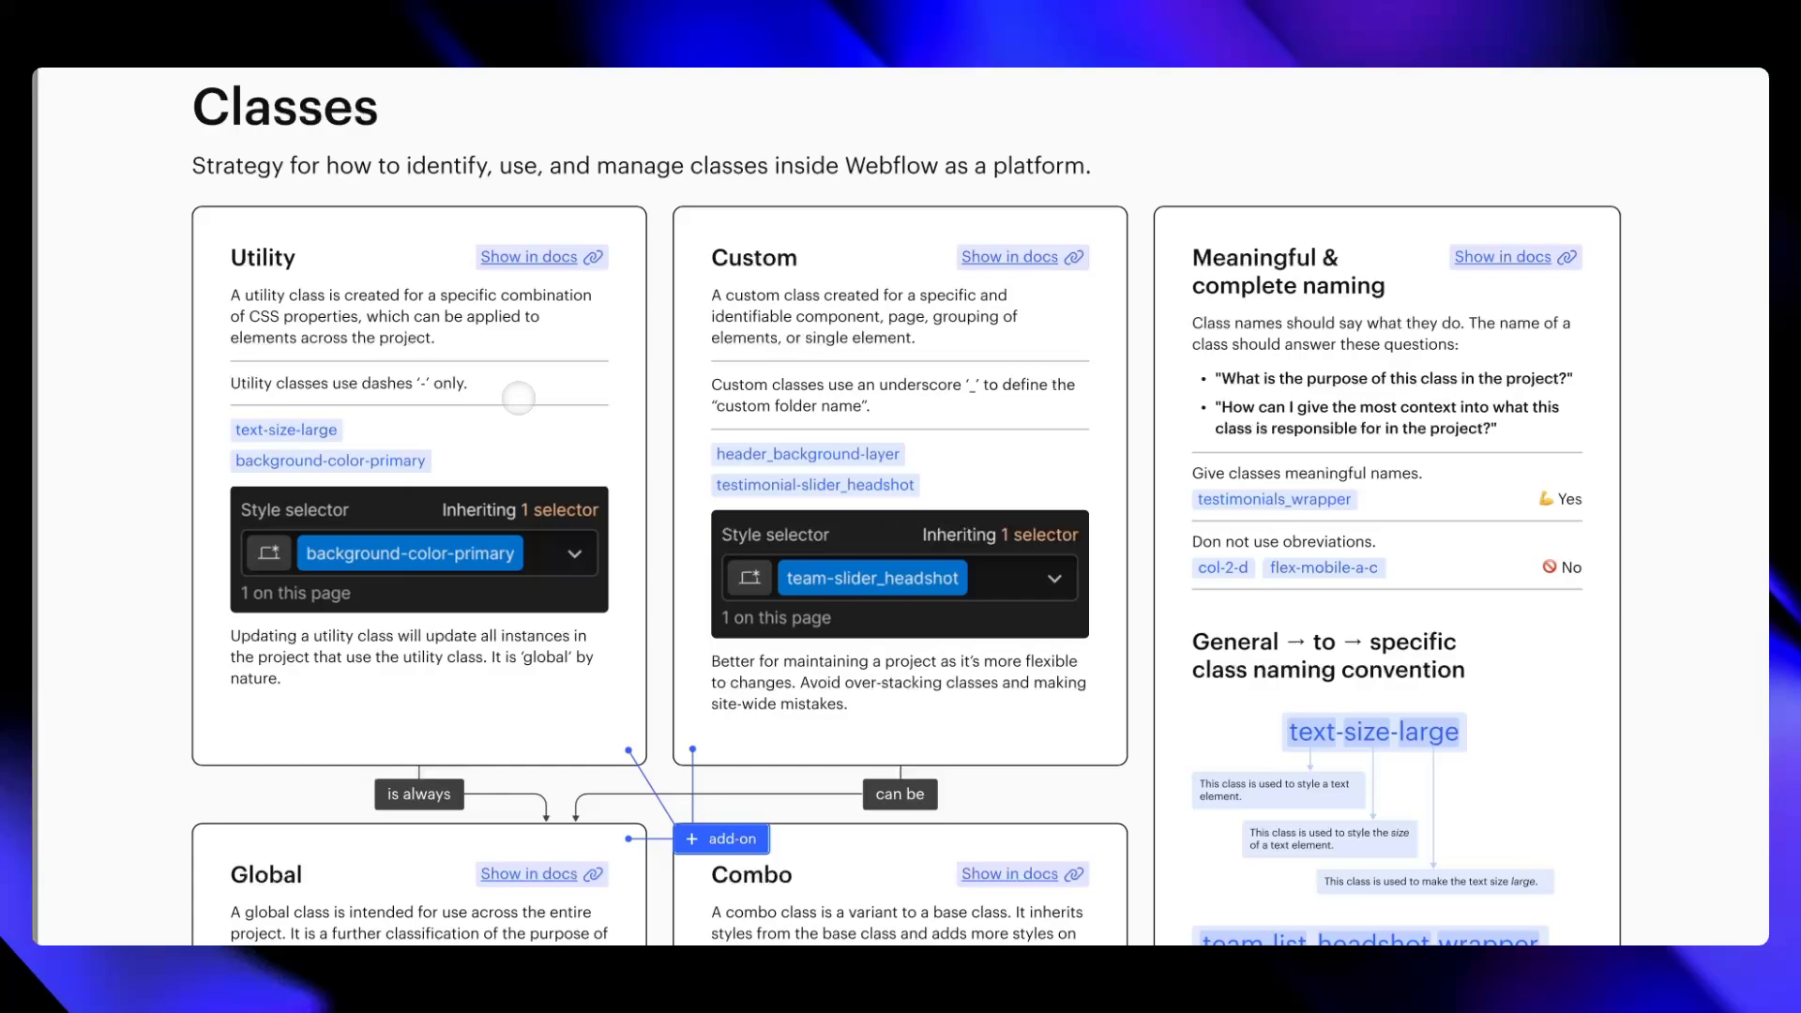
pyautogui.moveTo(339, 428)
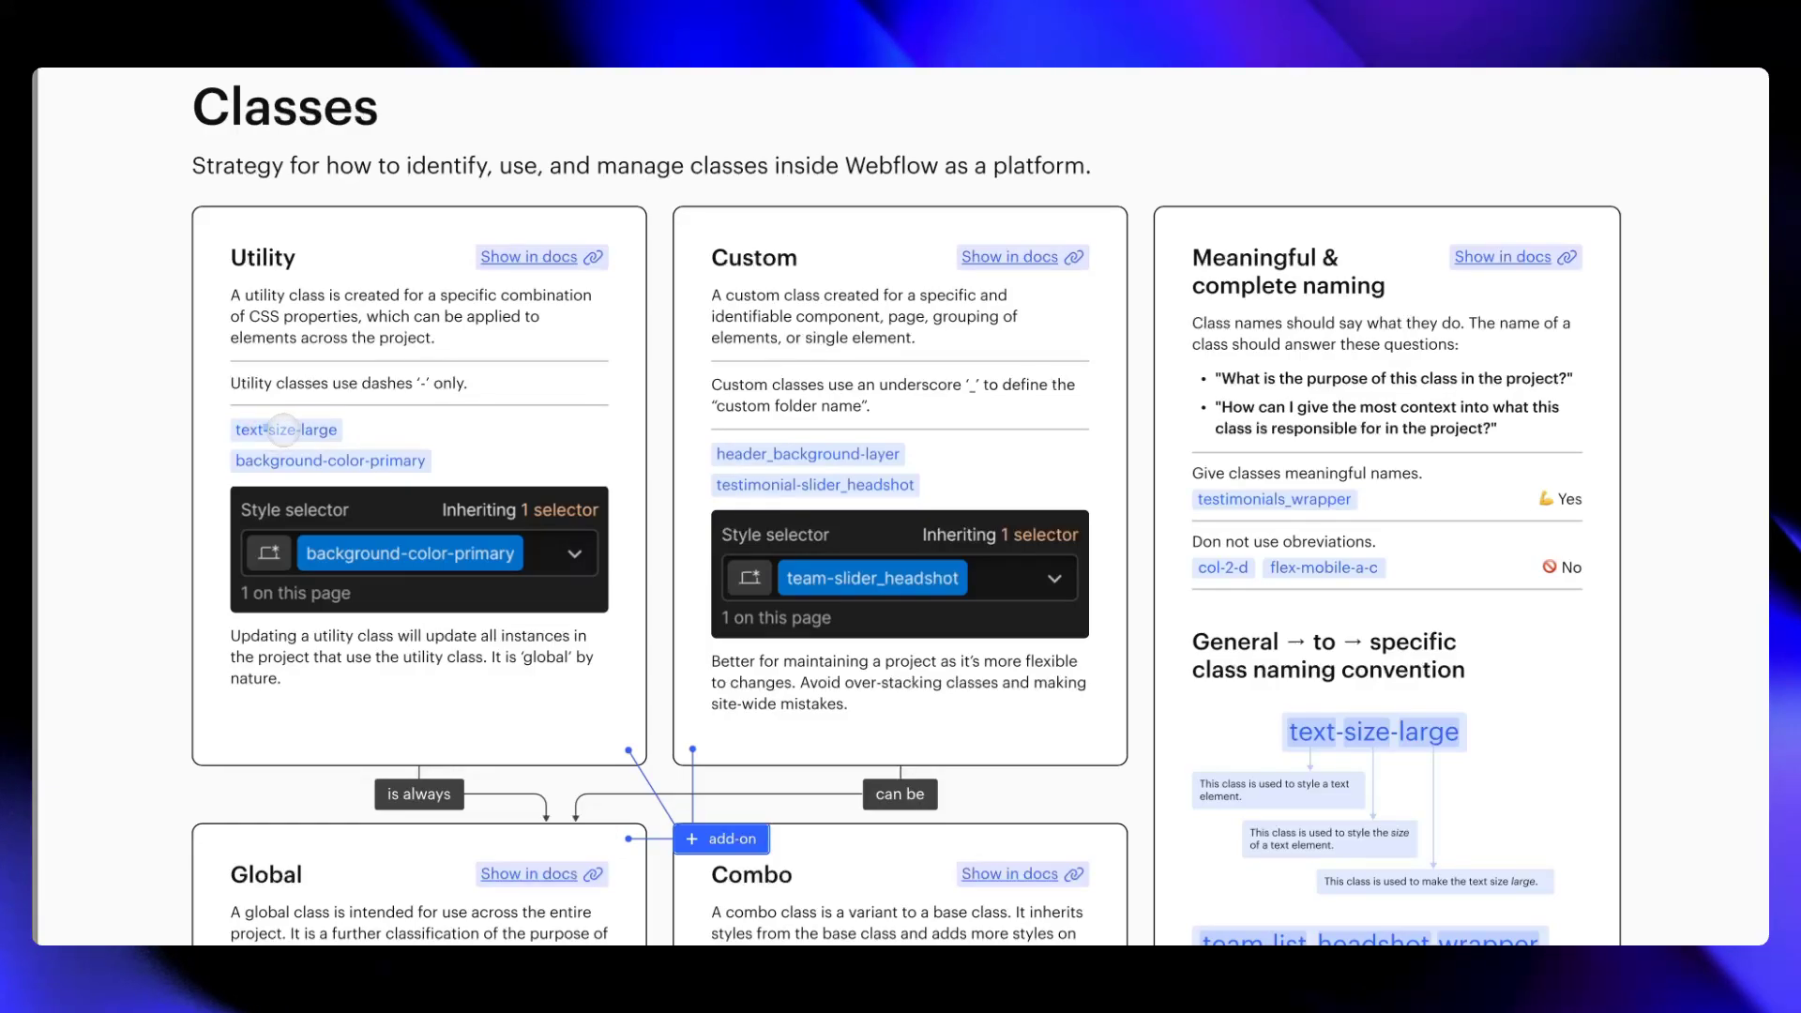
pyautogui.moveTo(287, 472)
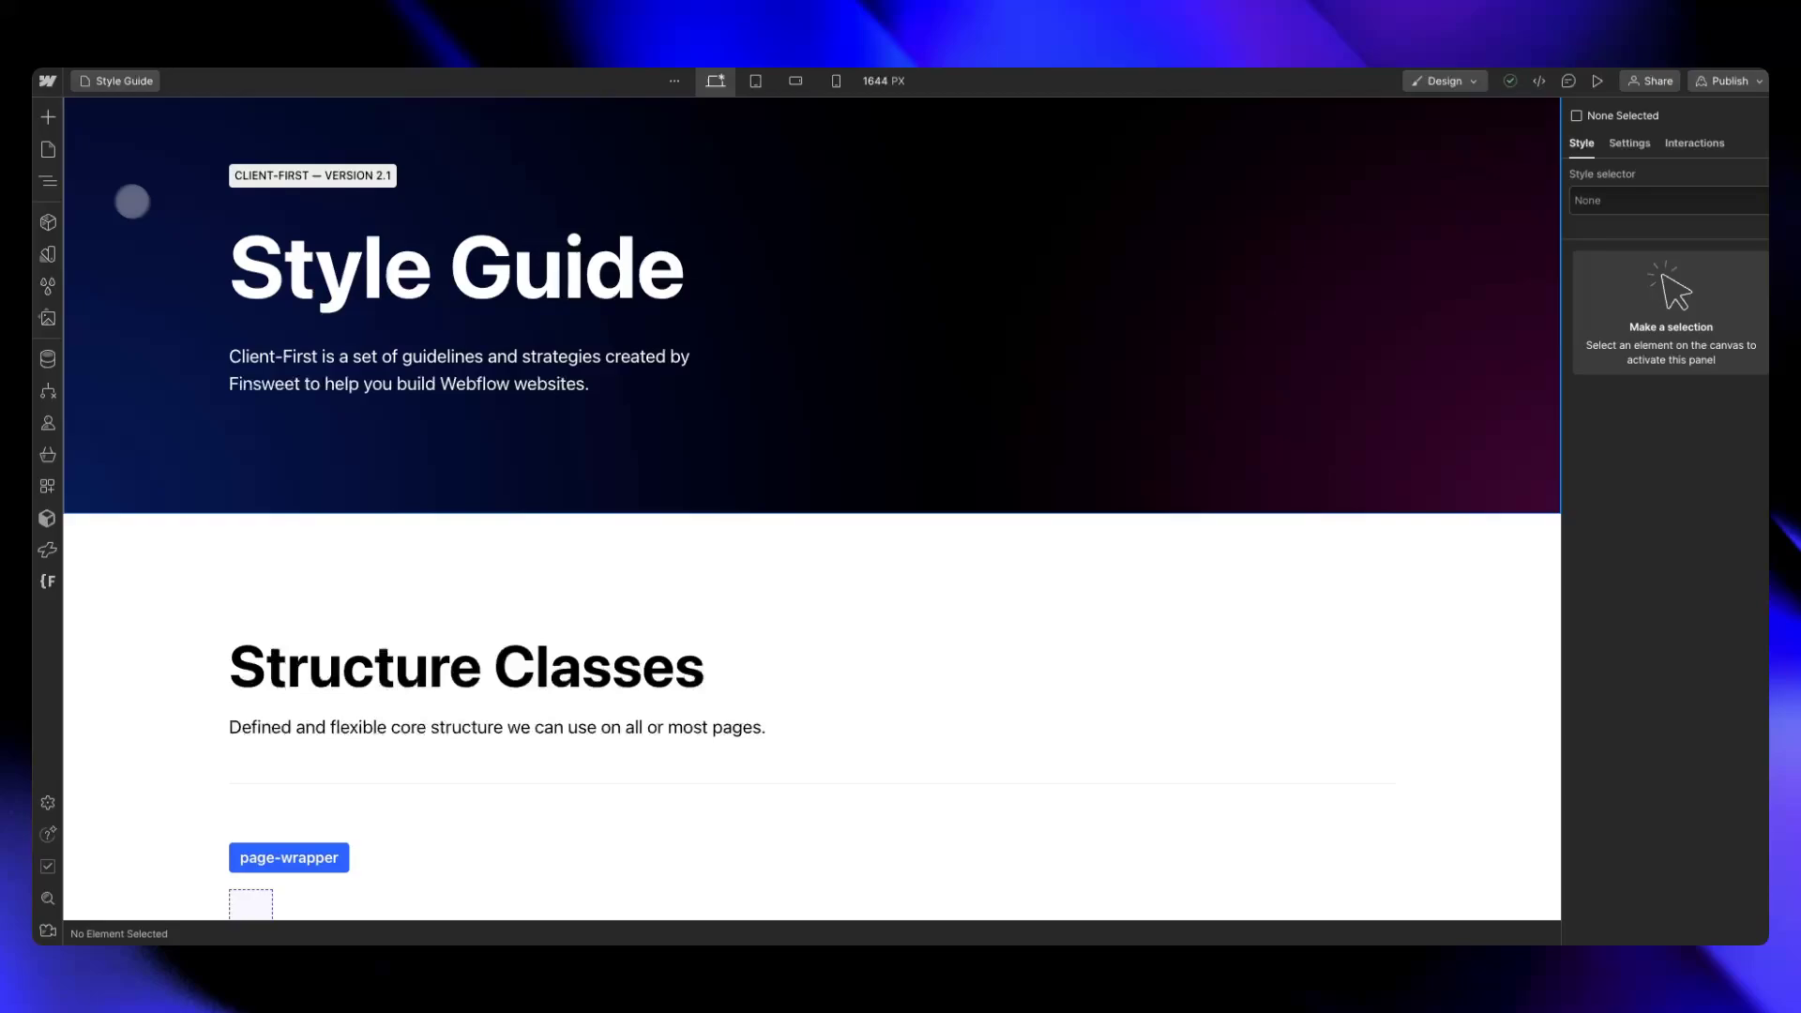
# - Scroll the Style Guide canvas past Structure Classes and Headings to Text Sizes
pyautogui.scroll(-3)
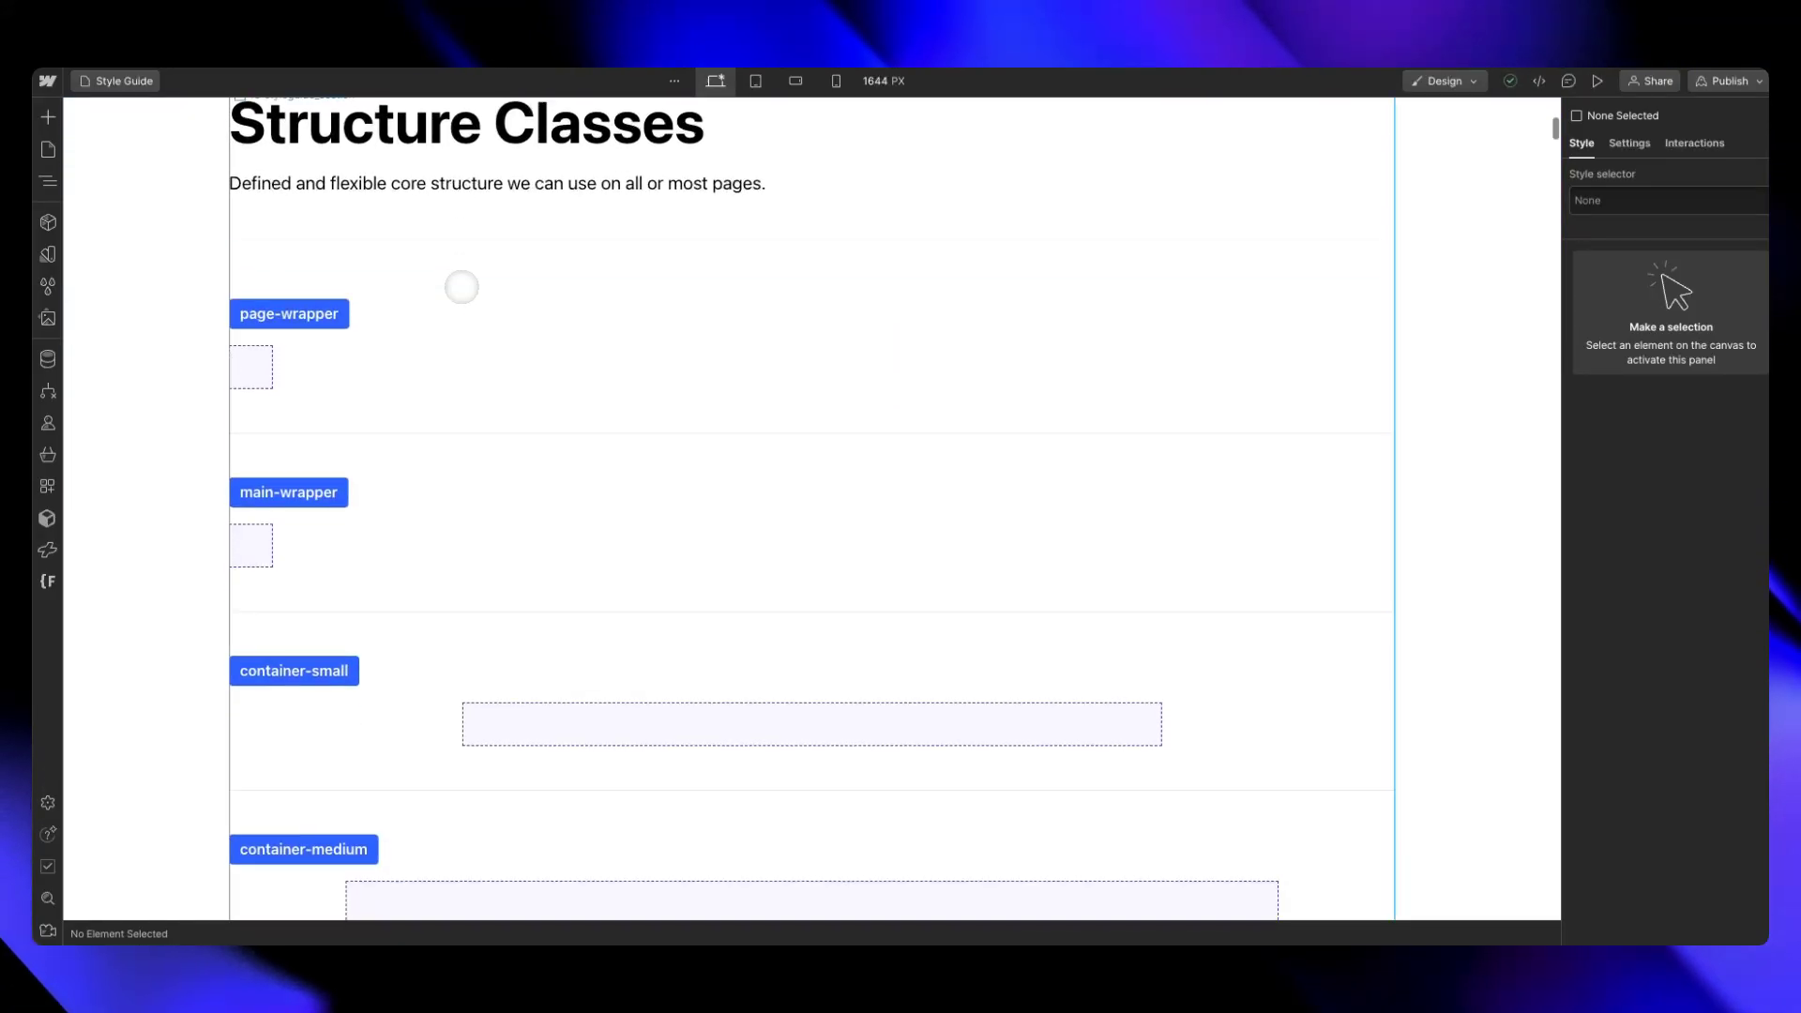
pyautogui.moveTo(288, 314)
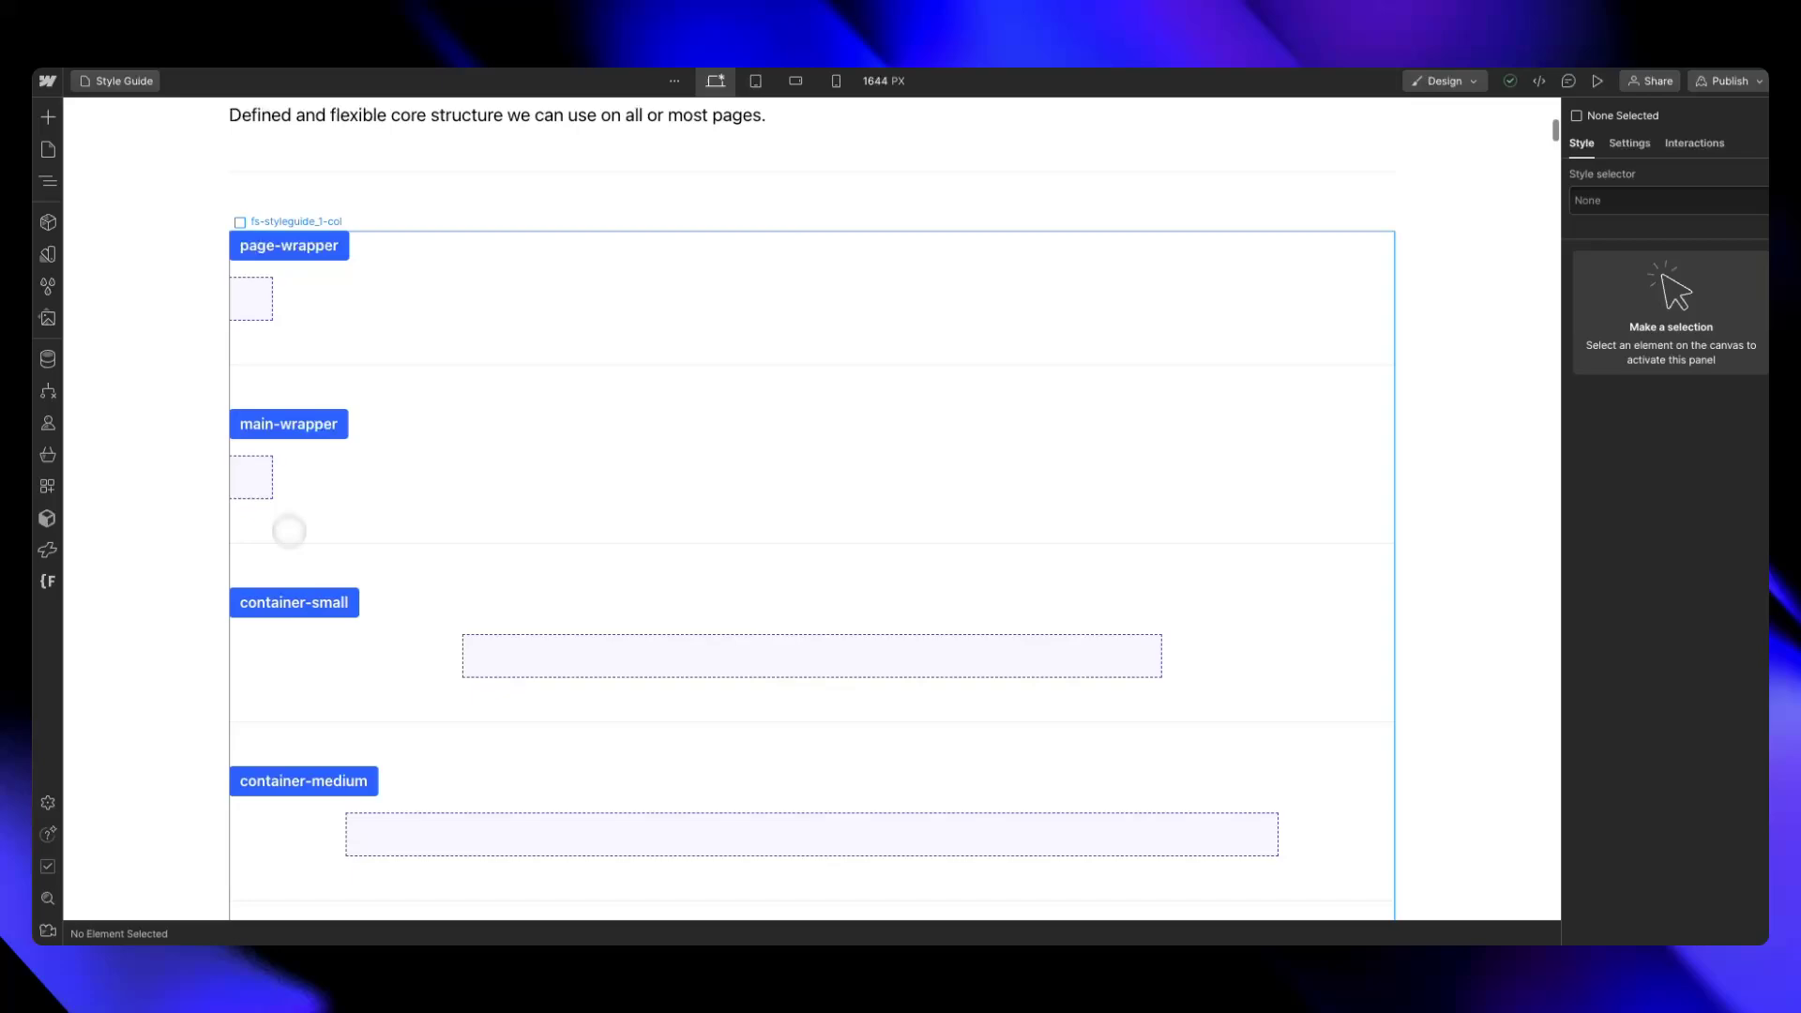
pyautogui.scroll(-3)
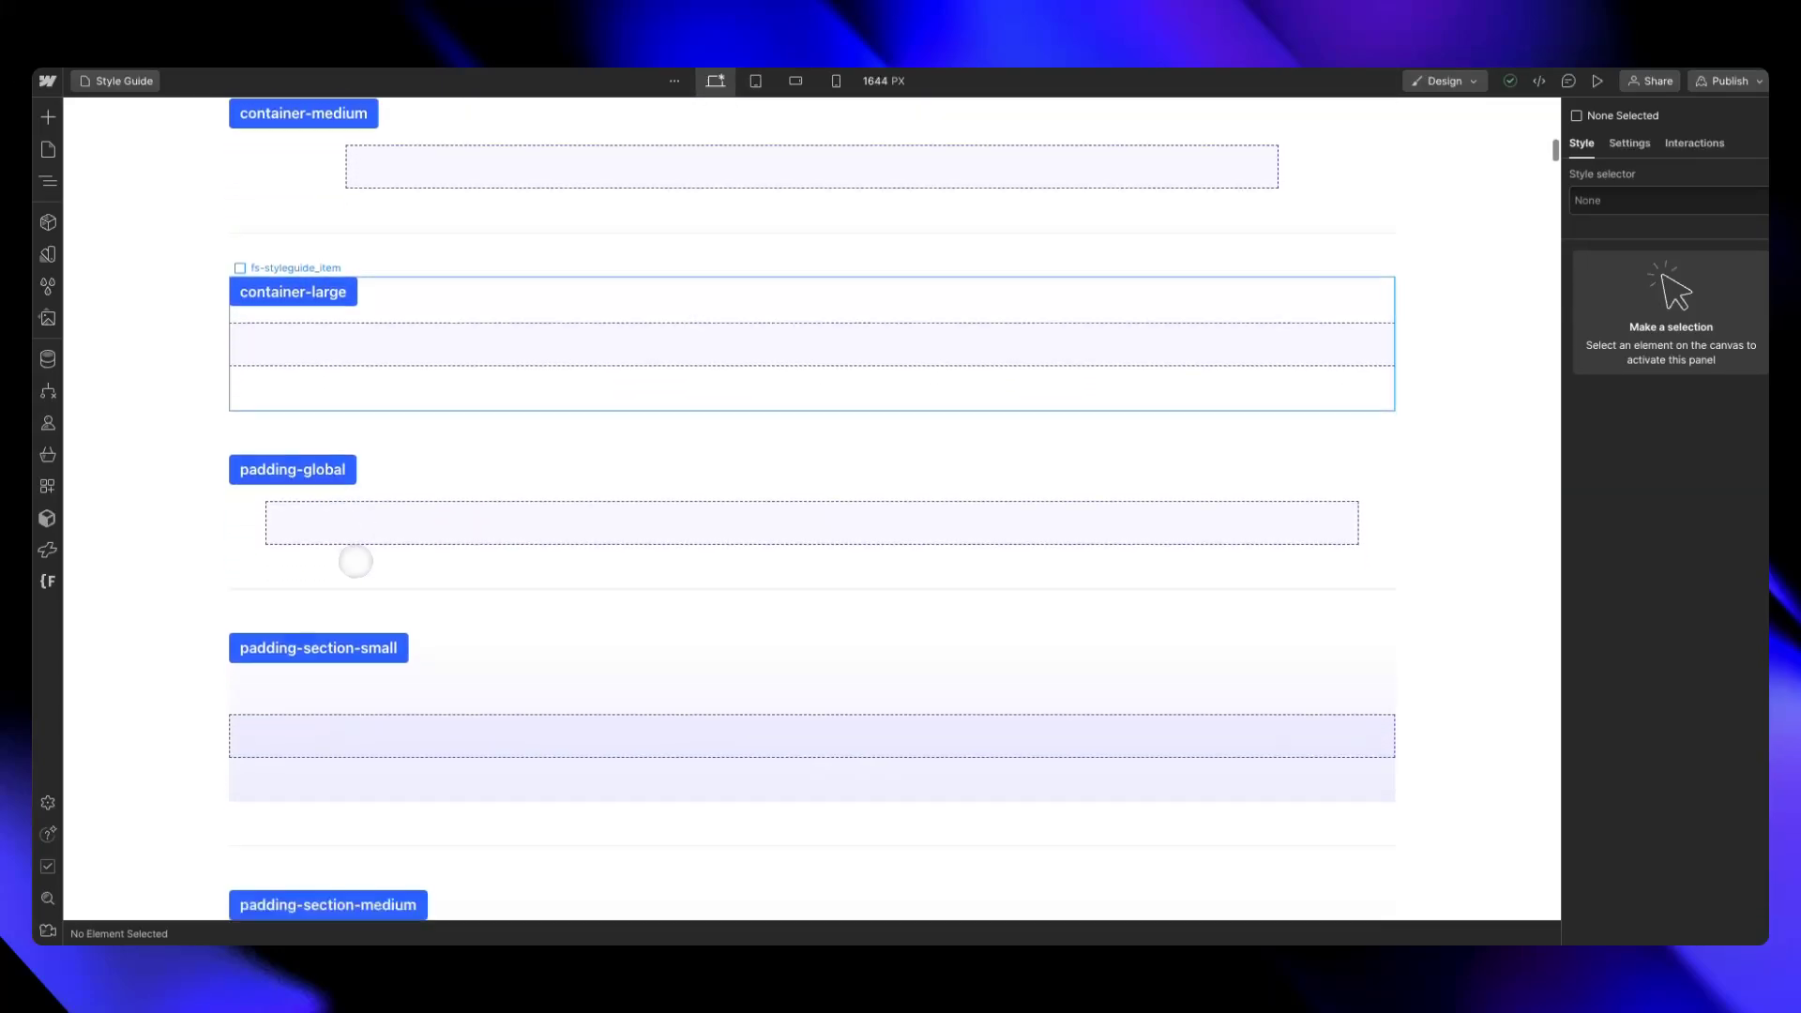
pyautogui.scroll(-3)
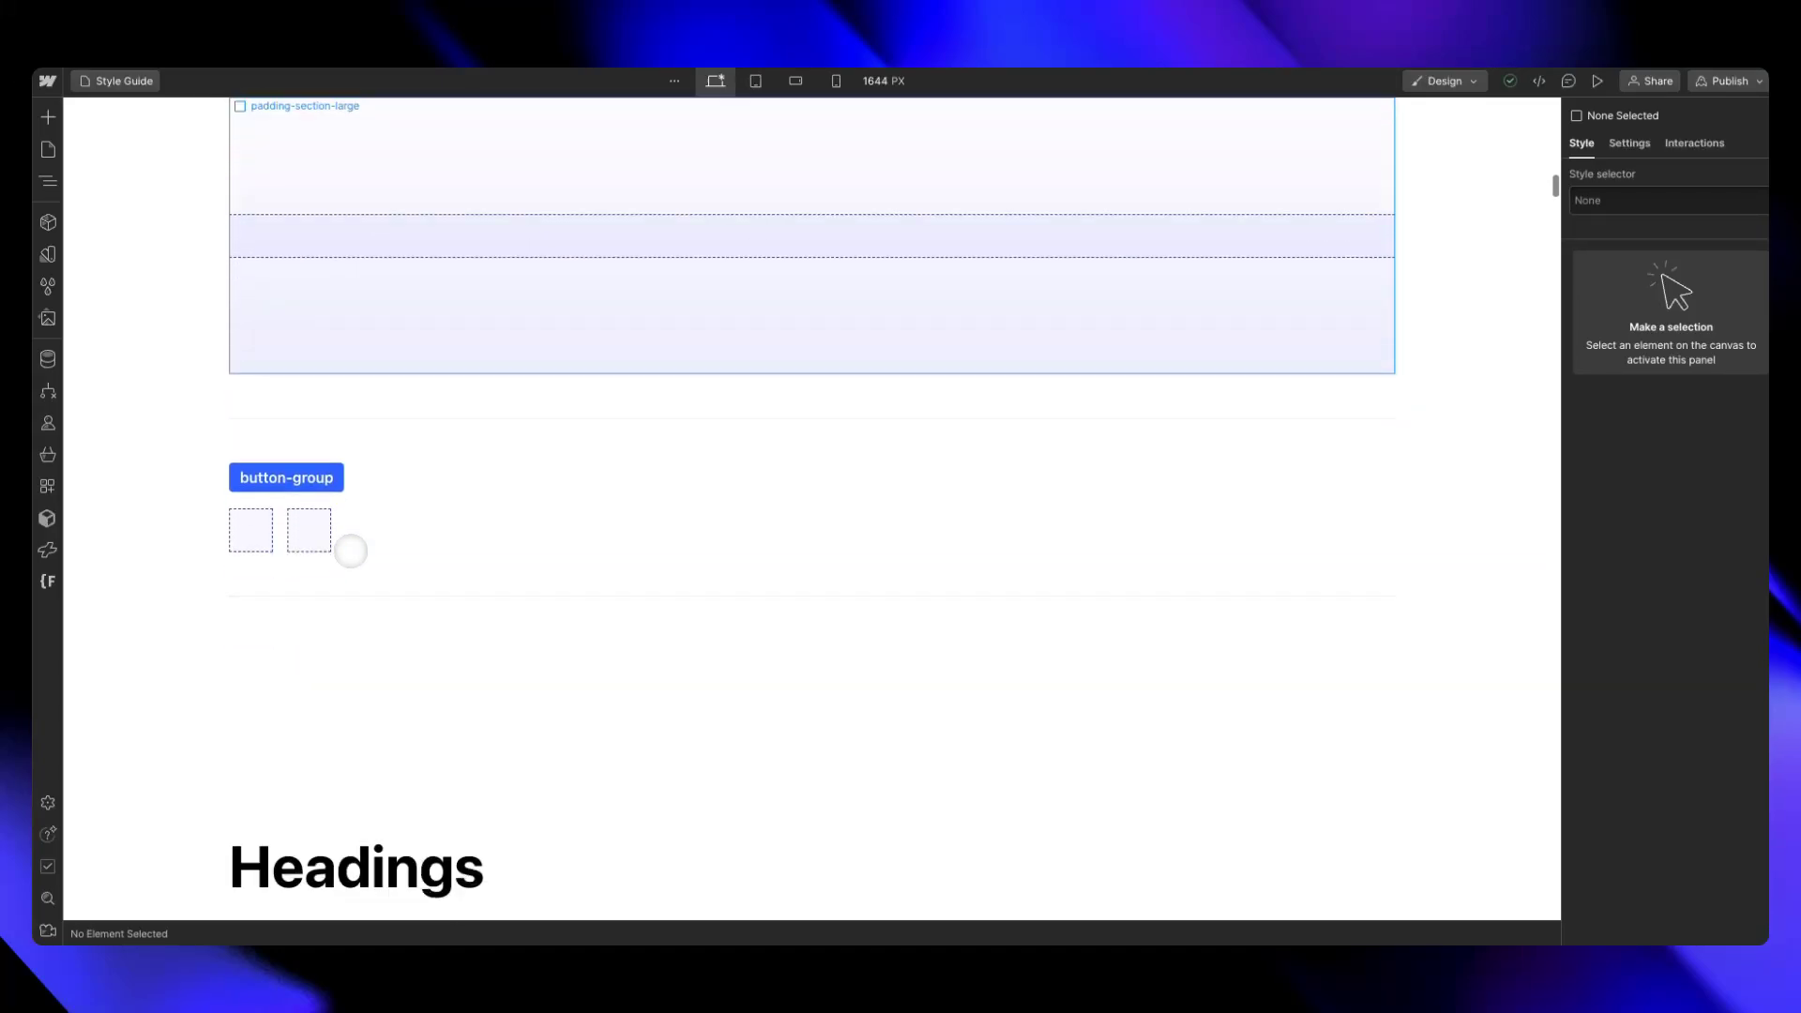
pyautogui.scroll(-3)
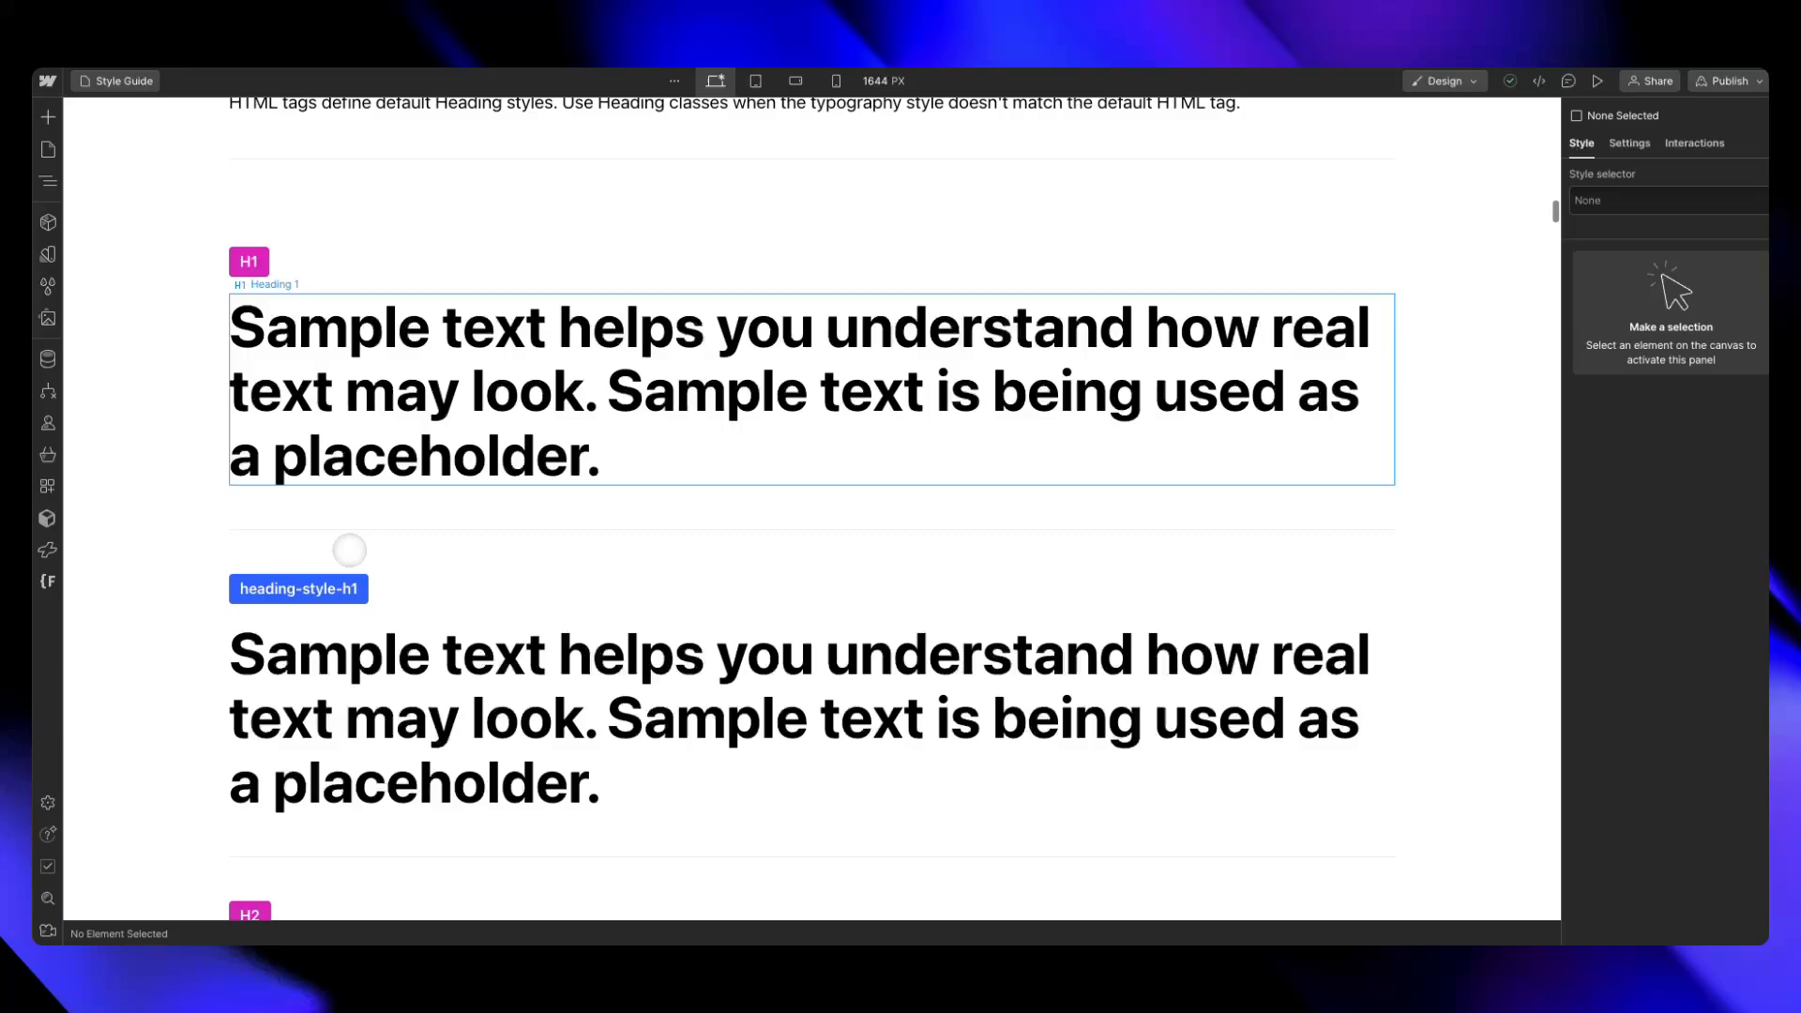
pyautogui.scroll(-3)
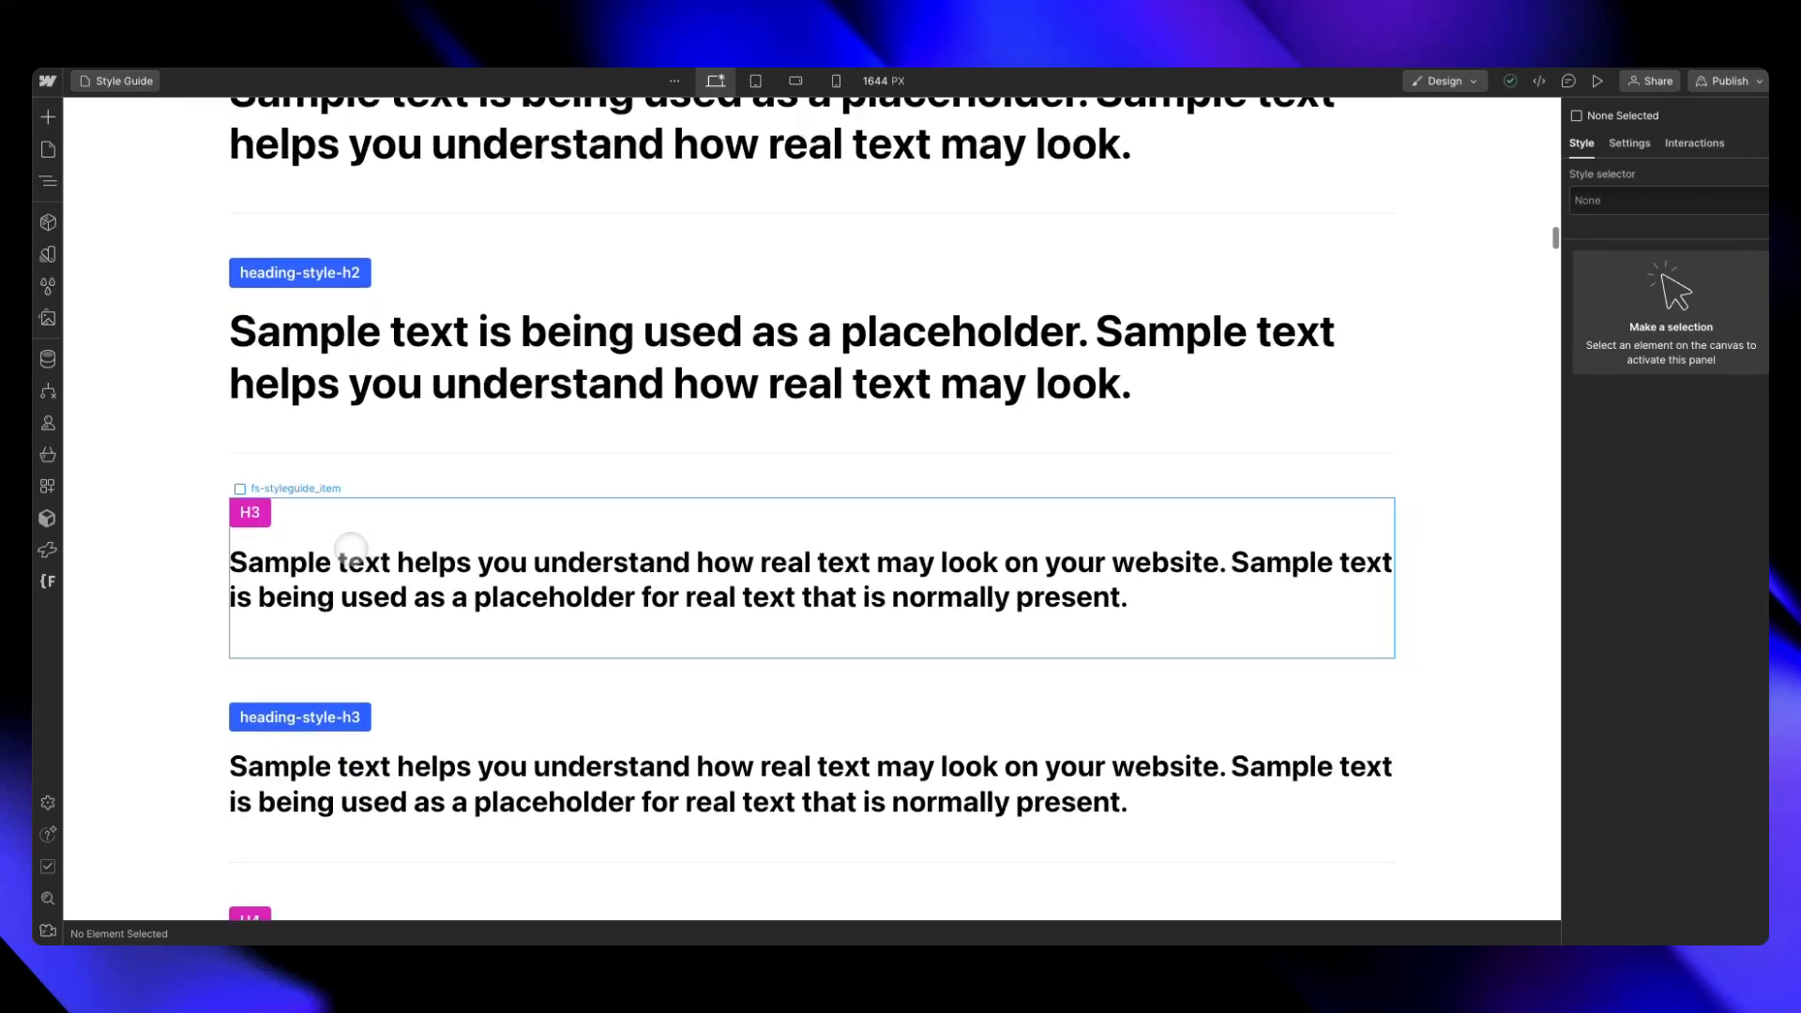
pyautogui.scroll(-3)
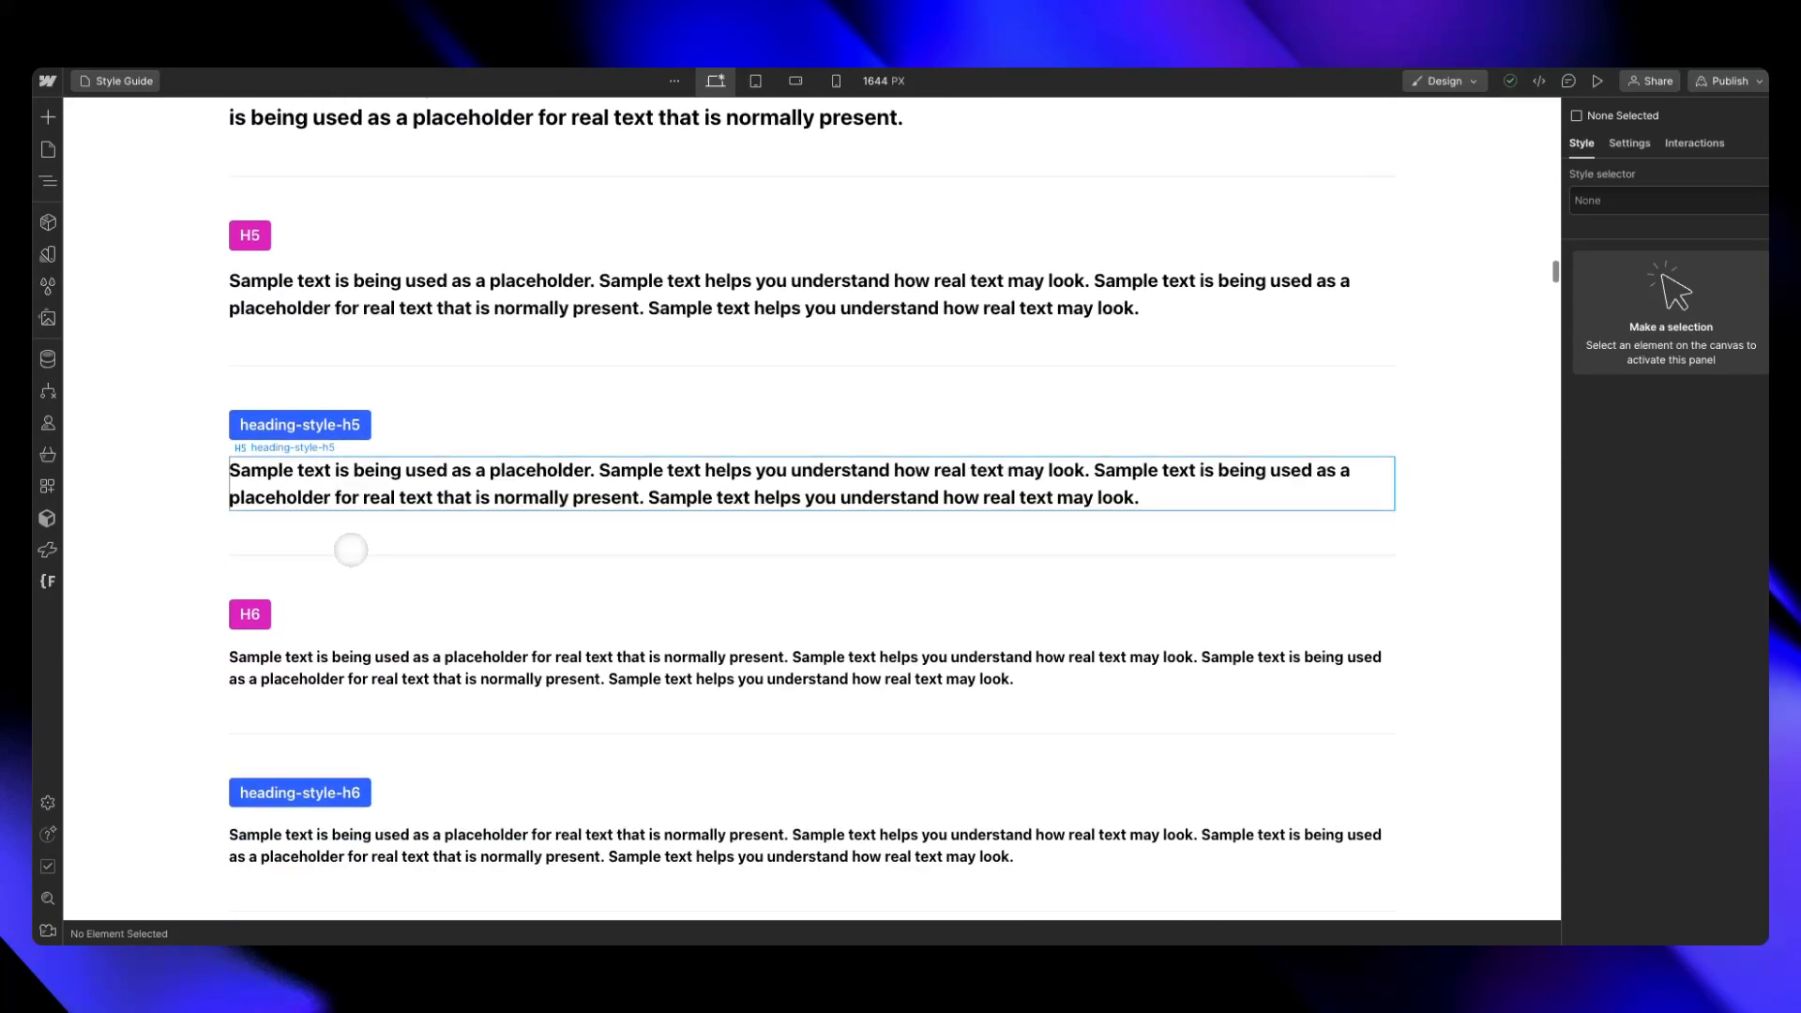
pyautogui.scroll(-3)
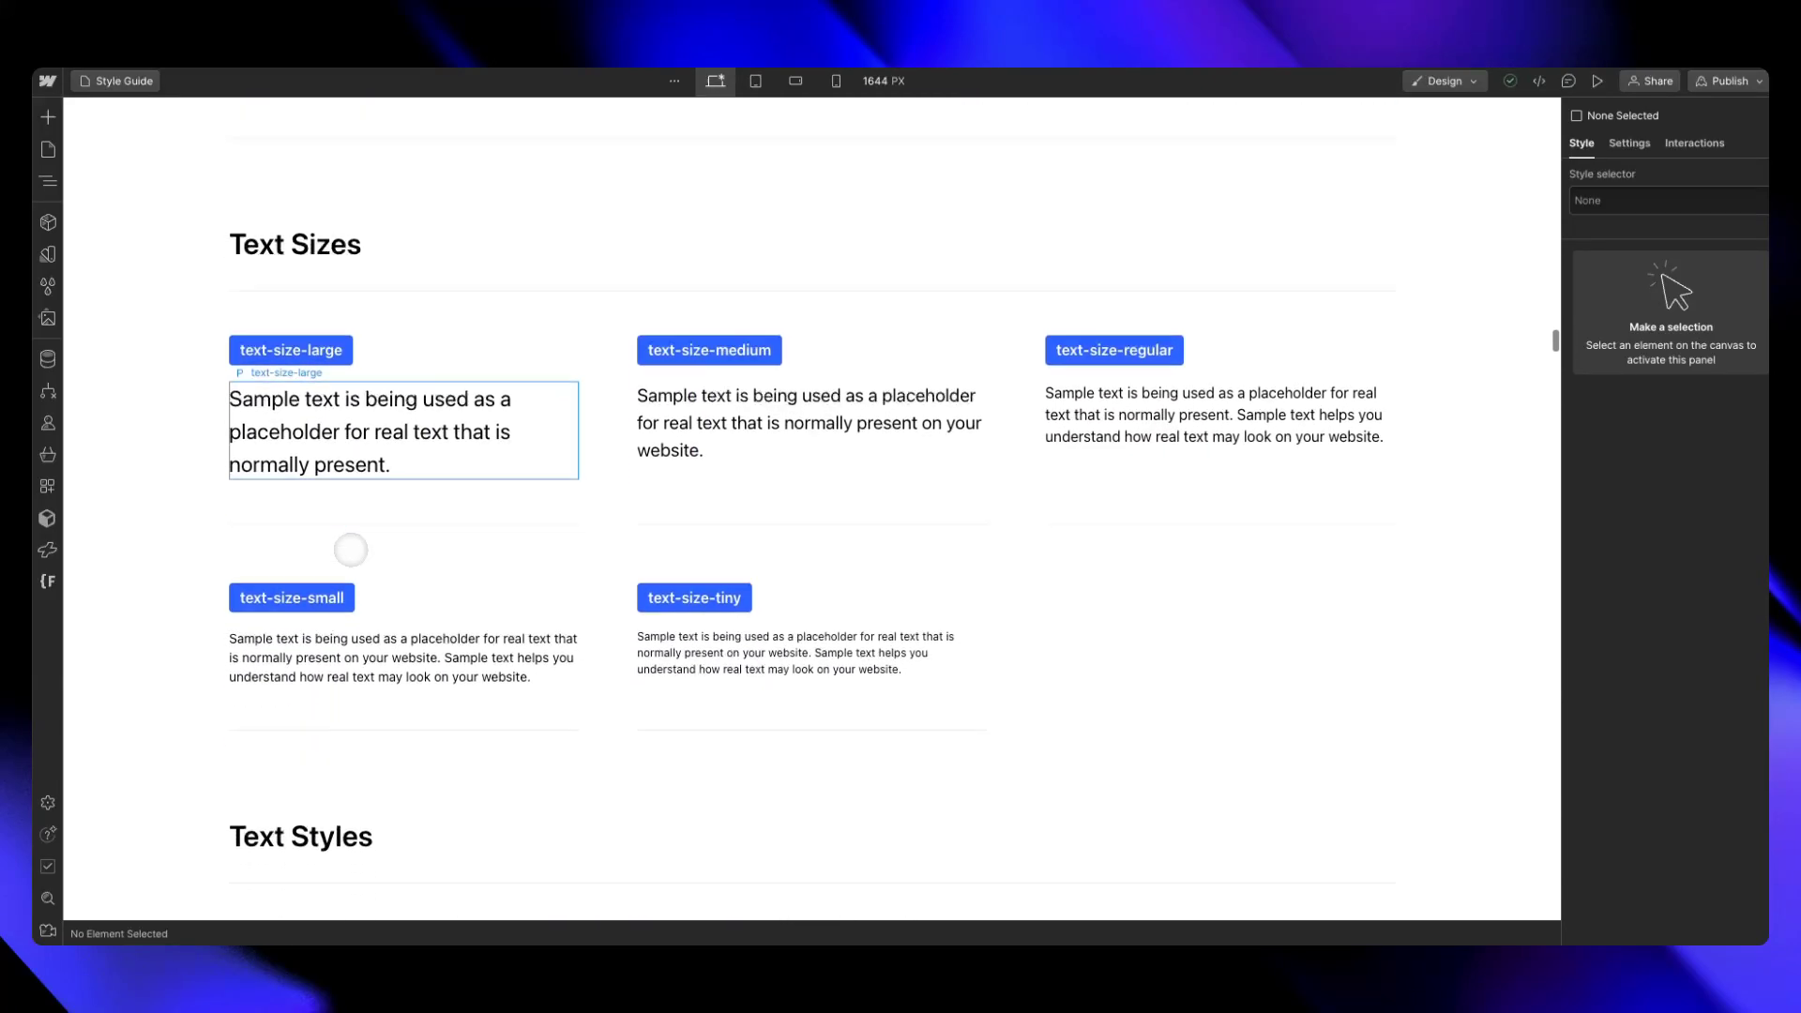
pyautogui.scroll(-3)
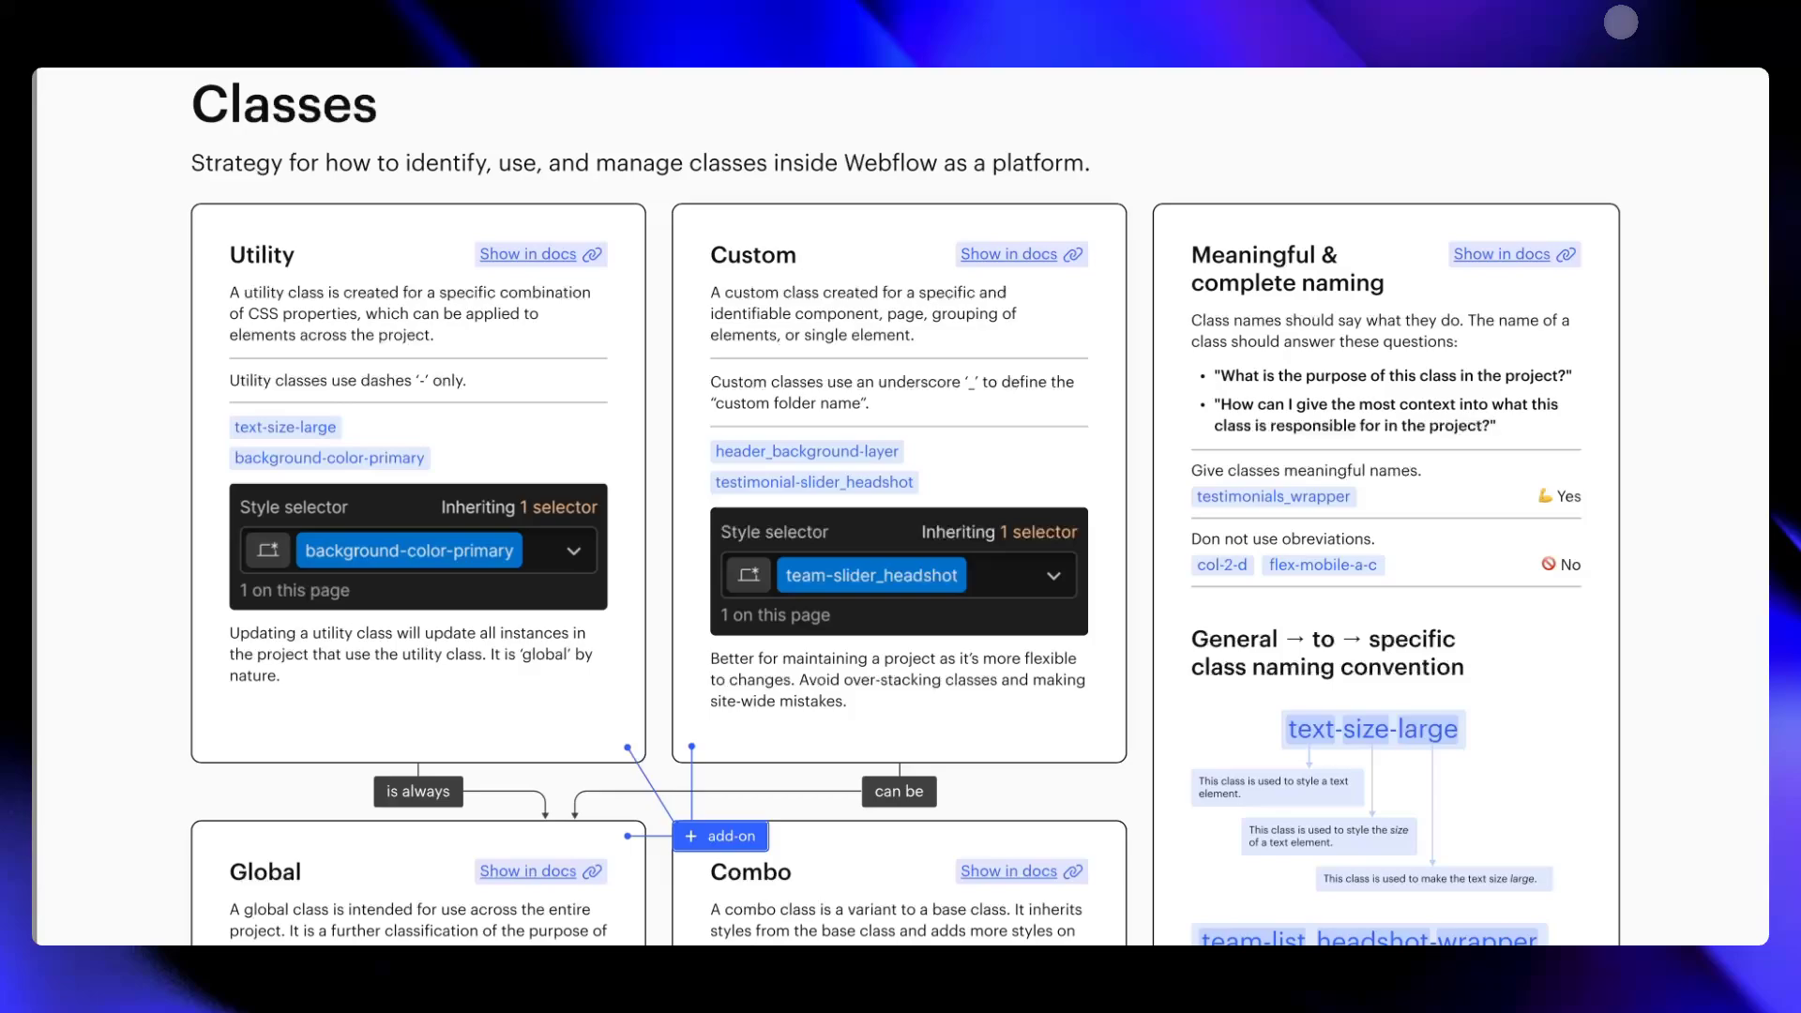
pyautogui.moveTo(1155, 276)
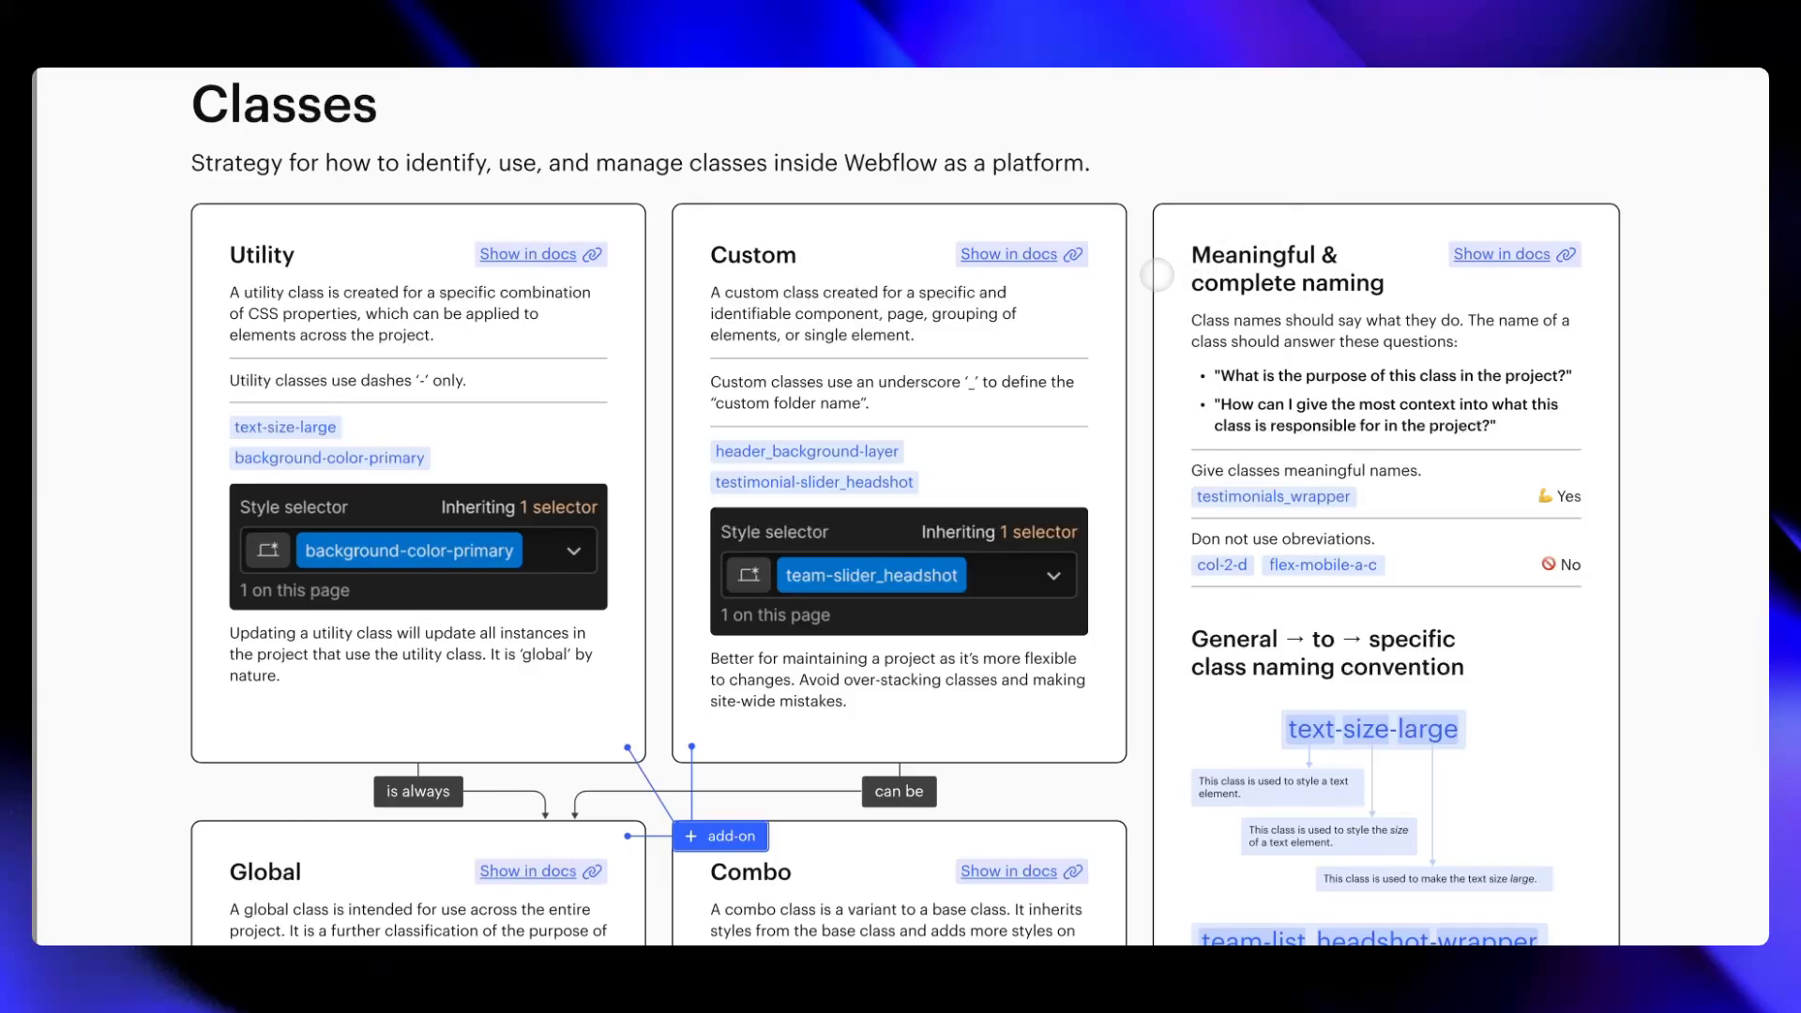
pyautogui.moveTo(1002, 313)
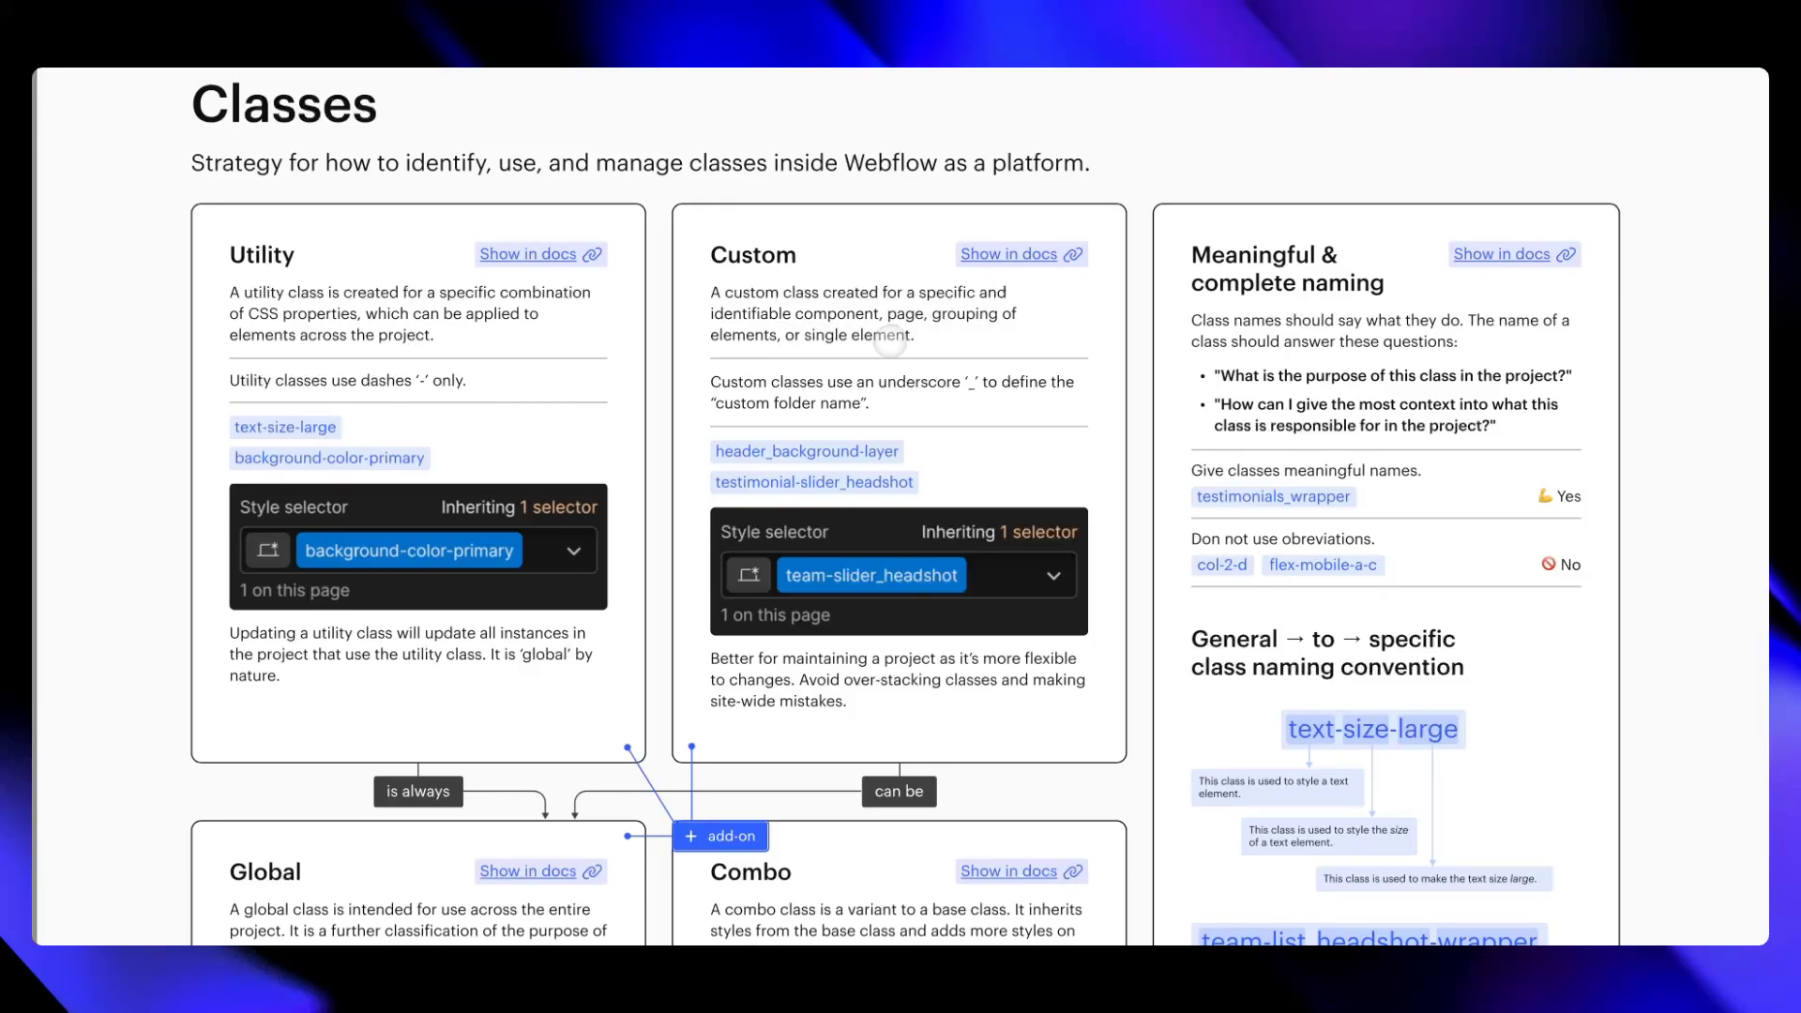
pyautogui.moveTo(830, 379)
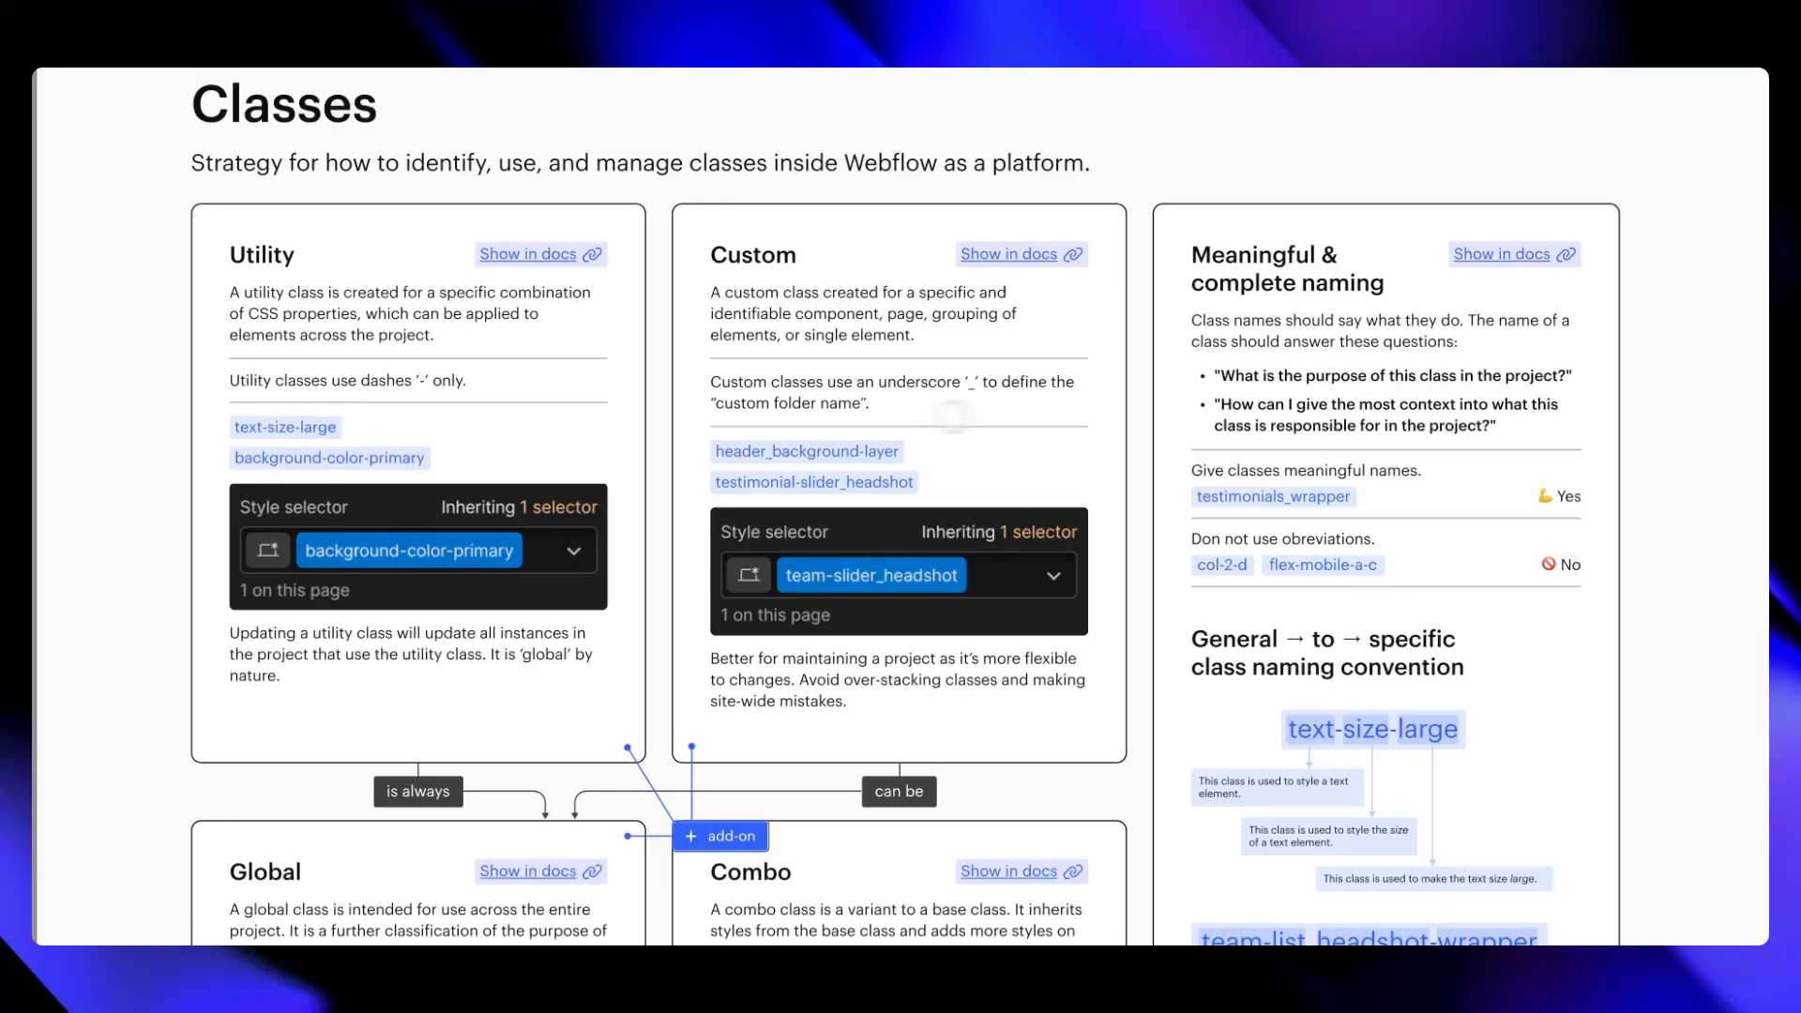
pyautogui.moveTo(890, 403)
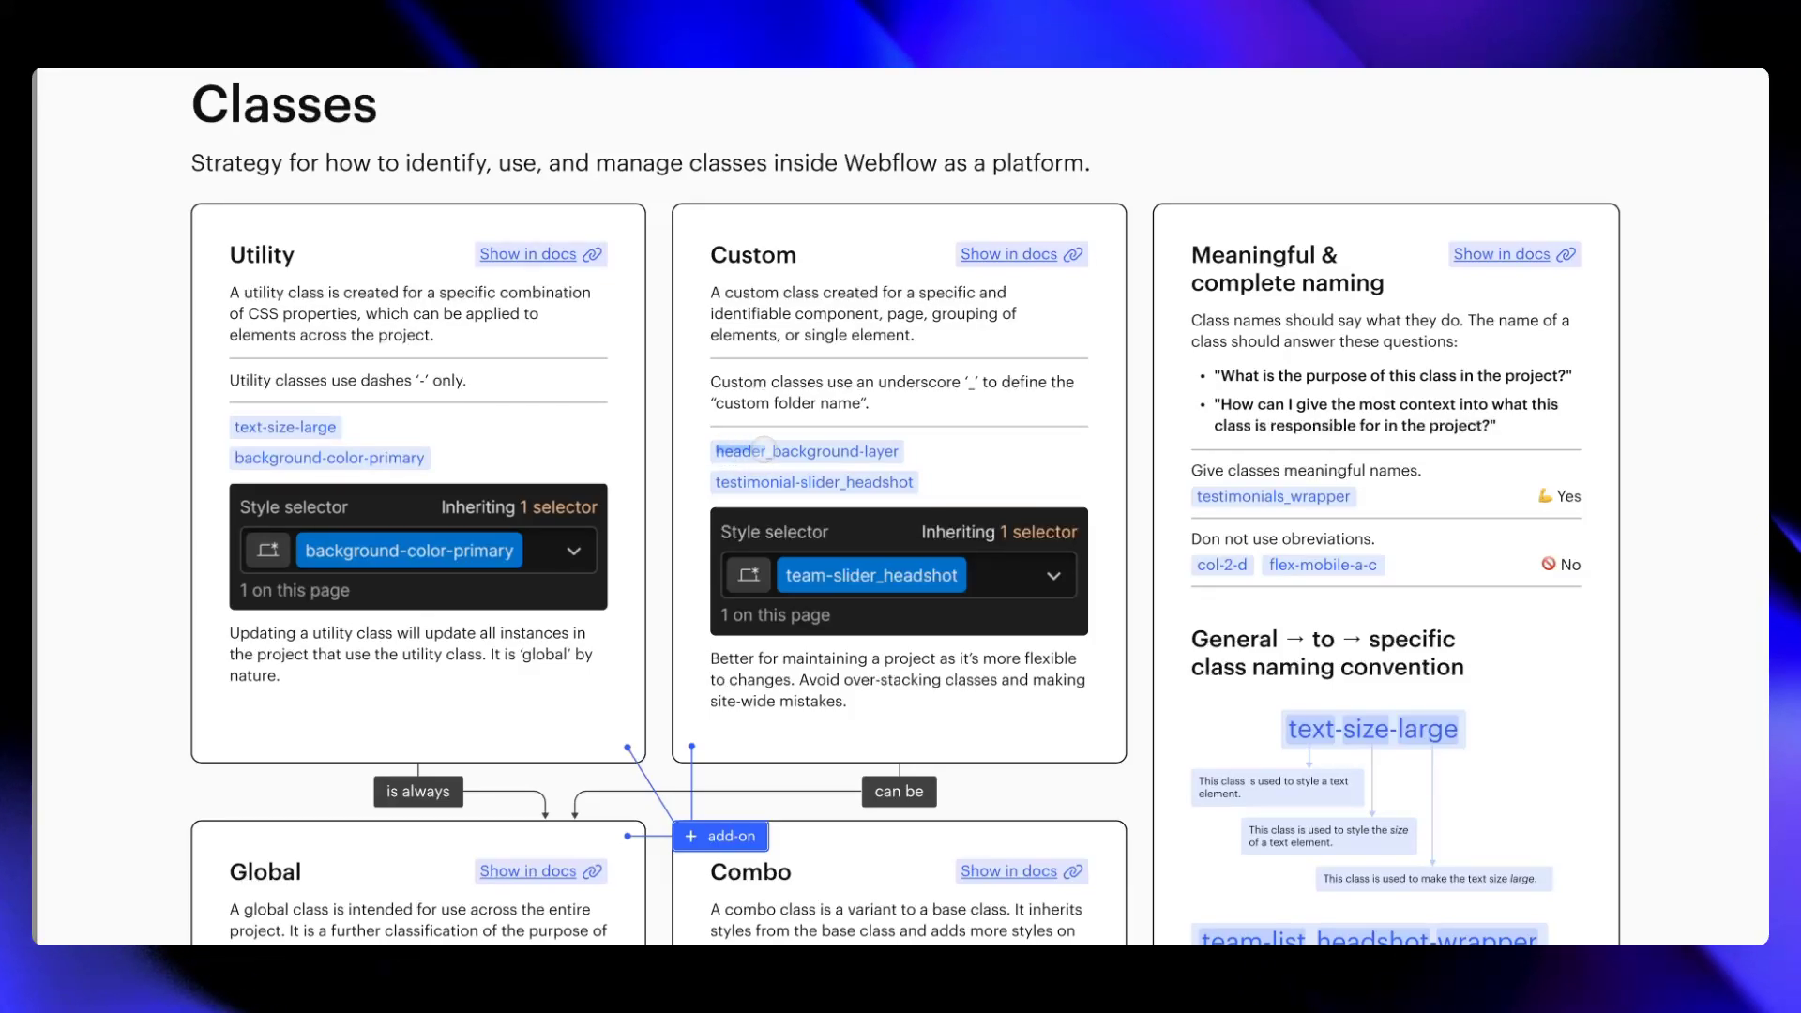
pyautogui.moveTo(776, 446)
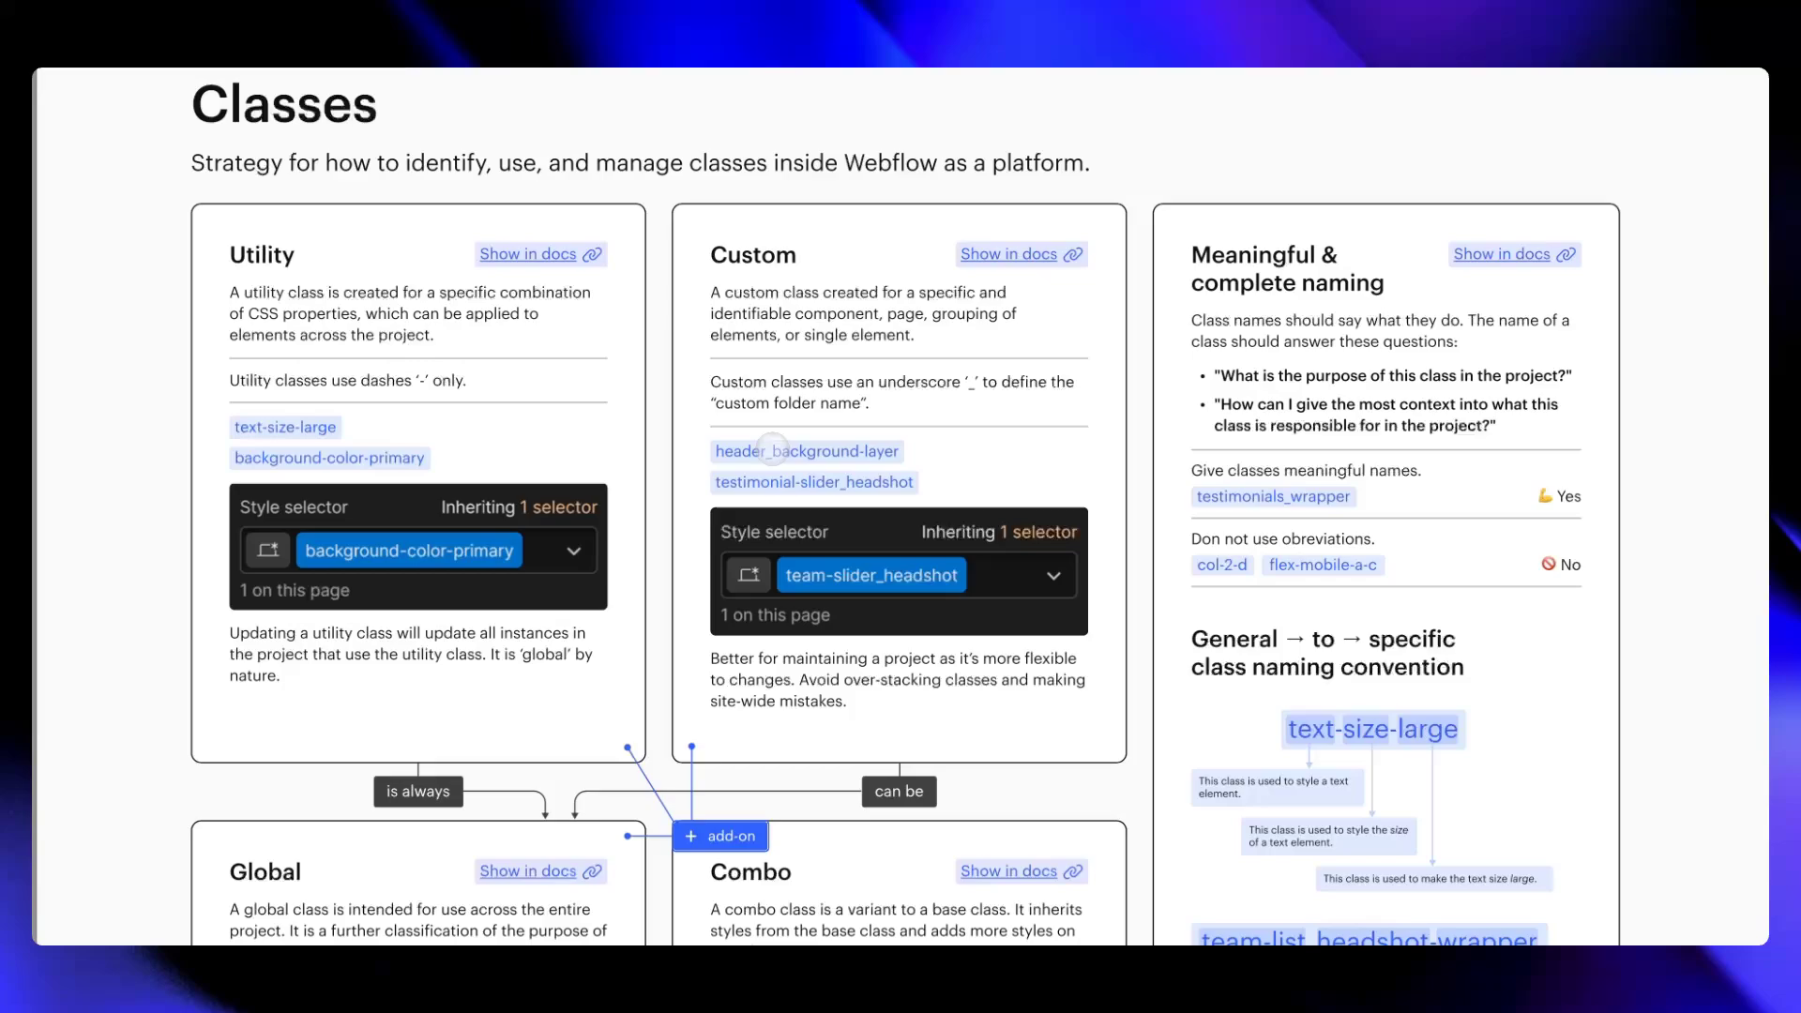
pyautogui.moveTo(899, 449)
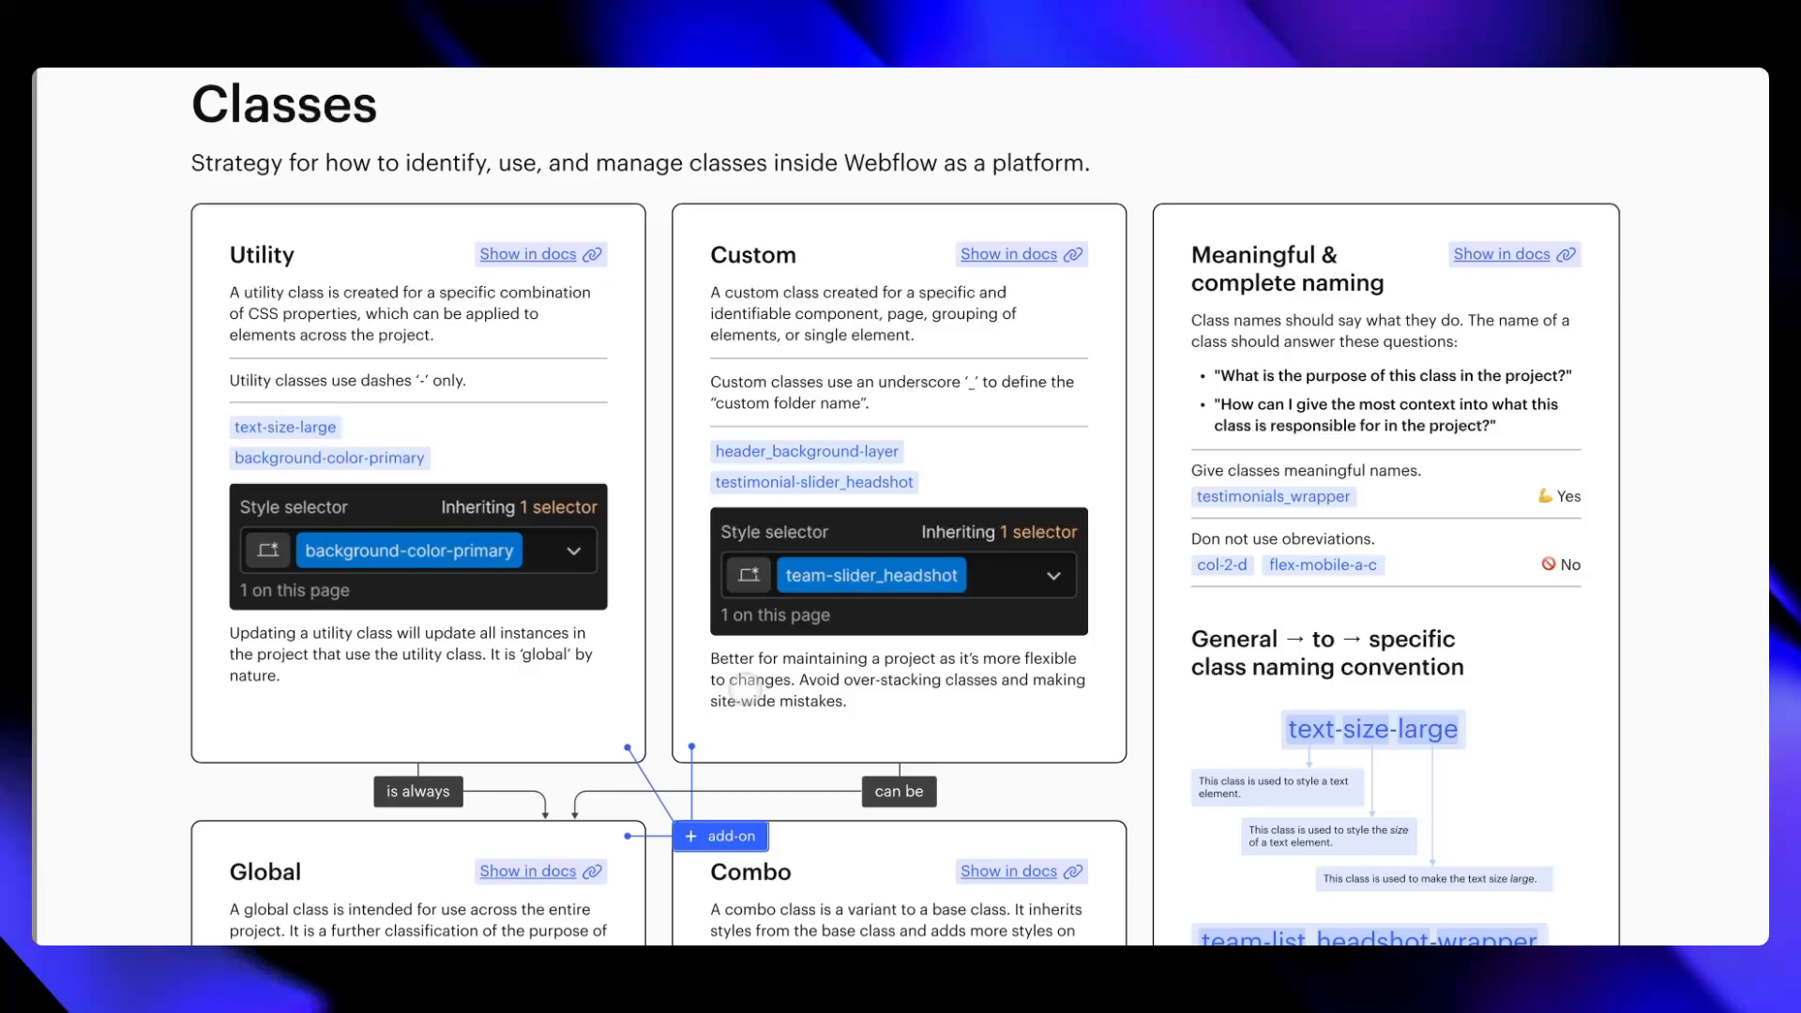
pyautogui.moveTo(873, 686)
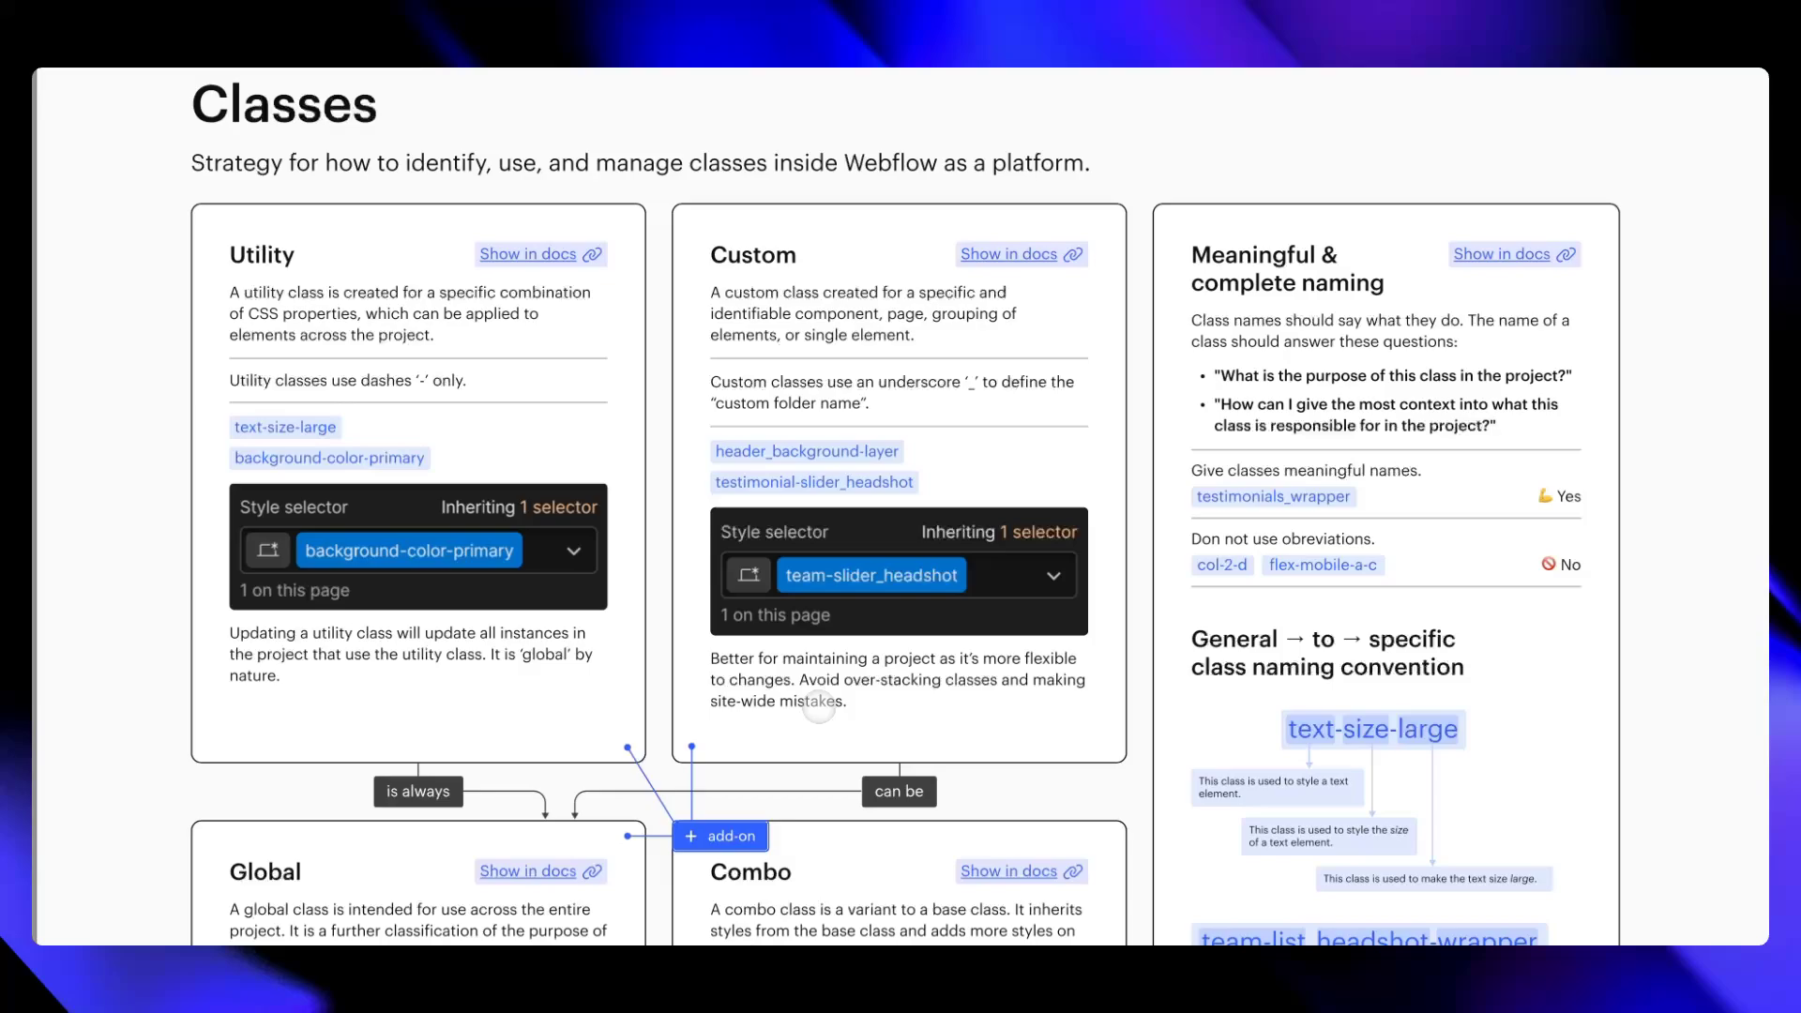
# - Scroll to the Global and Combo cards with header_background-layer and faq_item examples
pyautogui.scroll(-3)
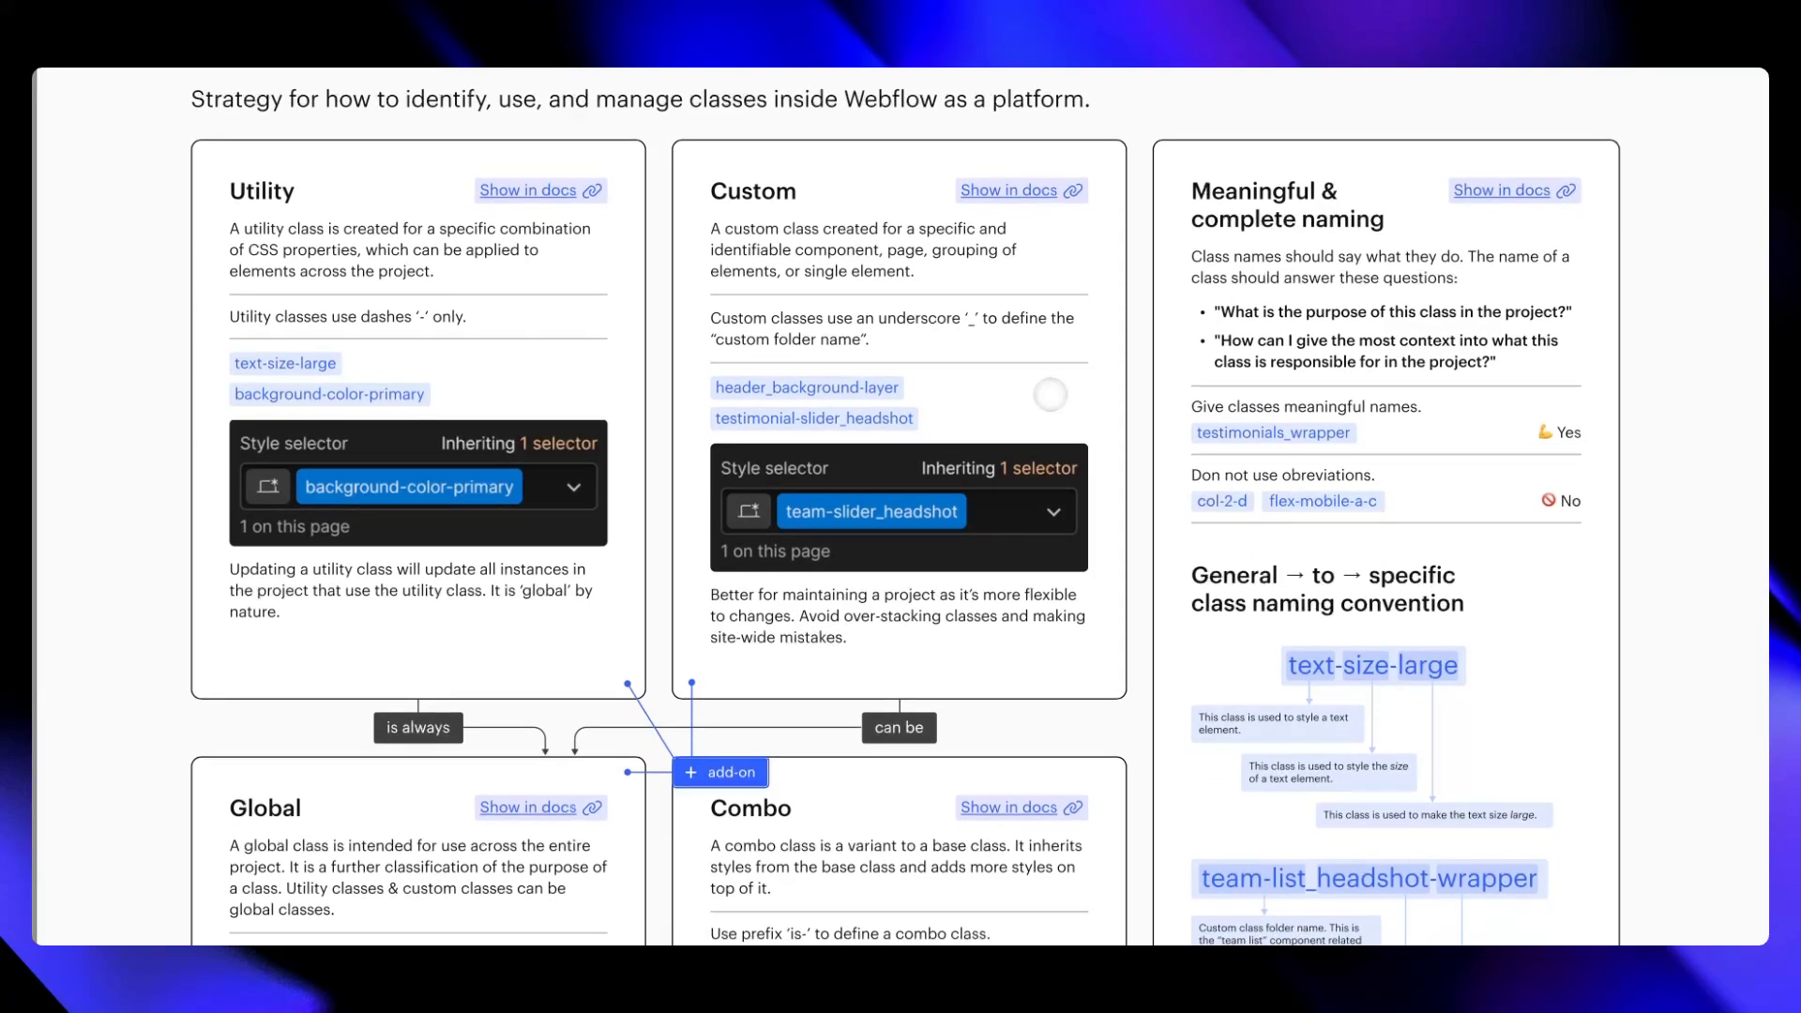
pyautogui.scroll(-3)
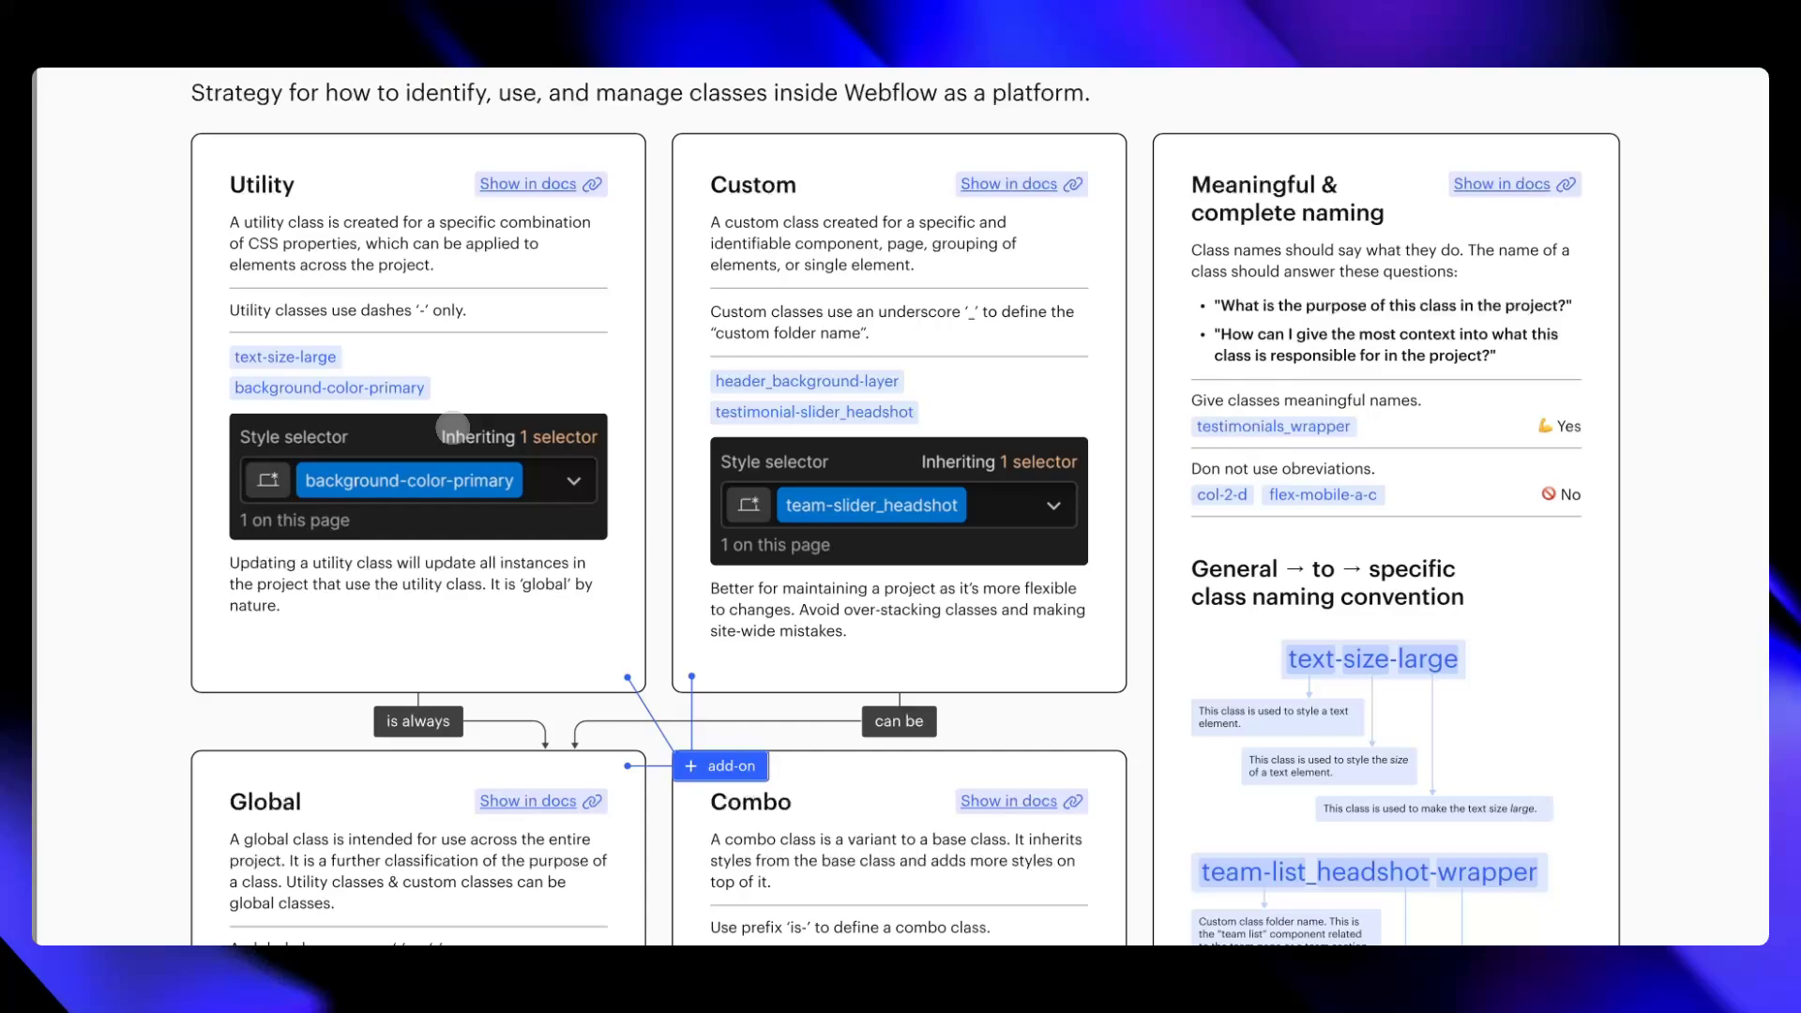
pyautogui.scroll(-3)
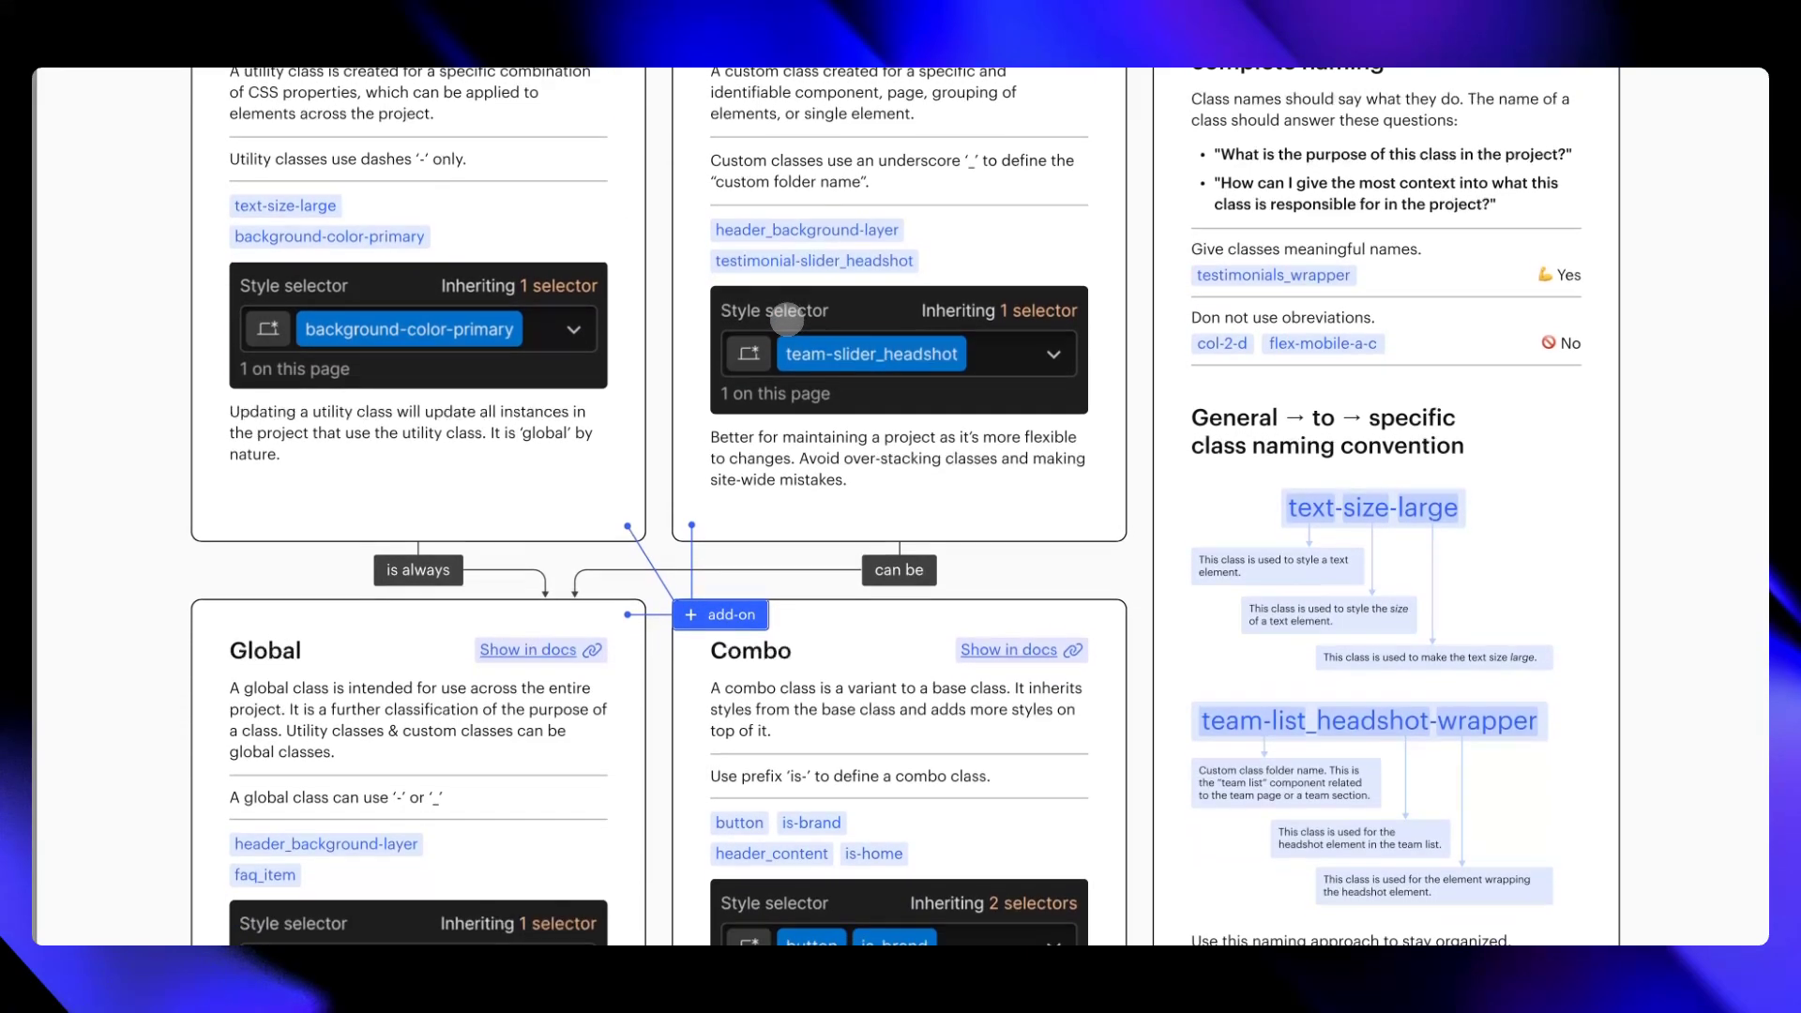
pyautogui.scroll(-3)
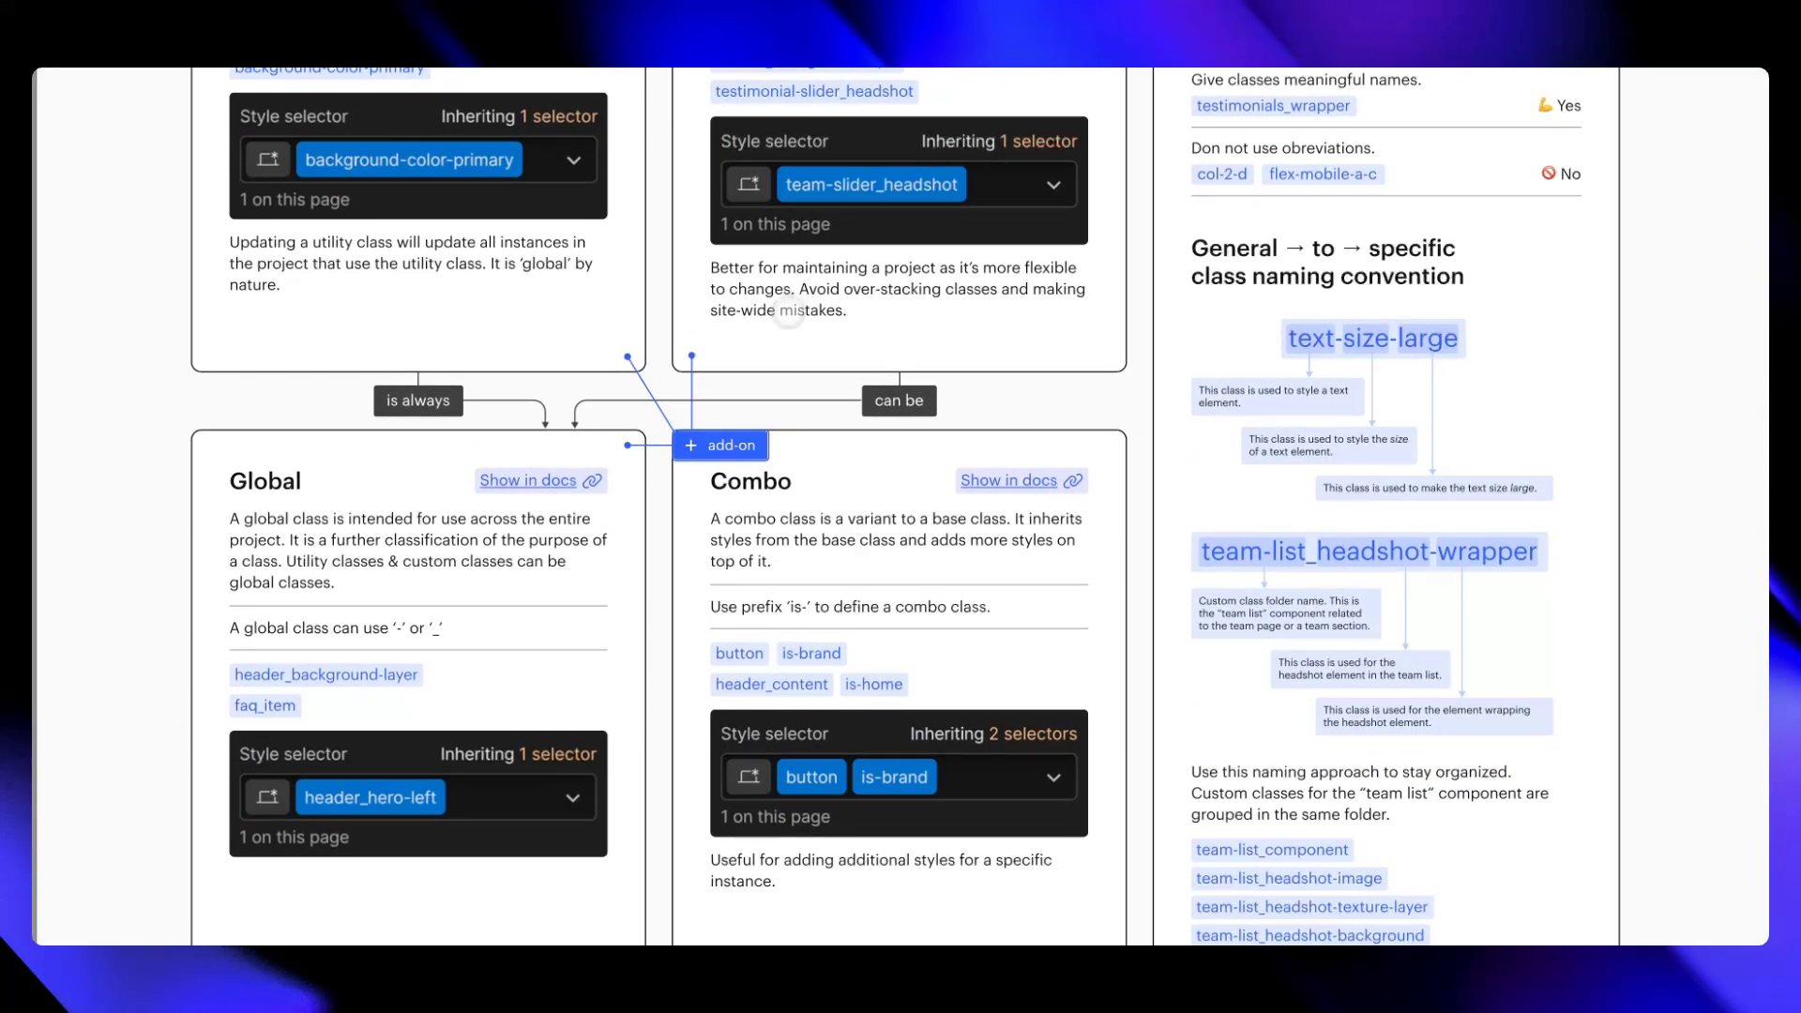
pyautogui.scroll(3)
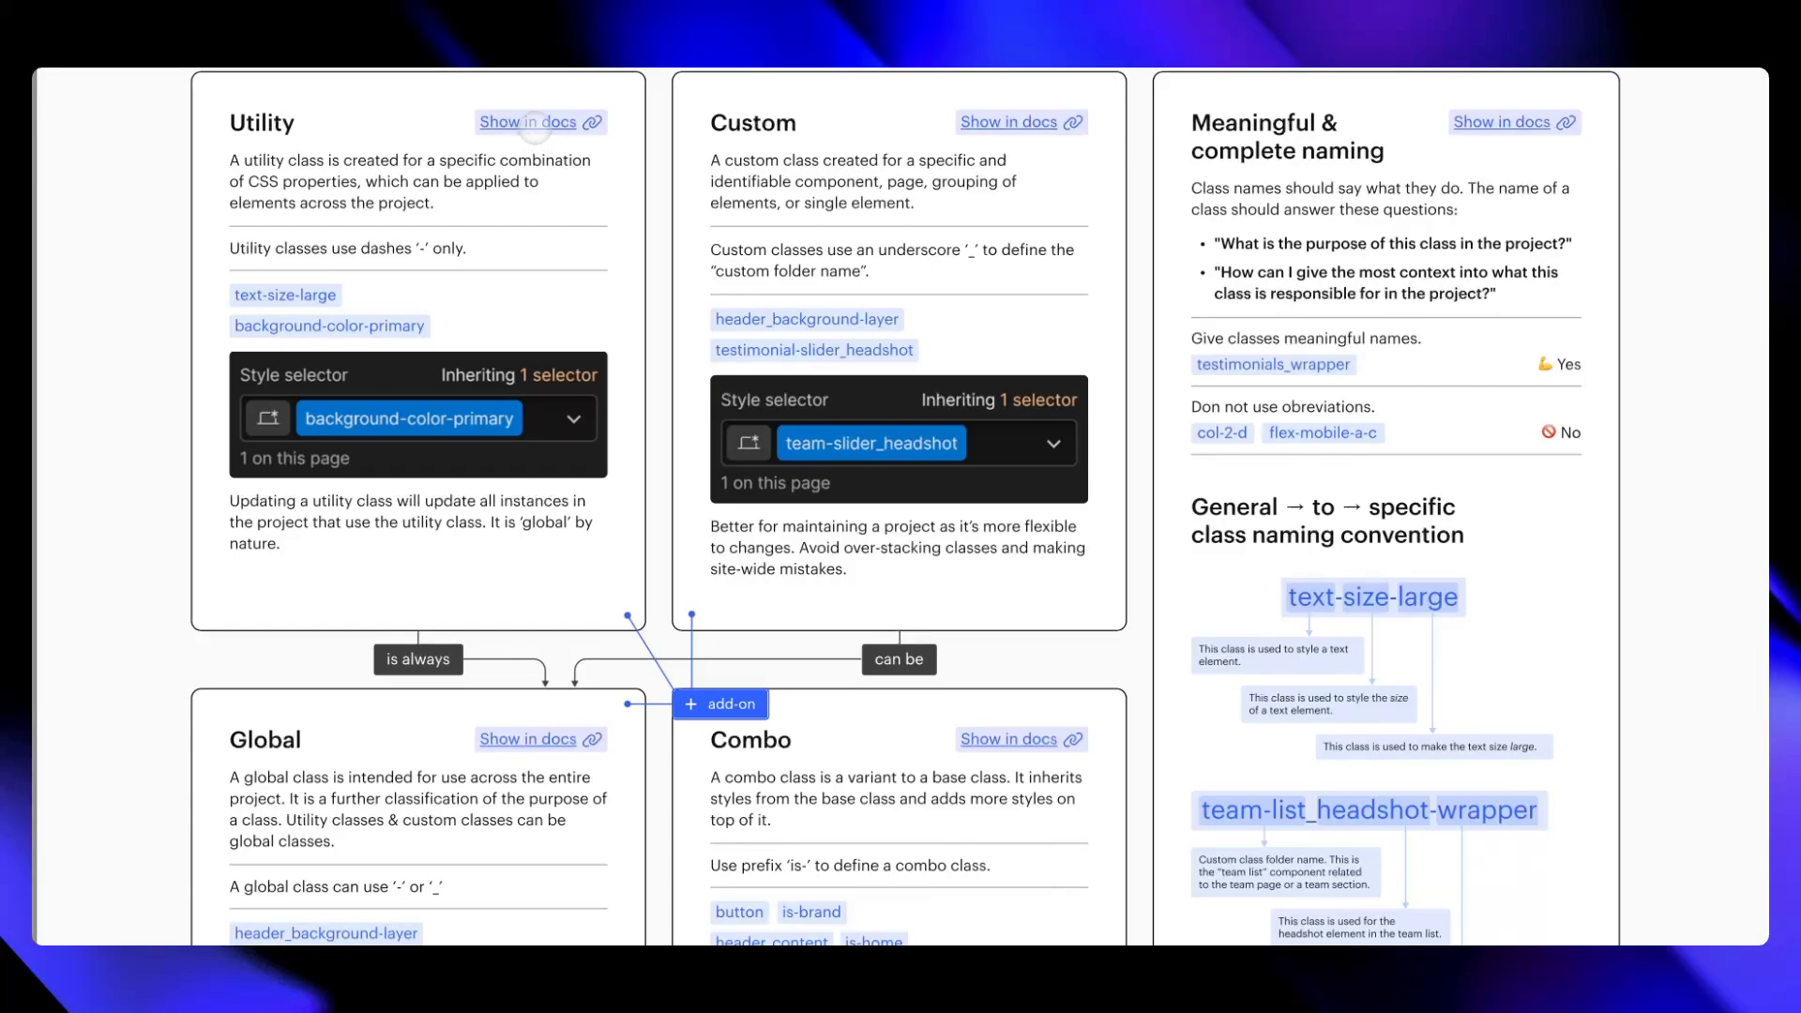
pyautogui.scroll(-3)
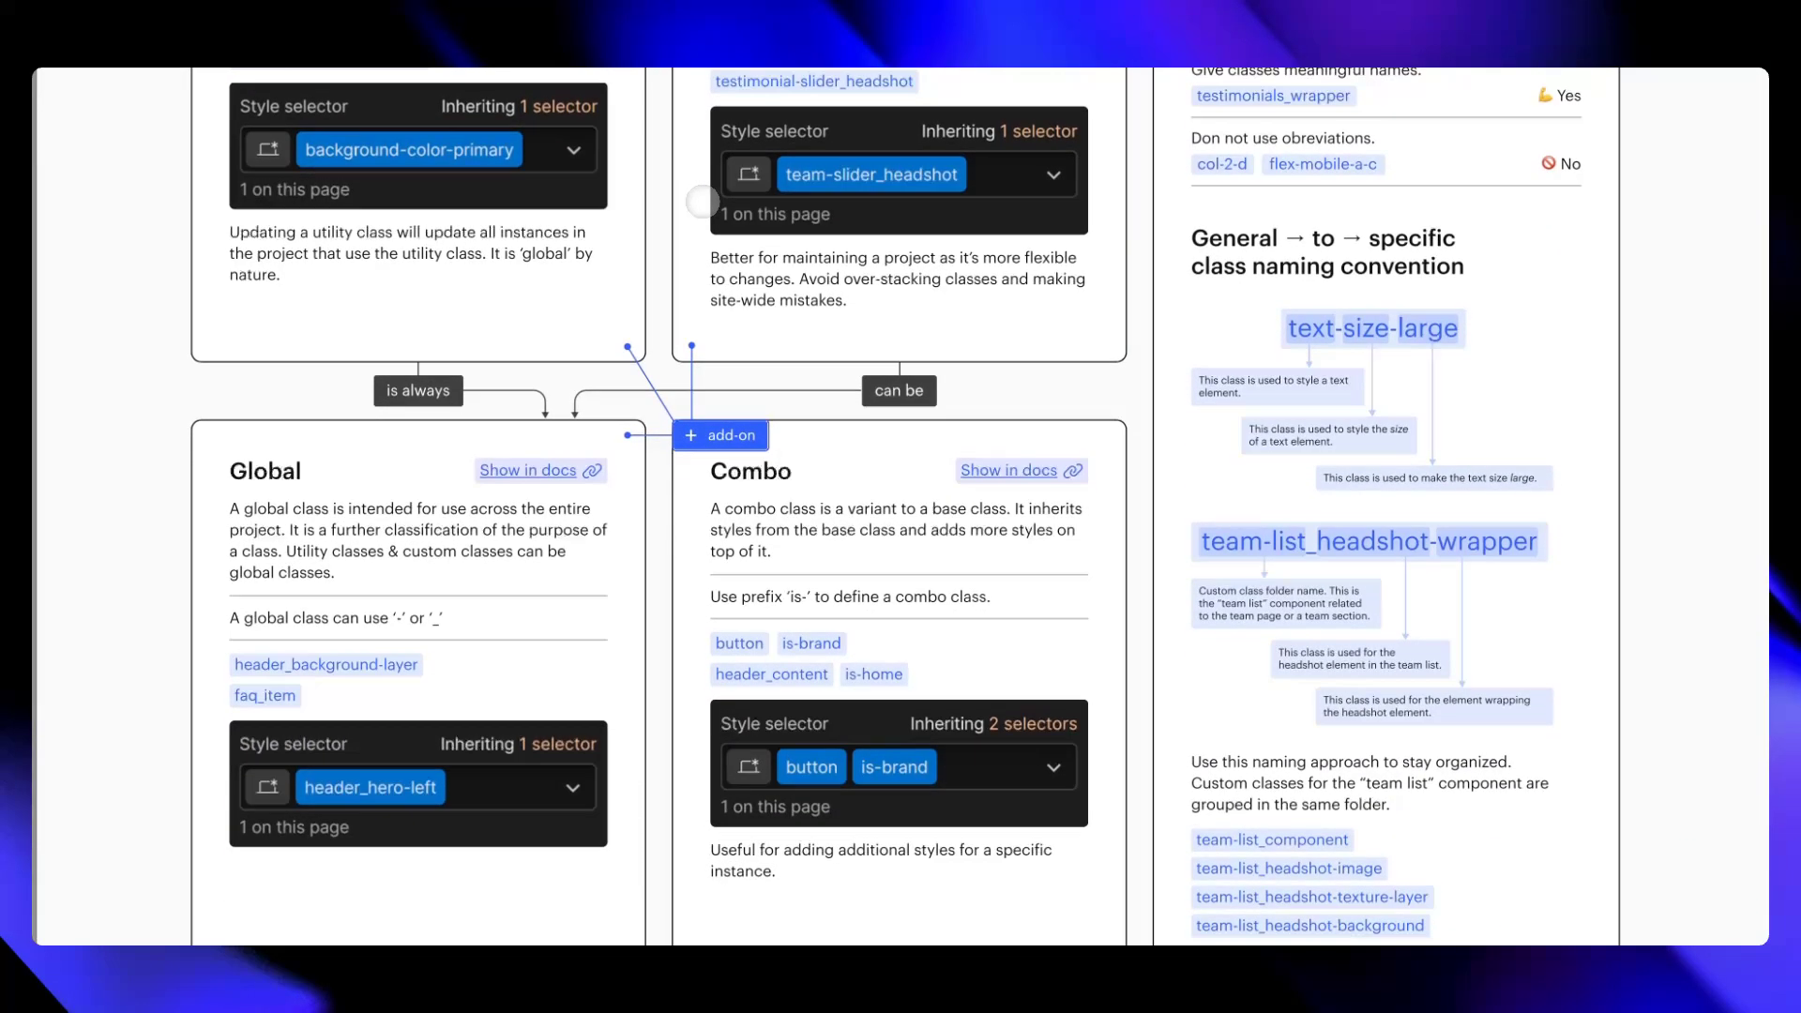
pyautogui.scroll(-3)
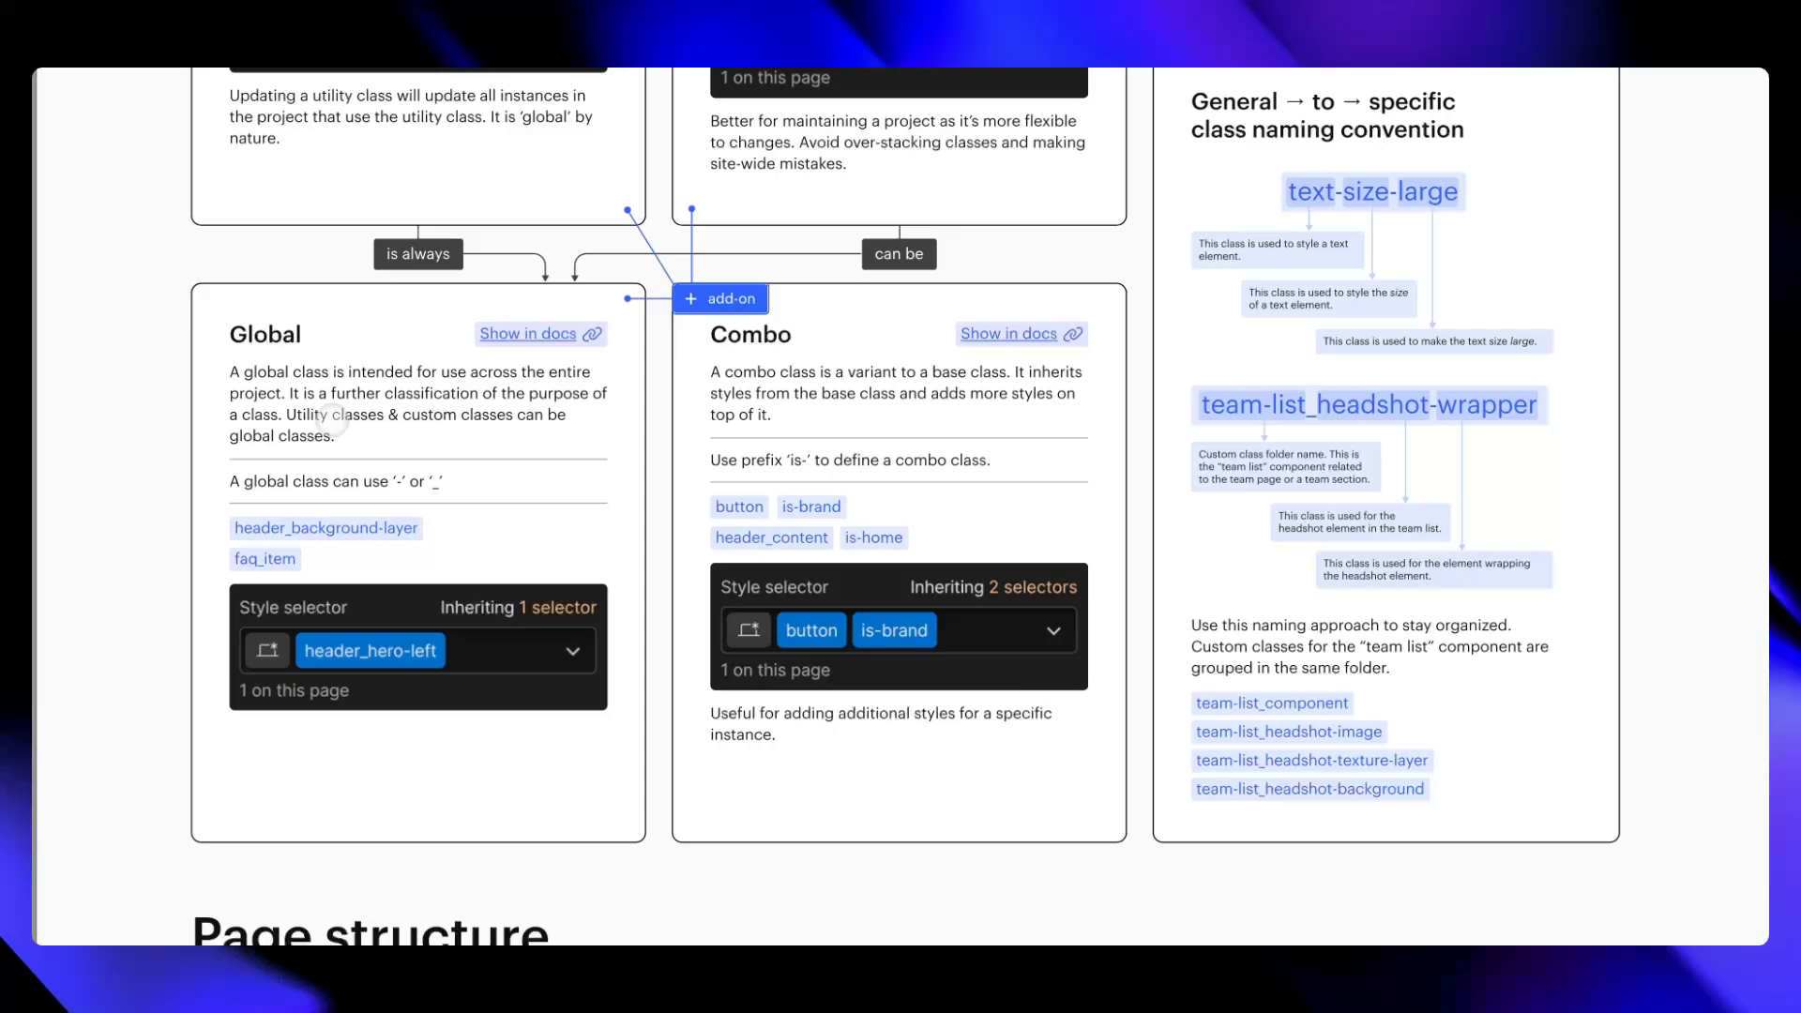
pyautogui.moveTo(523, 425)
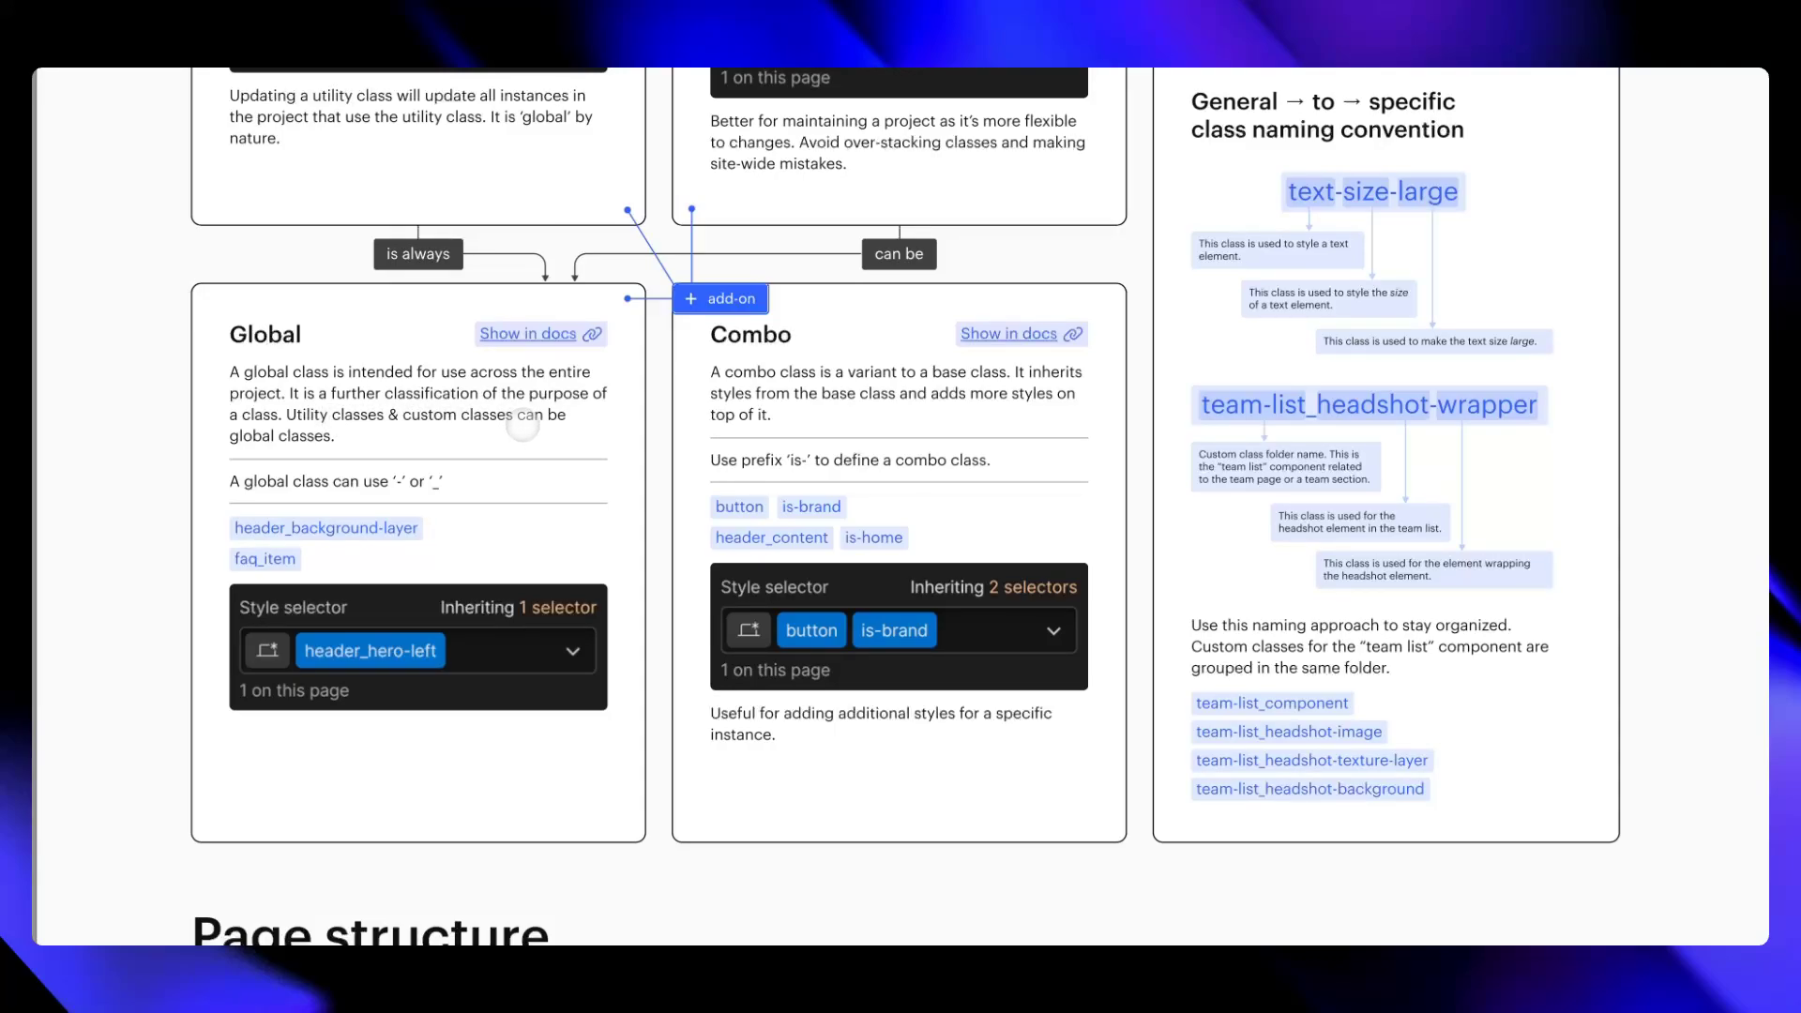
pyautogui.moveTo(350, 438)
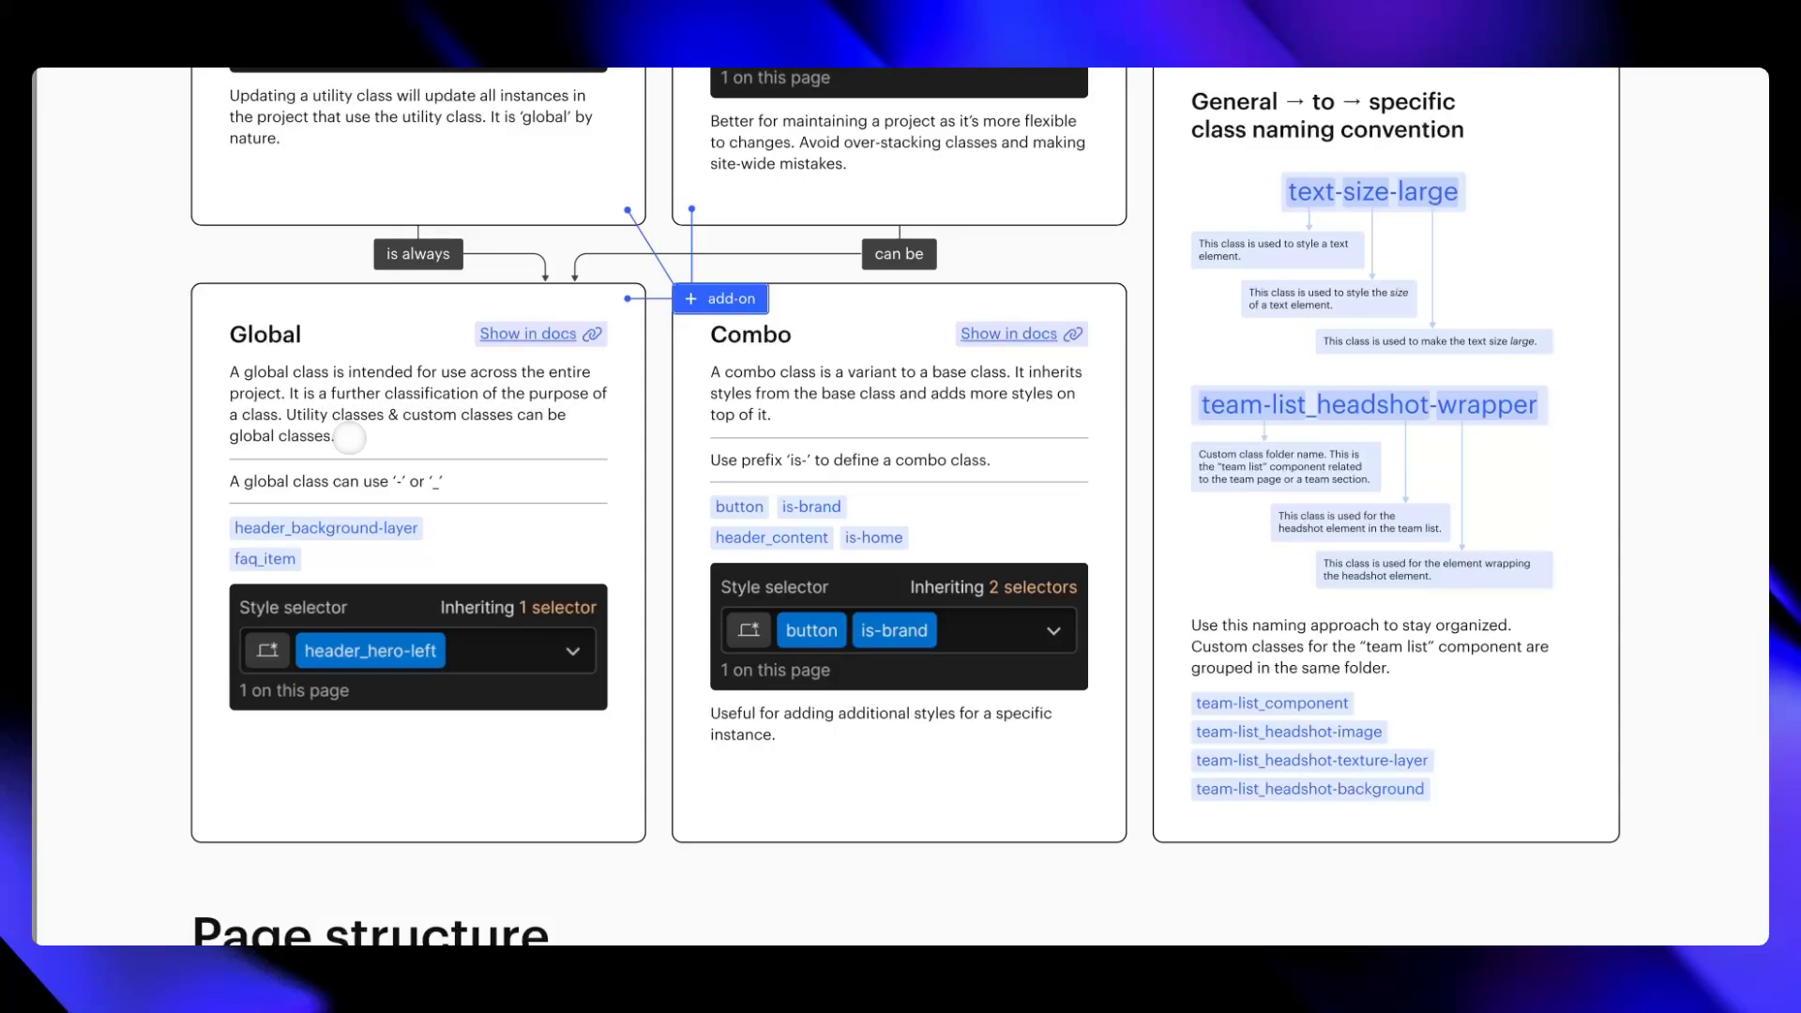
pyautogui.moveTo(271, 482)
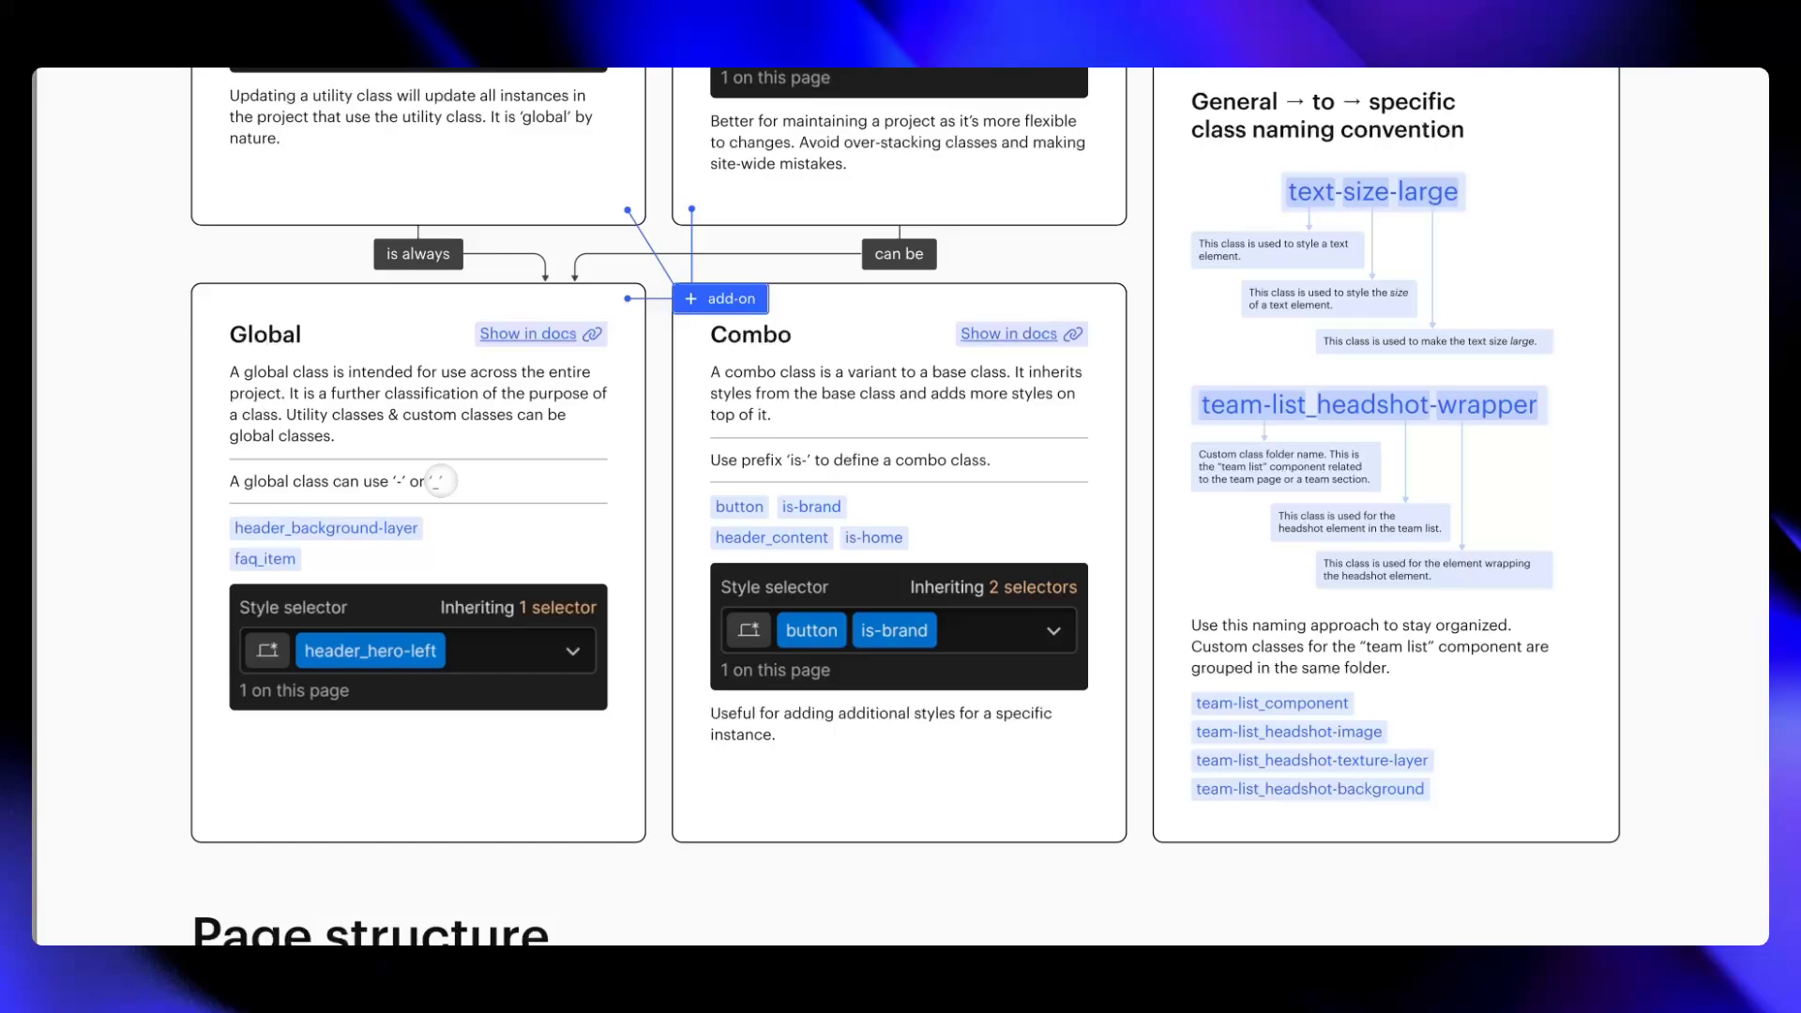
pyautogui.moveTo(419, 477)
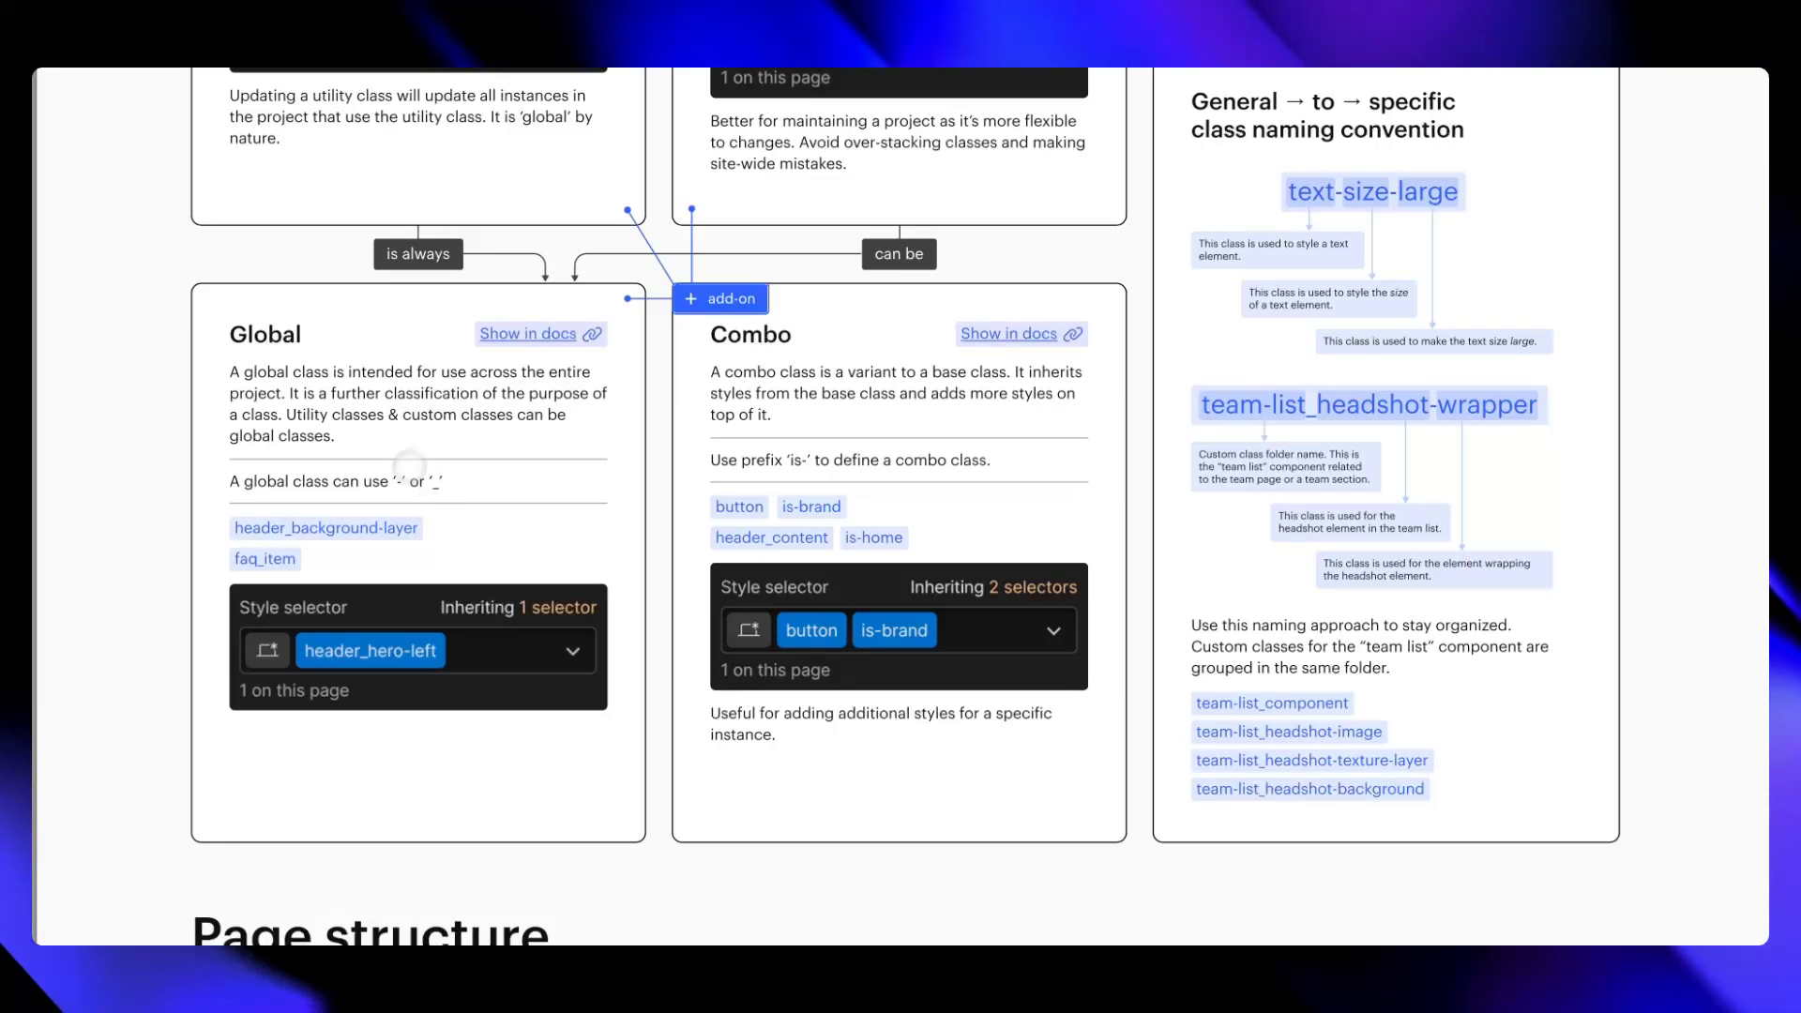
pyautogui.moveTo(291, 560)
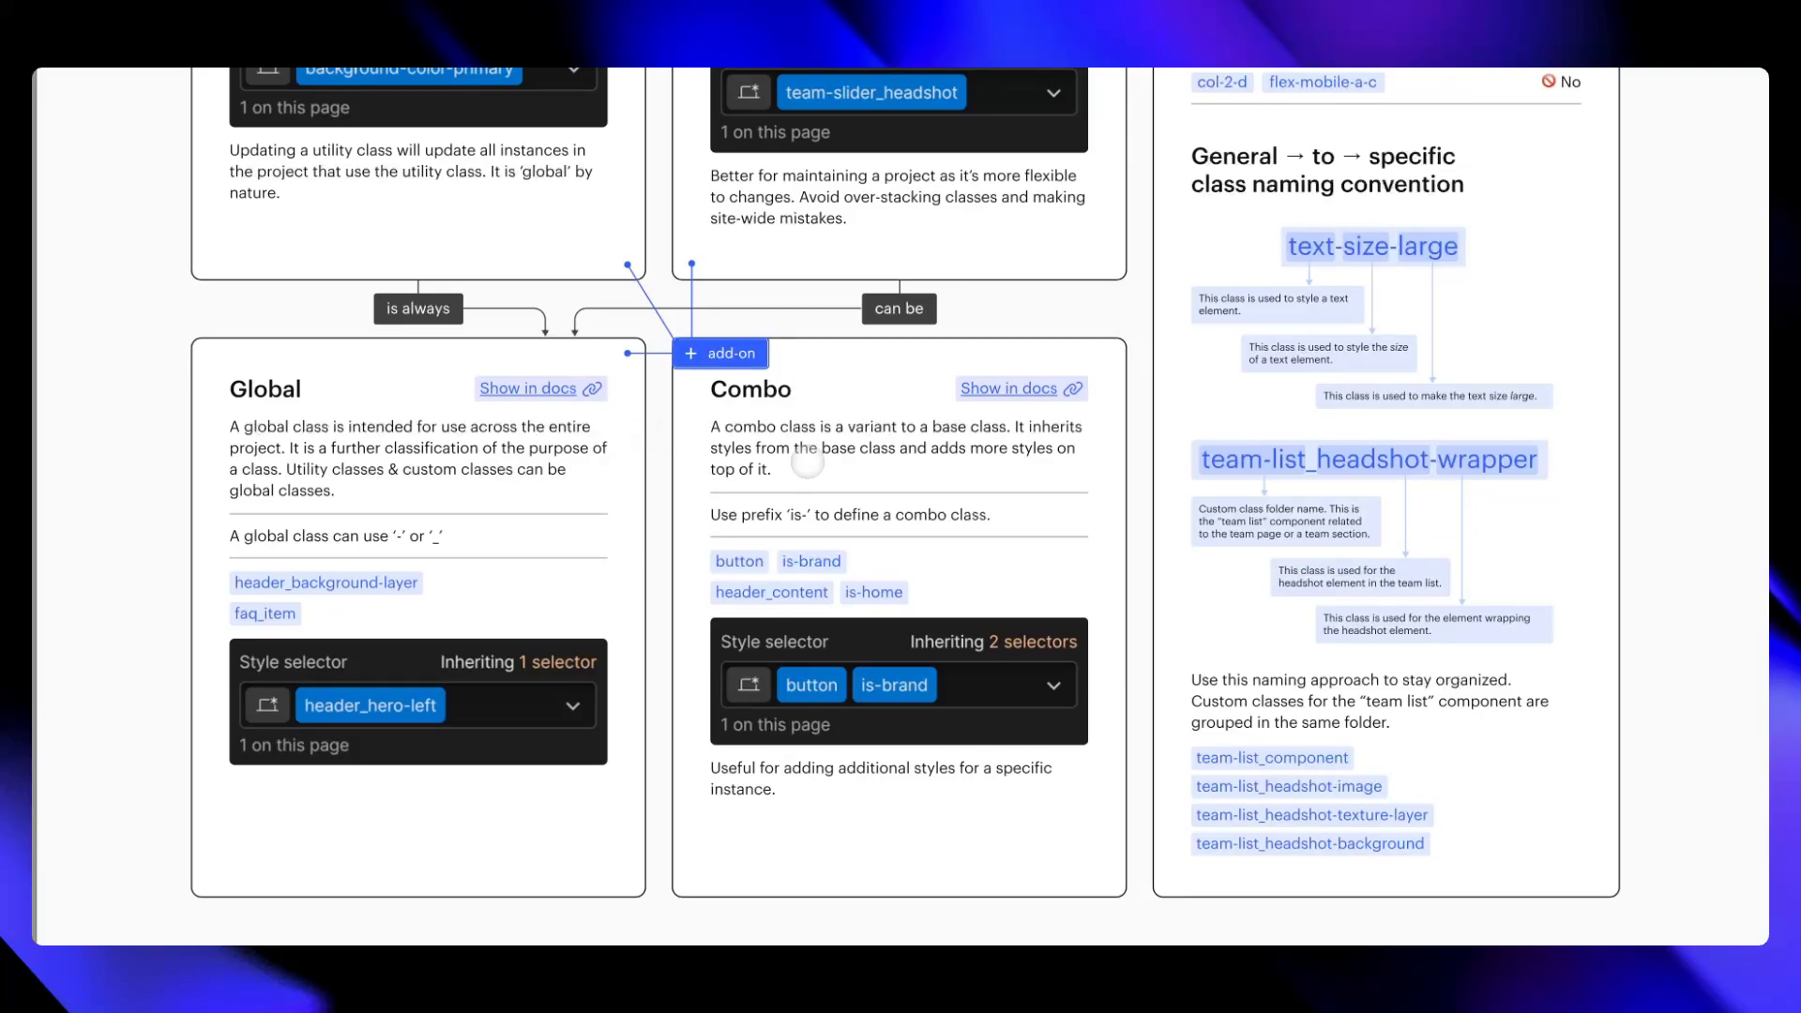
pyautogui.scroll(-3)
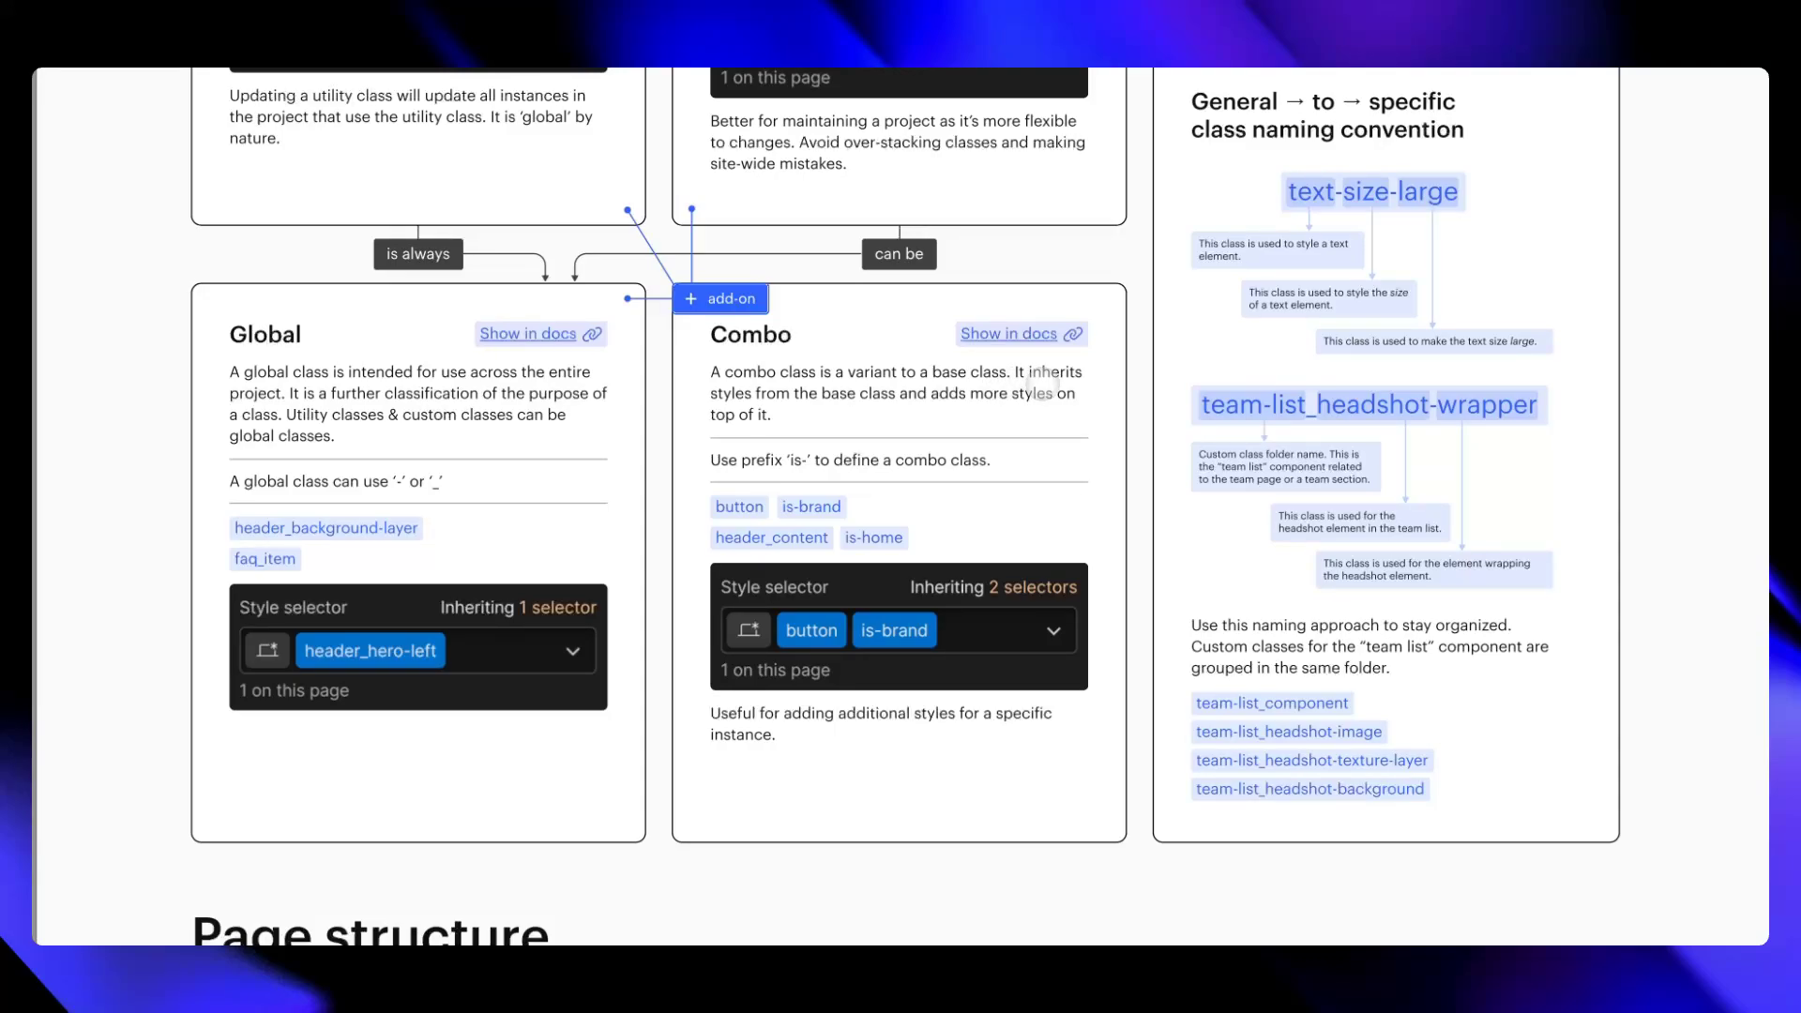
pyautogui.moveTo(848, 559)
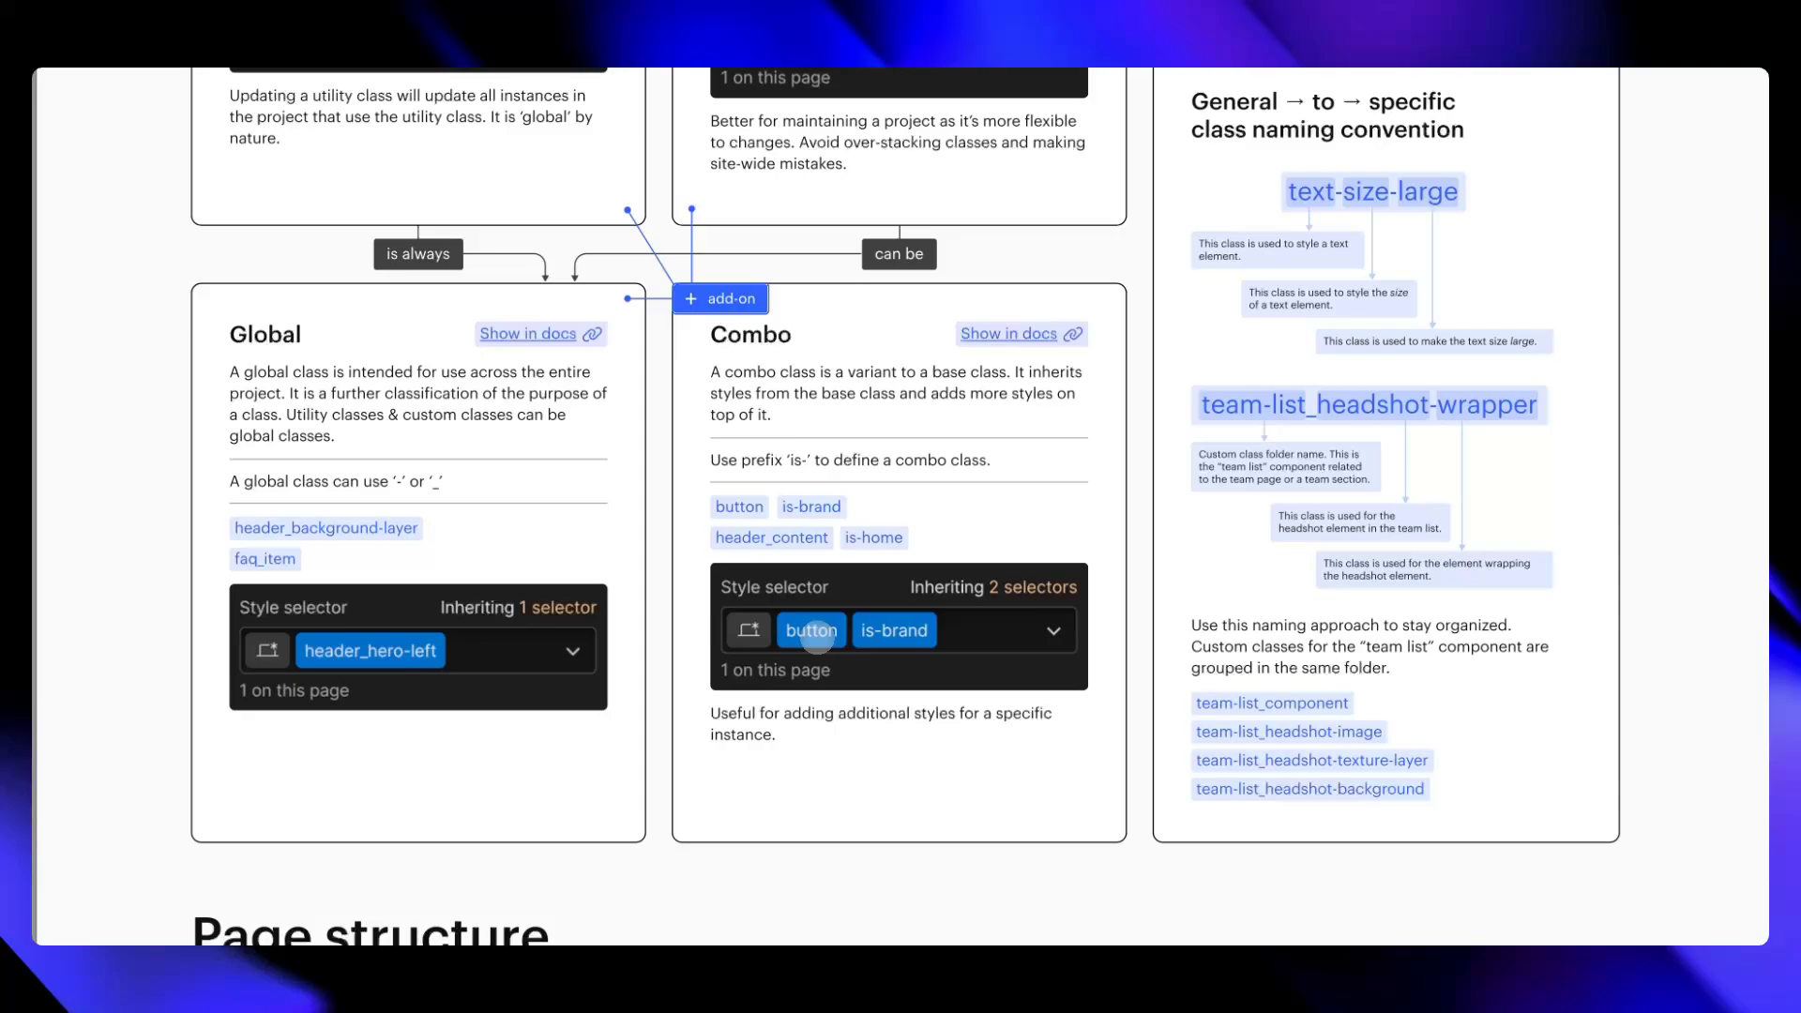
pyautogui.click(893, 629)
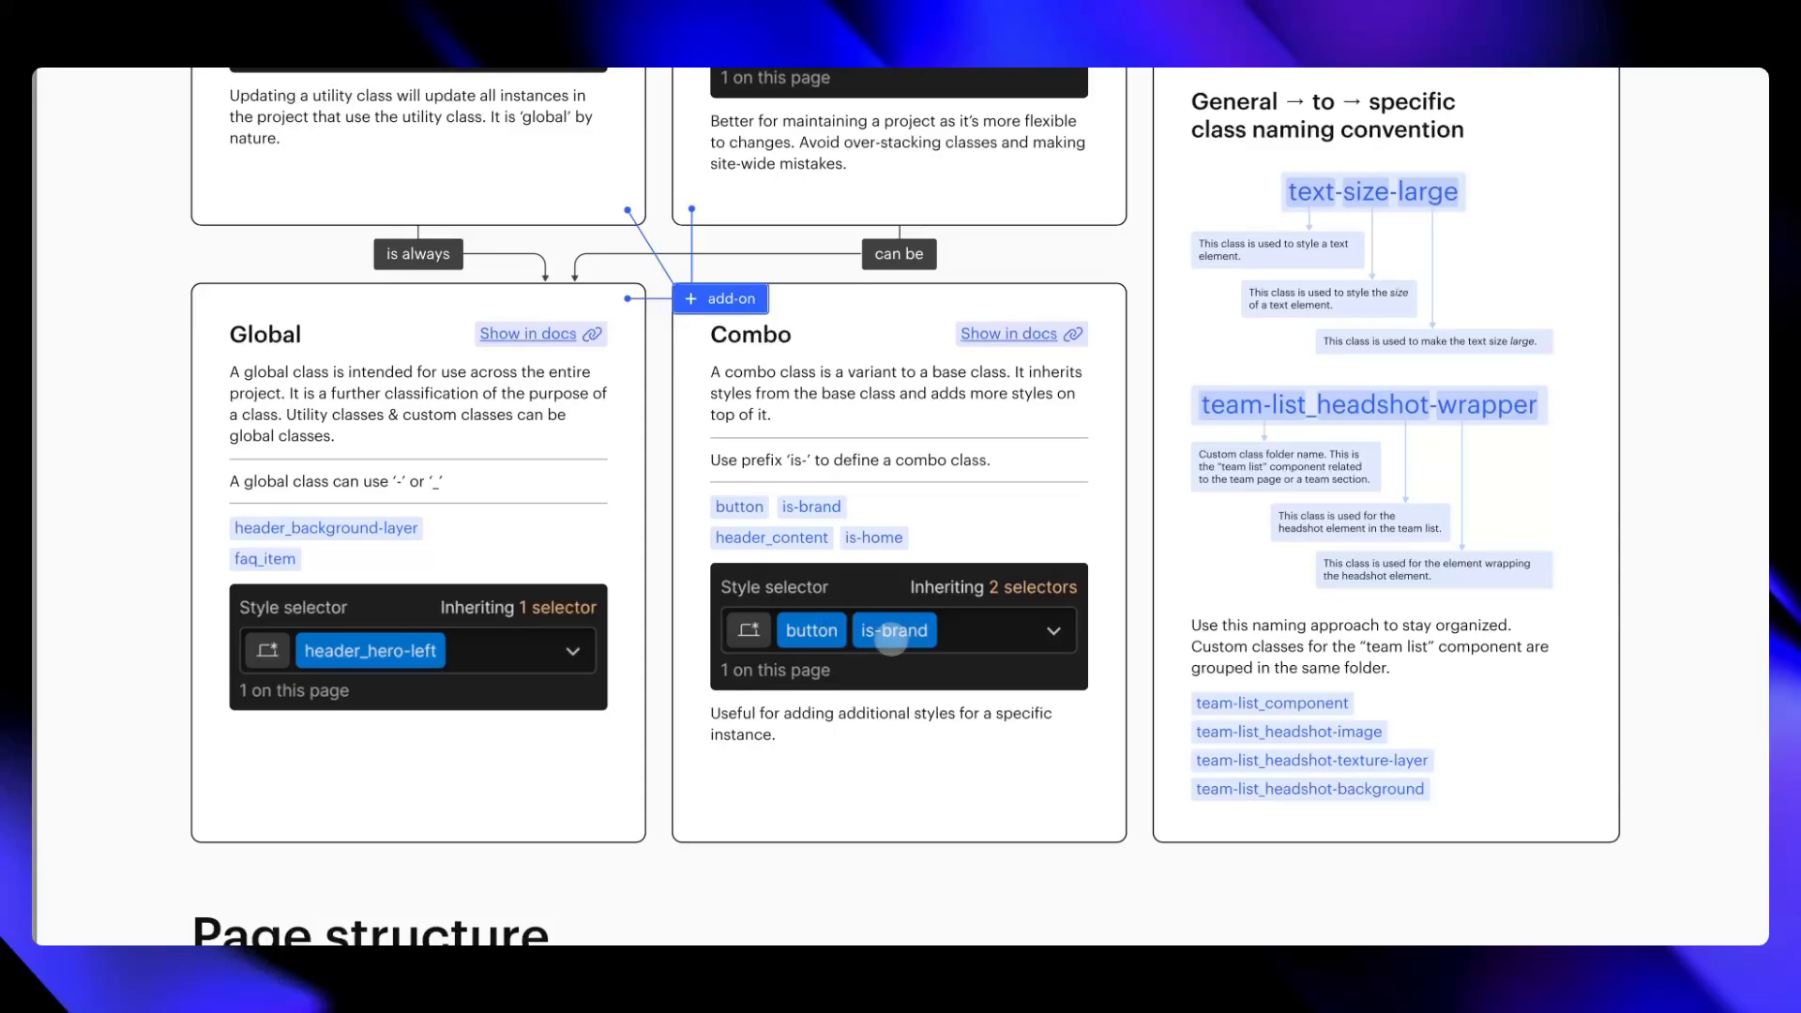
pyautogui.click(809, 630)
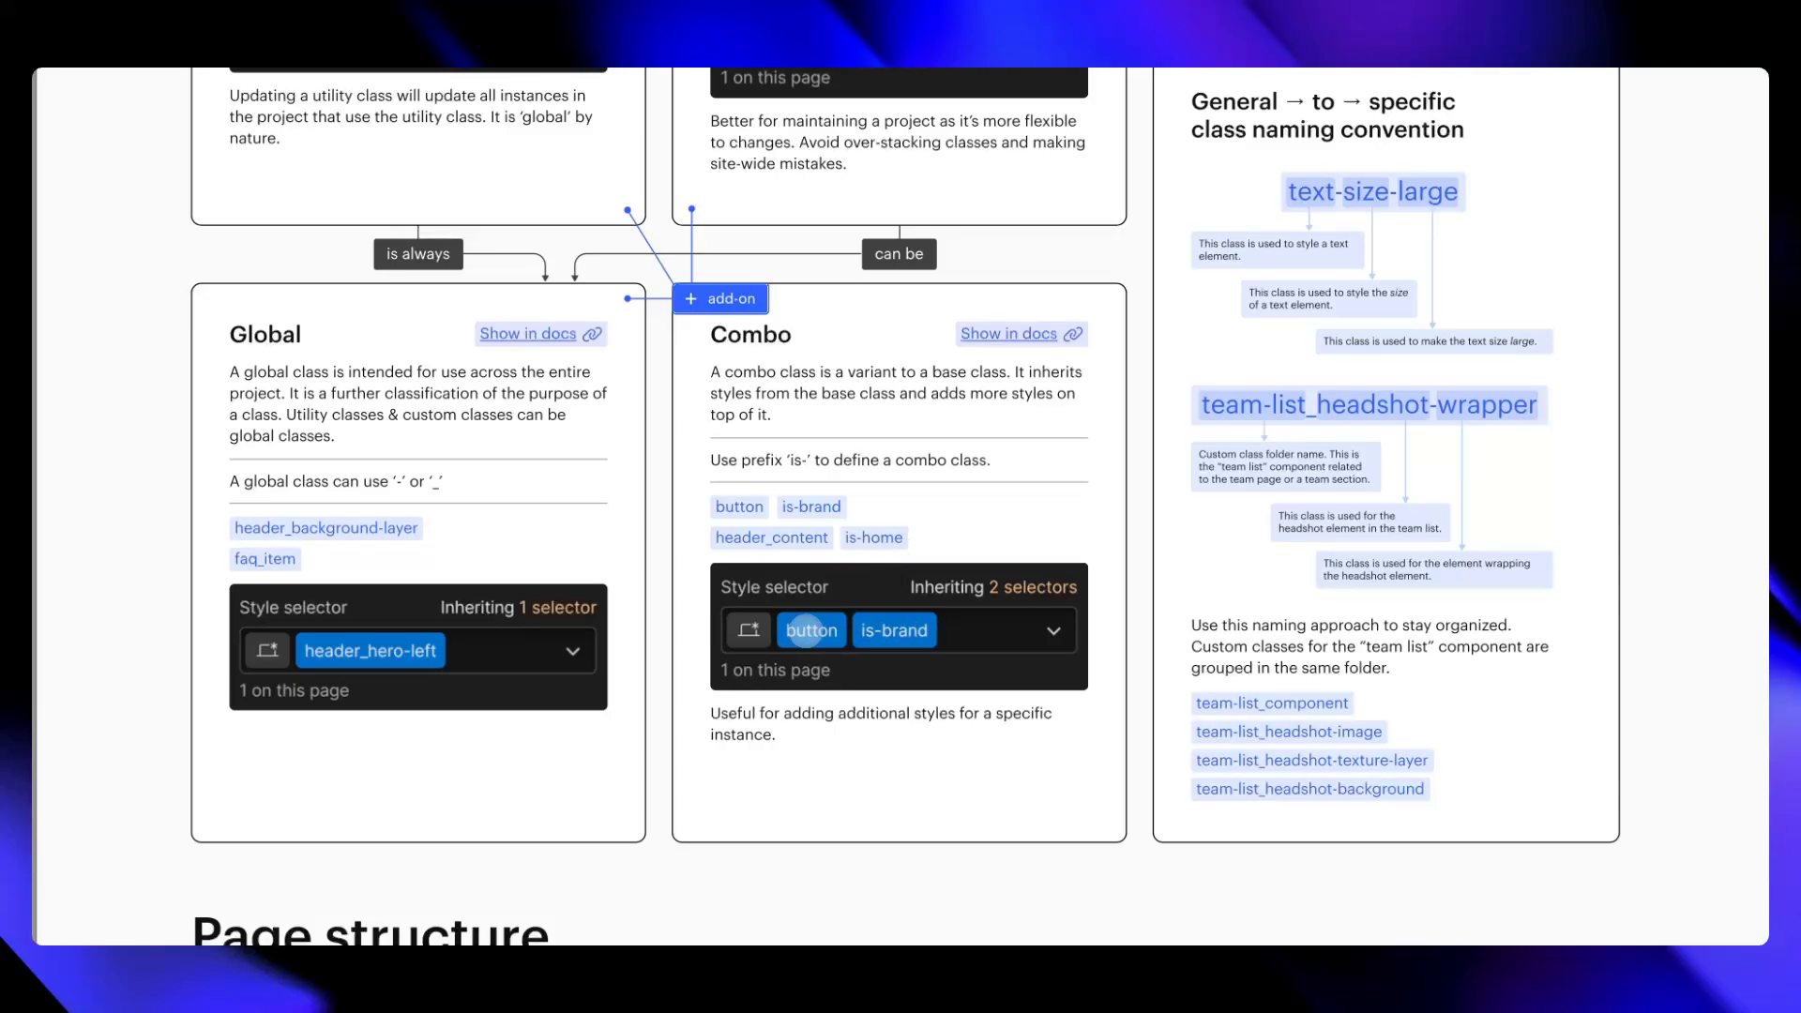
pyautogui.moveTo(844, 619)
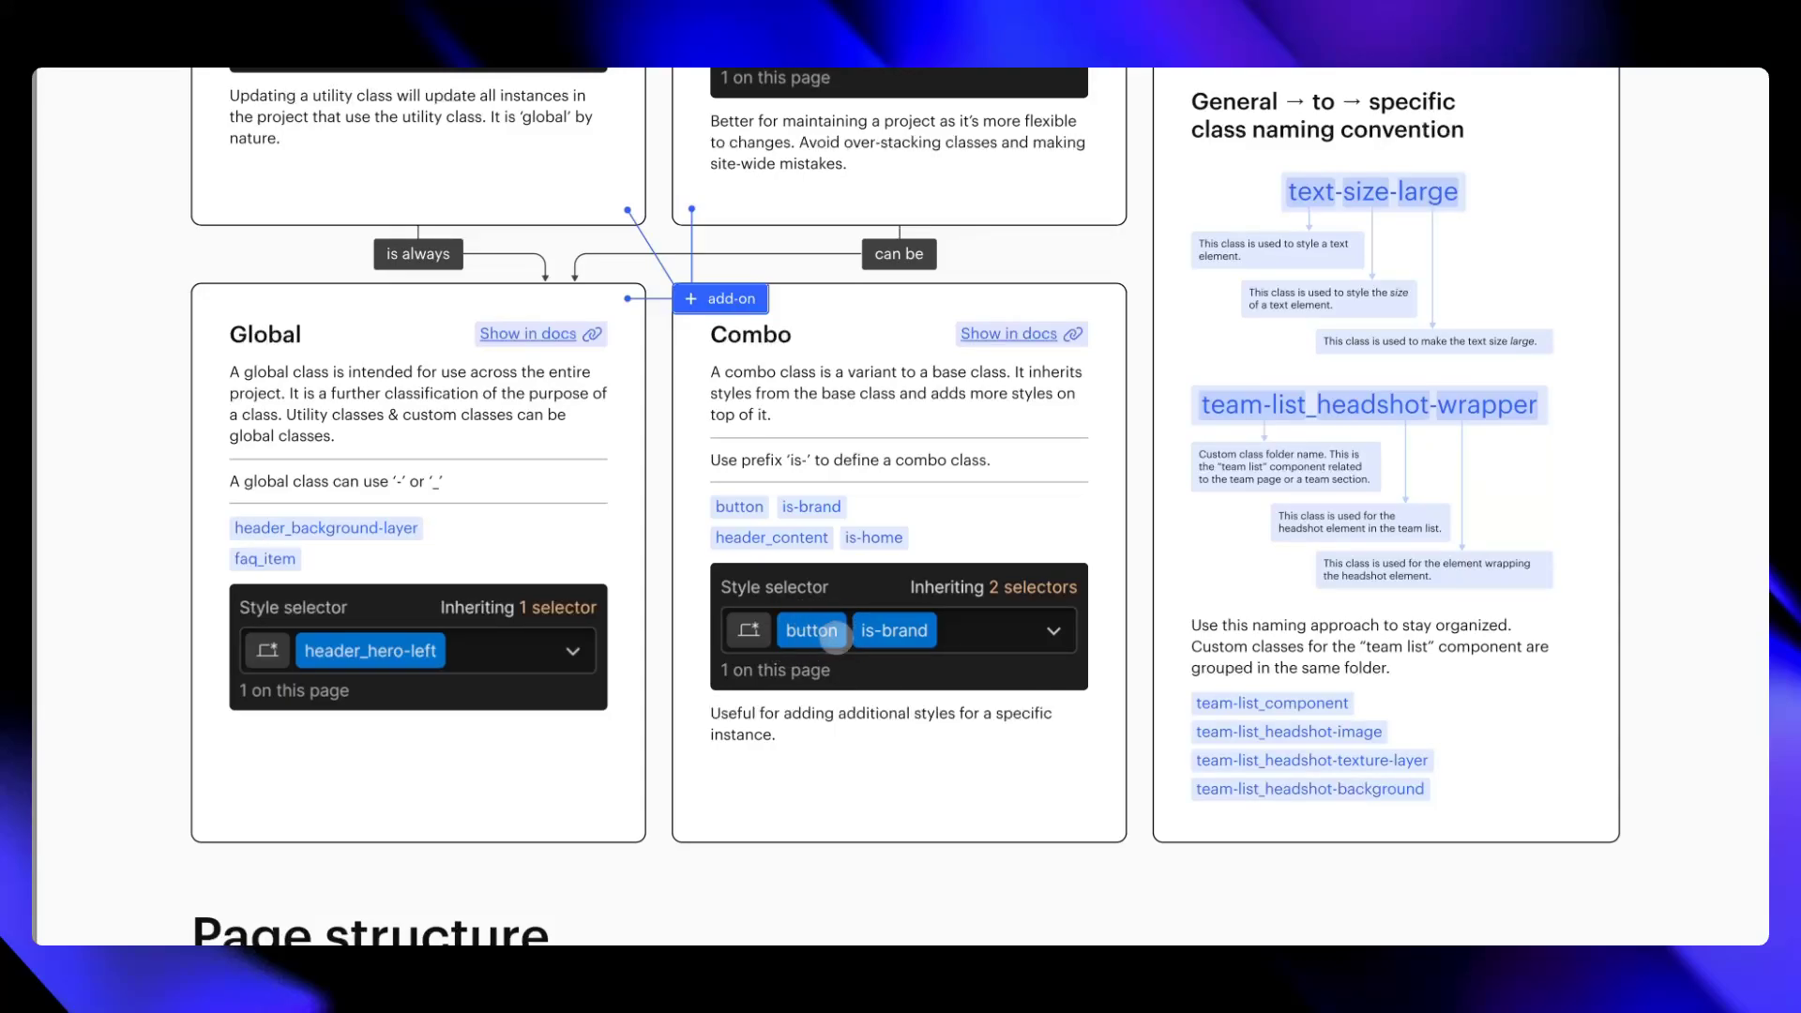
pyautogui.moveTo(894, 630)
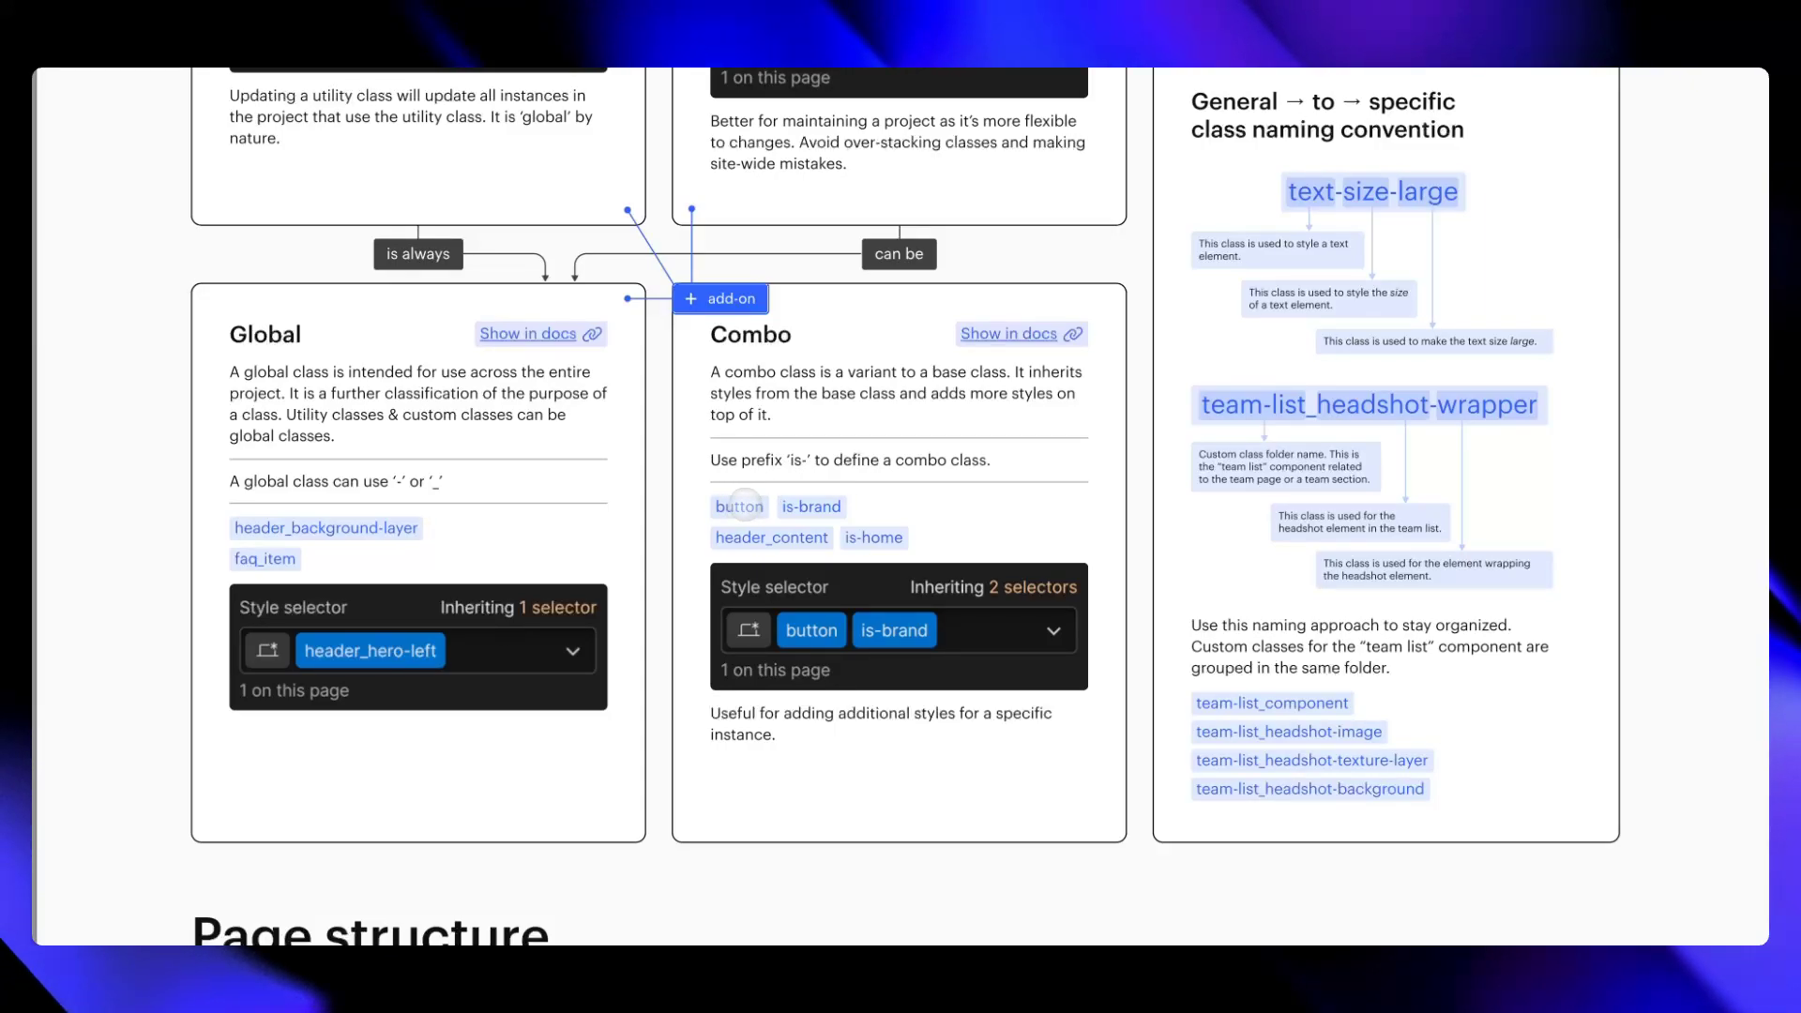
pyautogui.moveTo(809, 506)
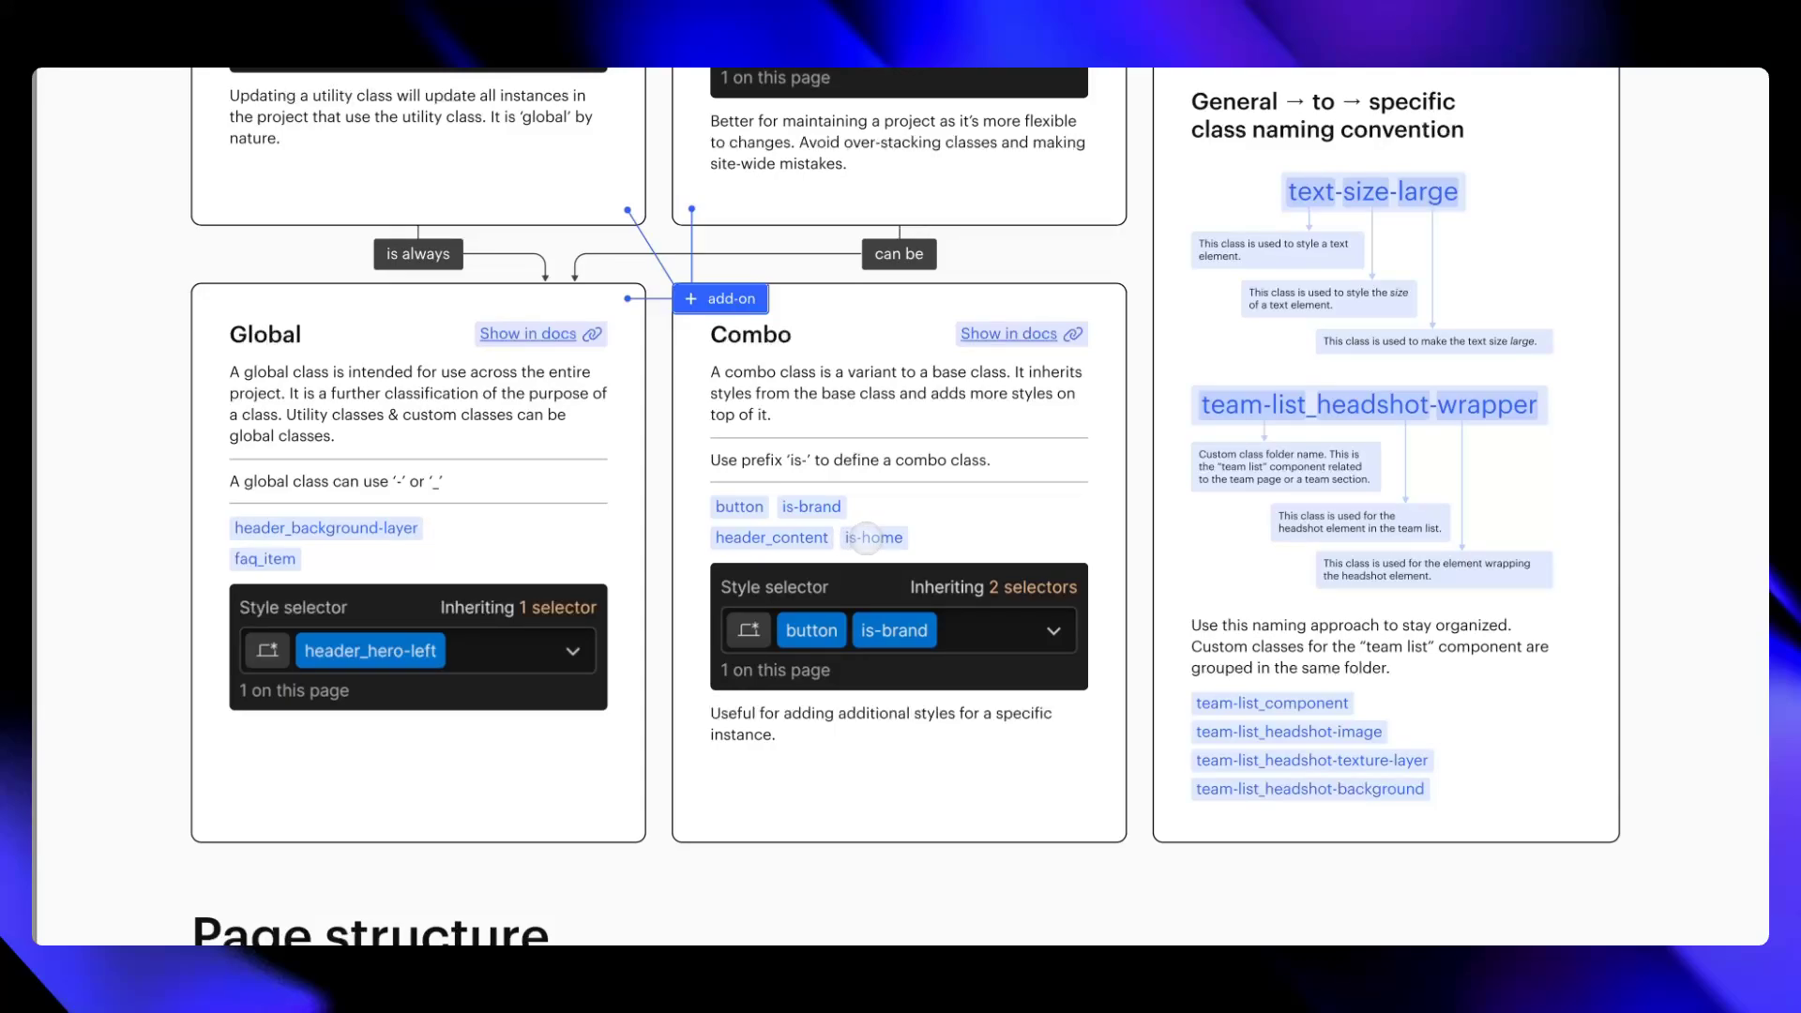
pyautogui.moveTo(869, 735)
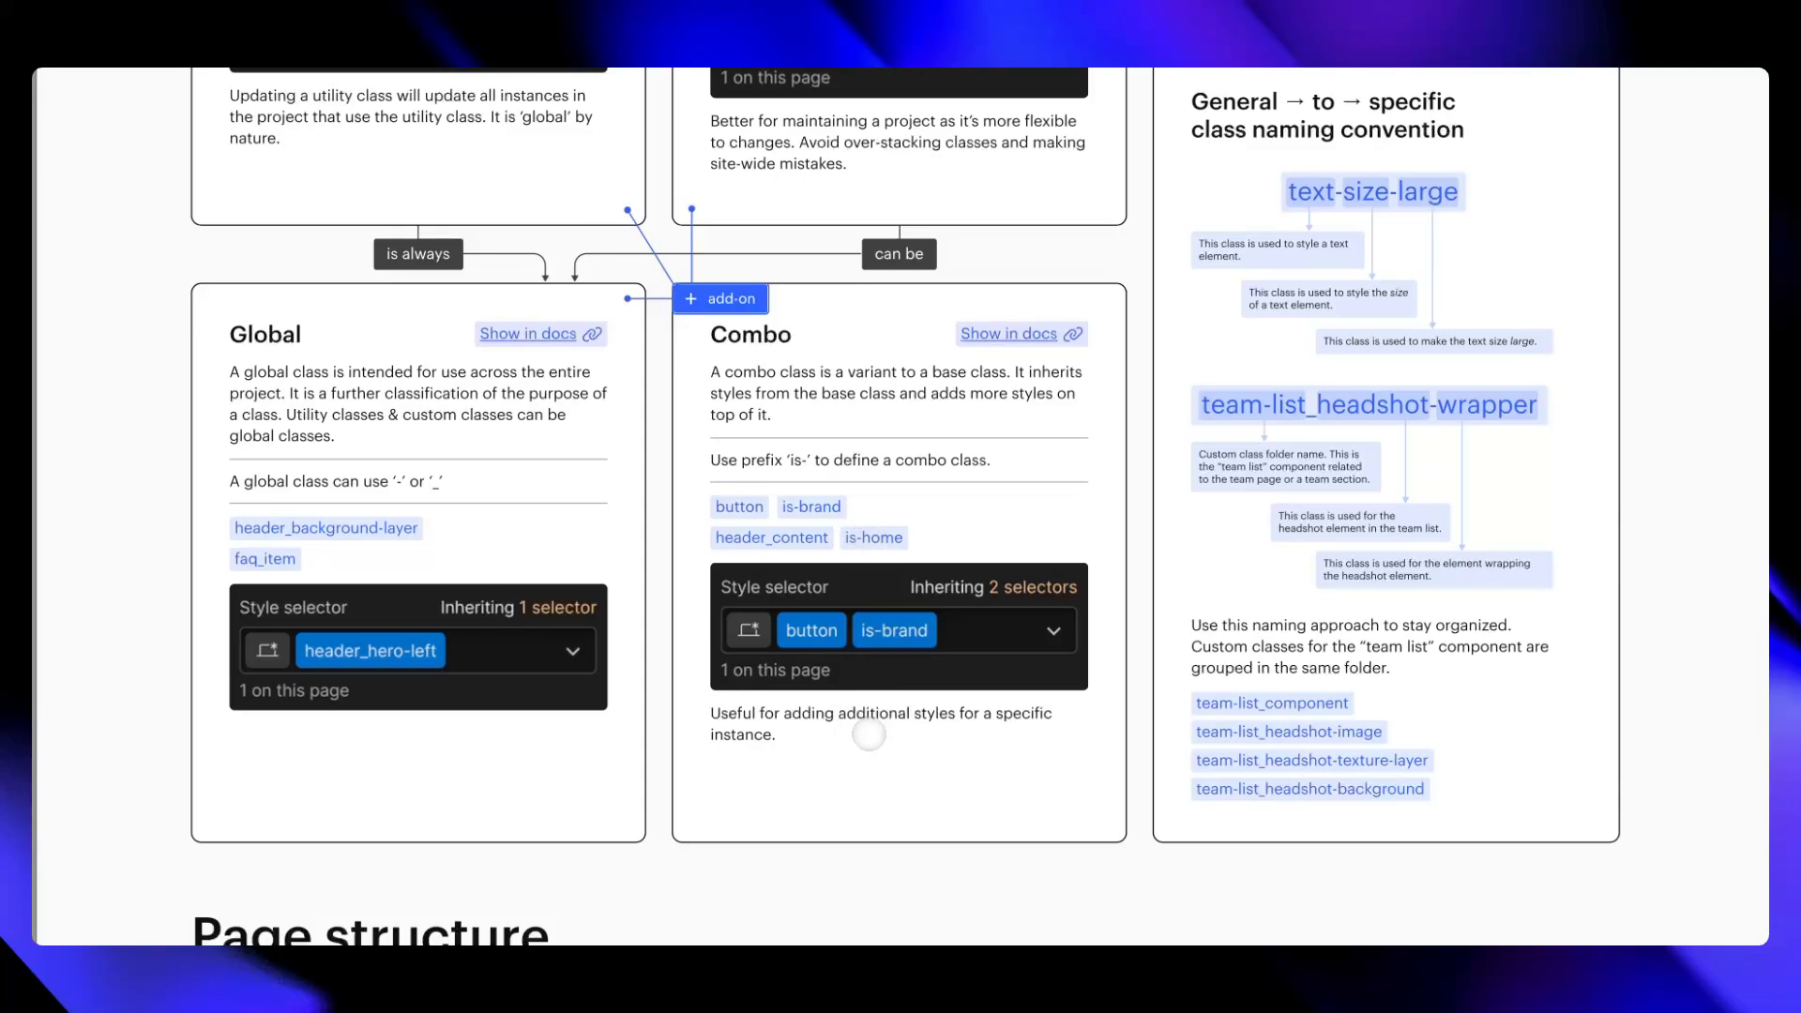
pyautogui.moveTo(892, 732)
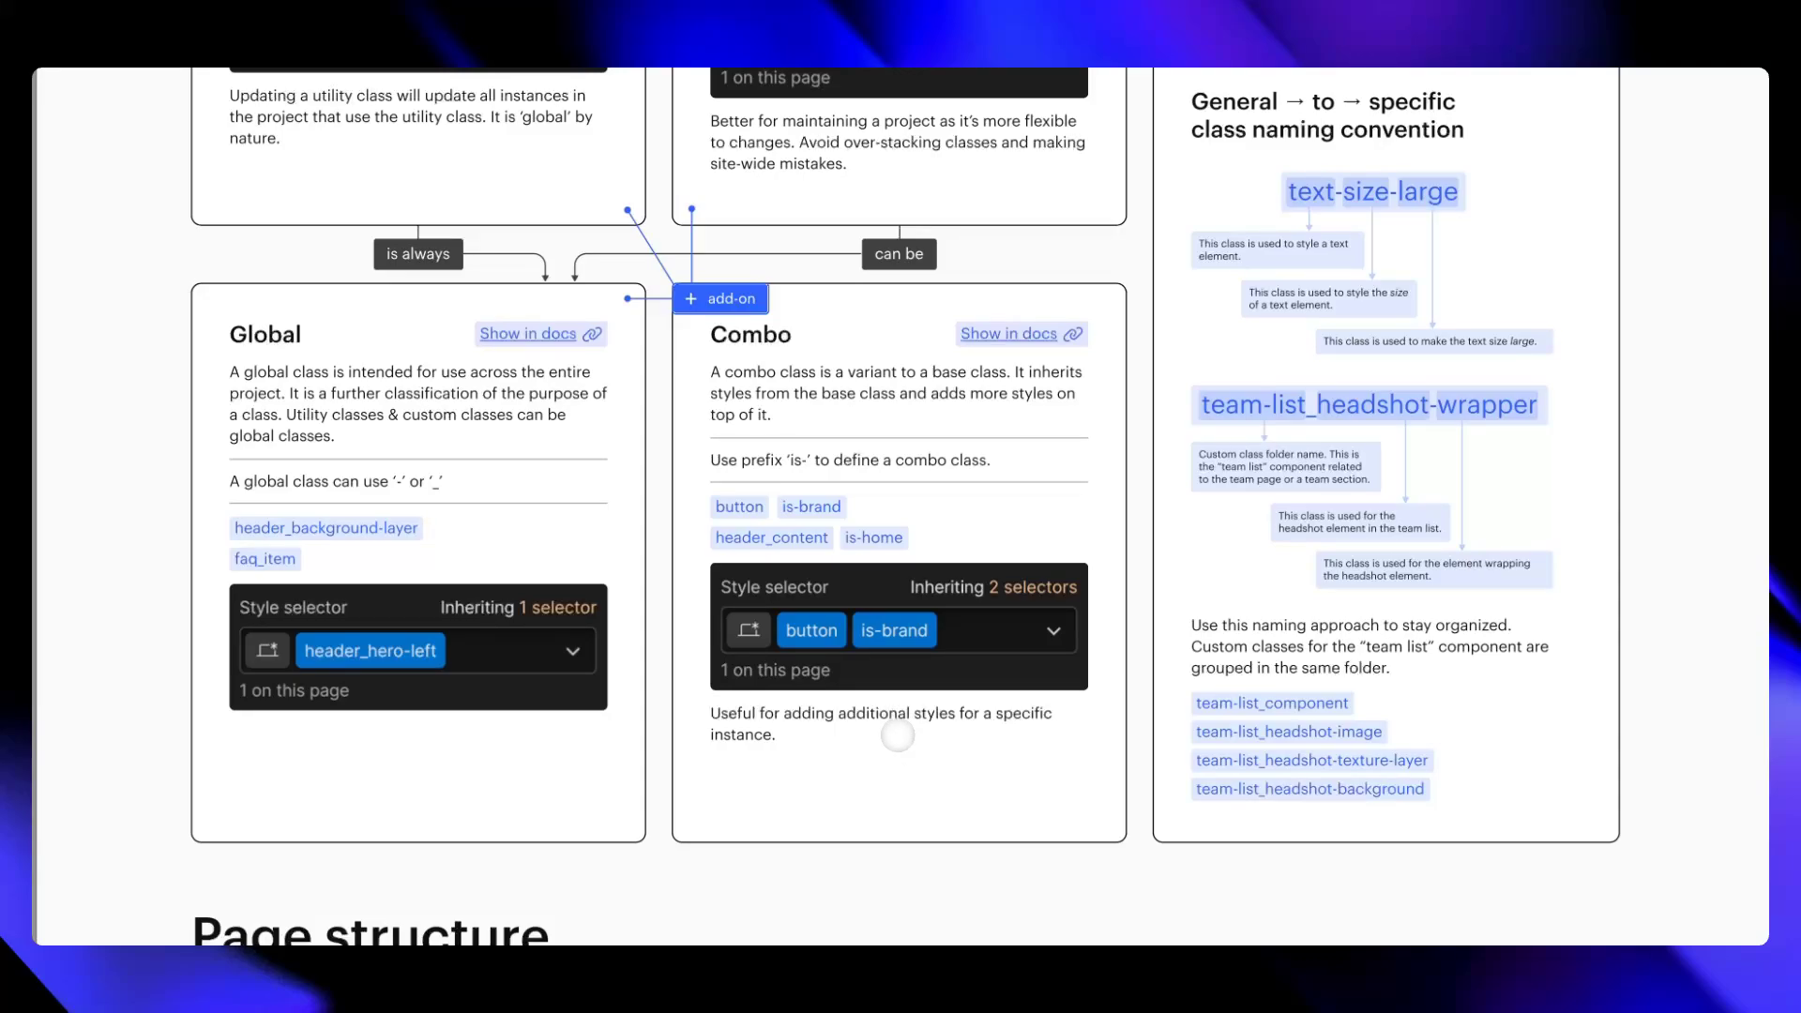
pyautogui.scroll(3)
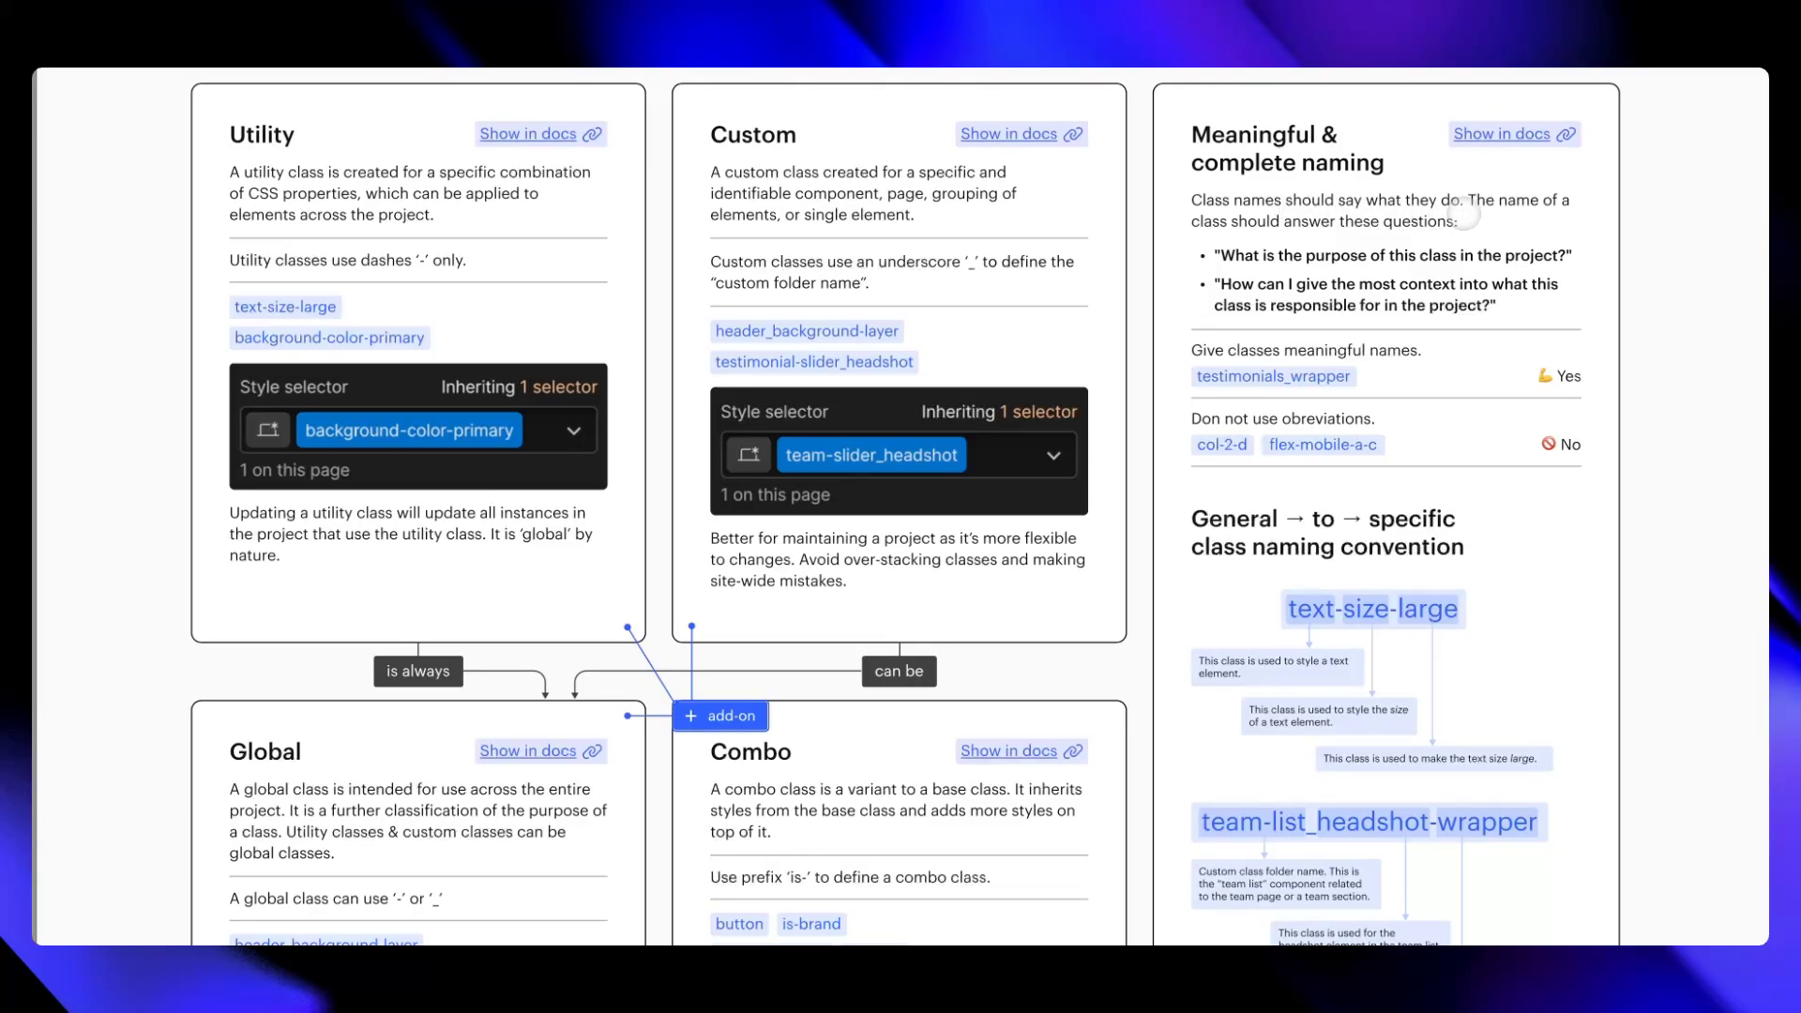
pyautogui.moveTo(1303, 230)
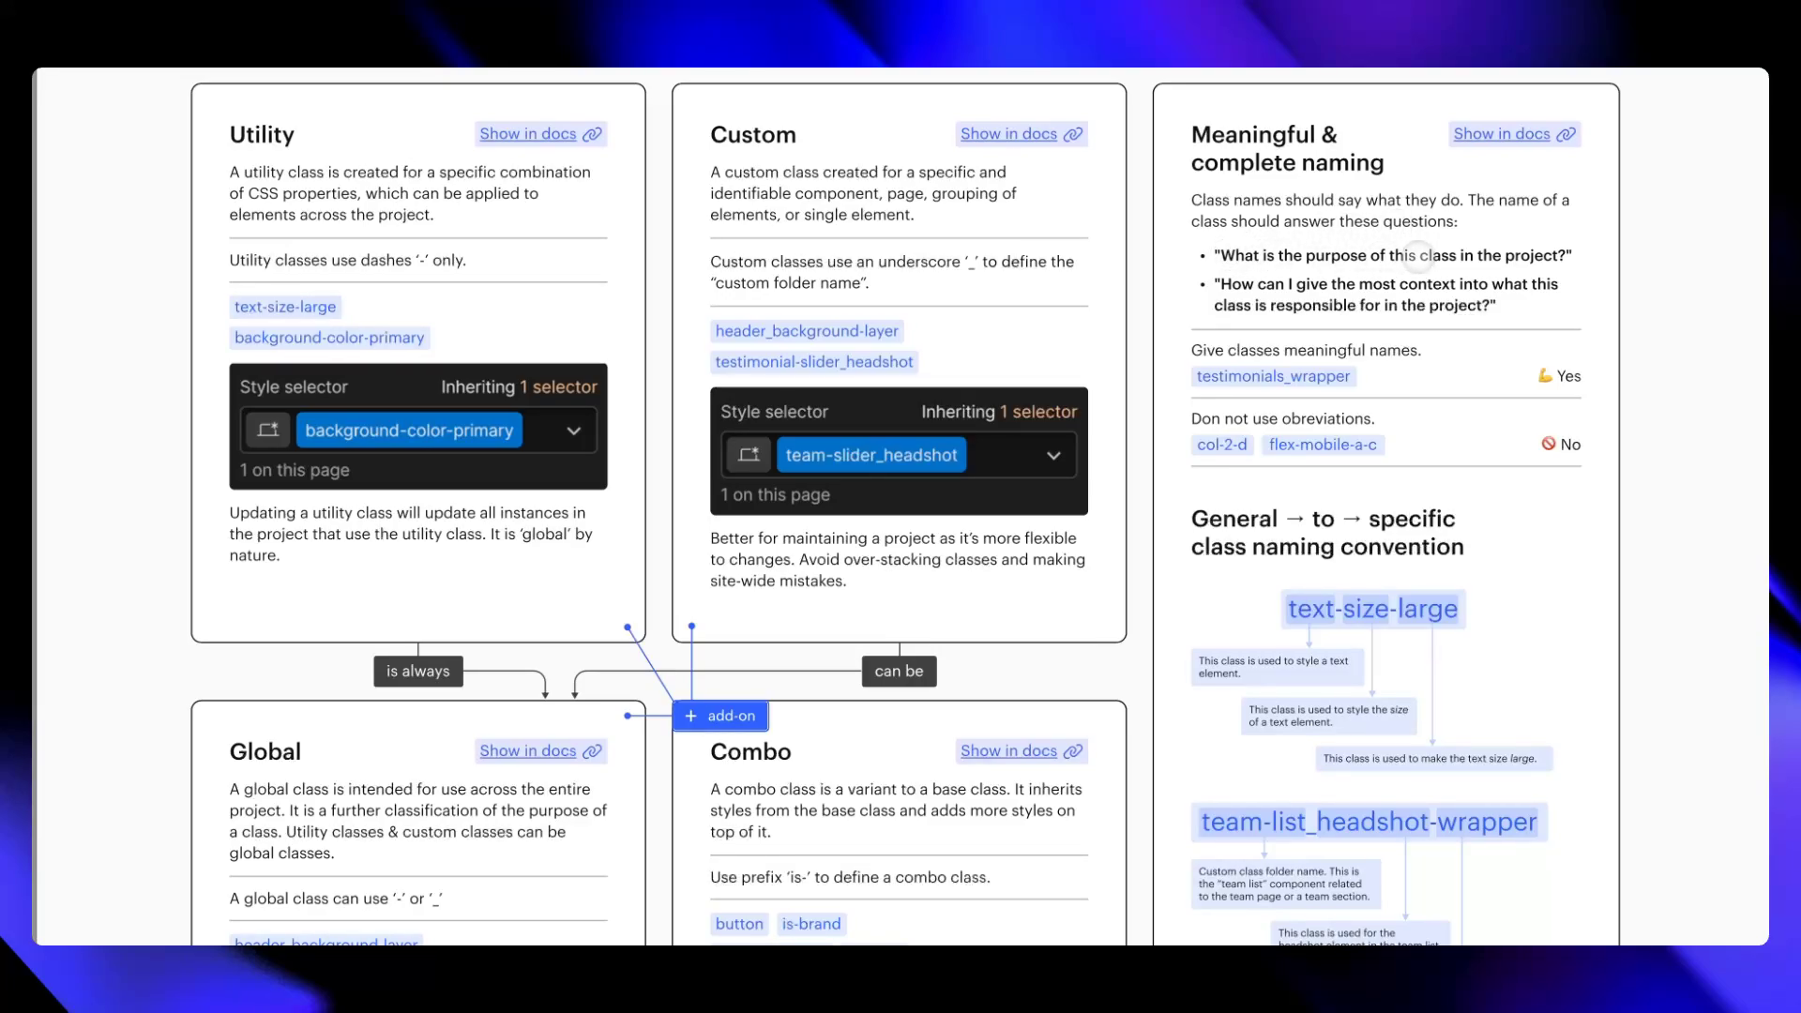
pyautogui.scroll(-3)
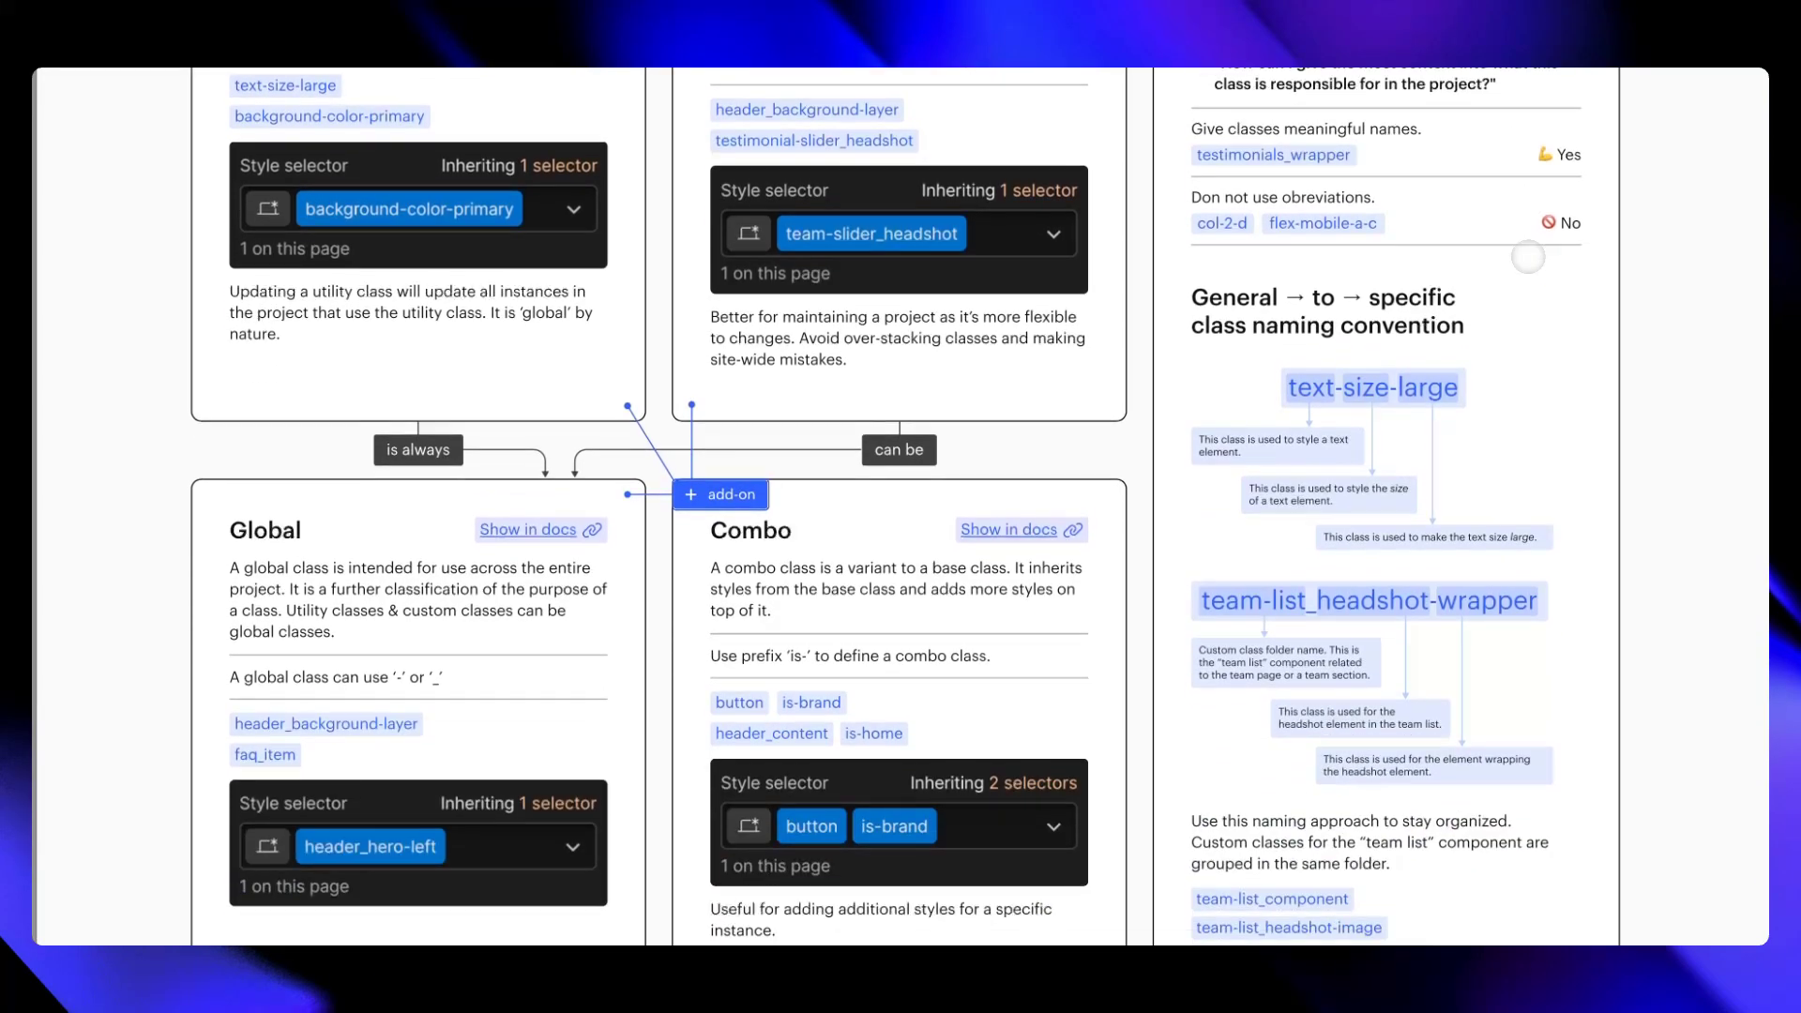
pyautogui.scroll(-3)
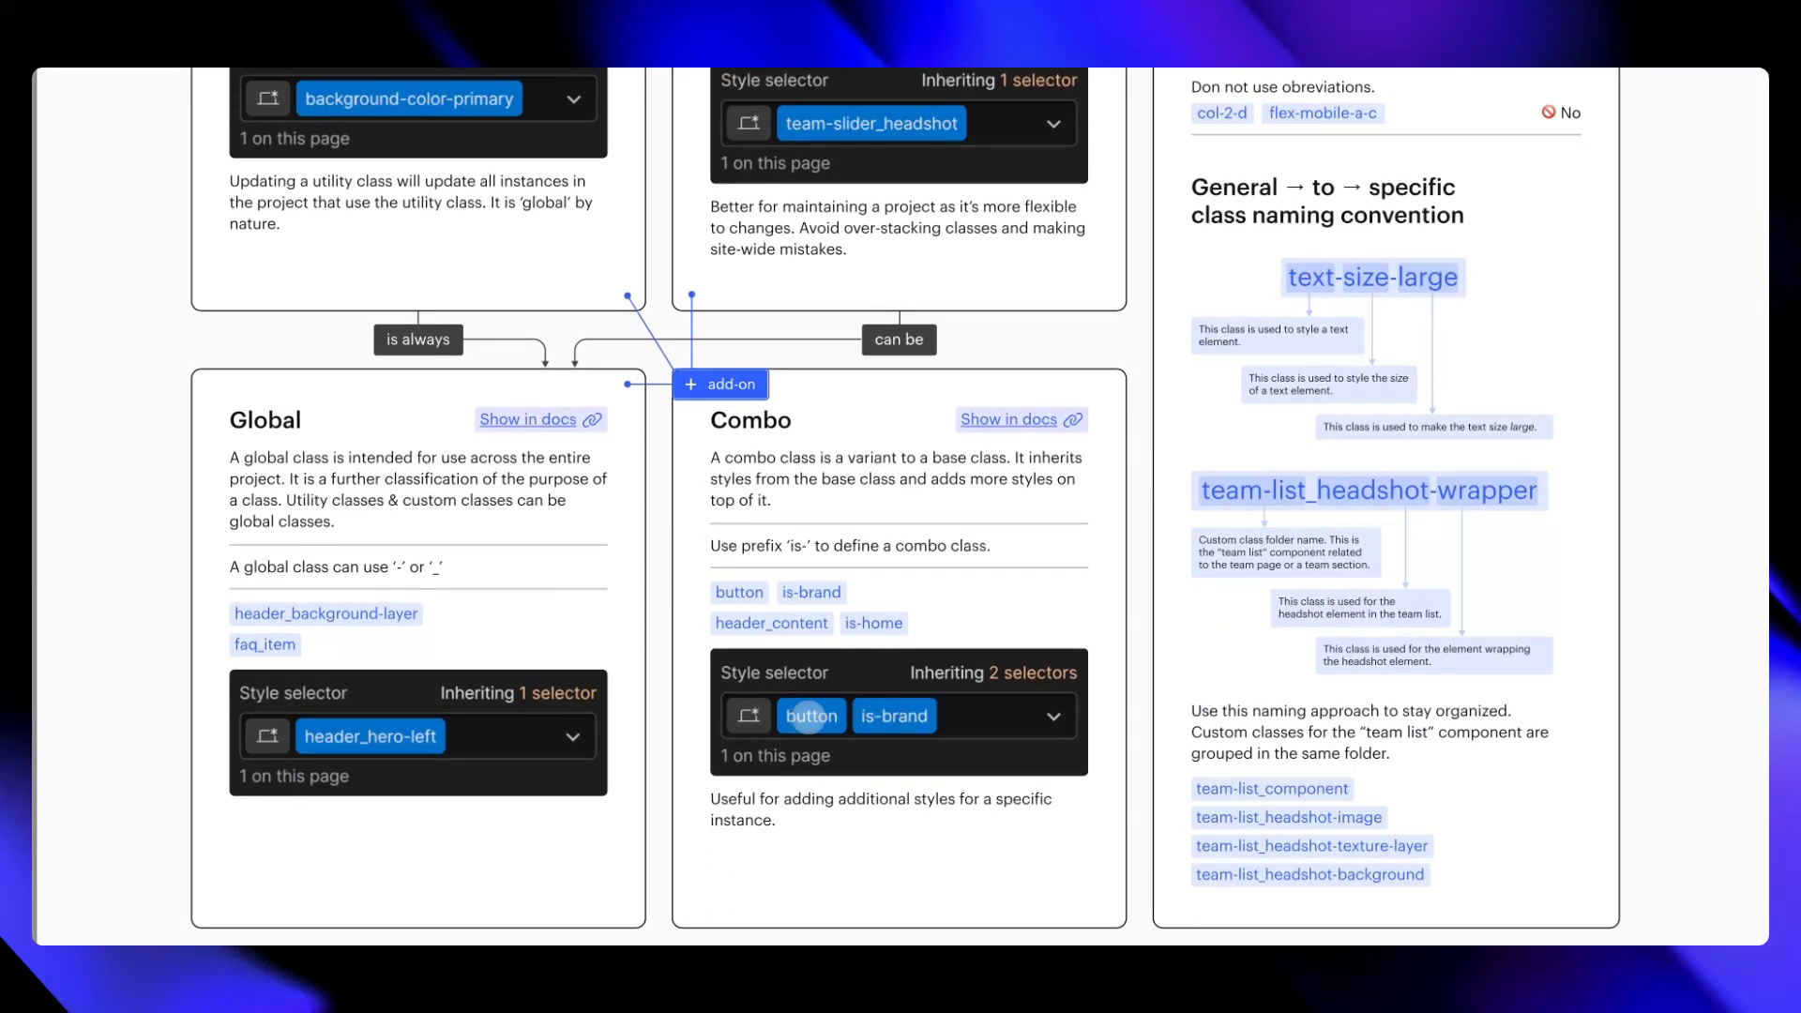
pyautogui.scroll(3)
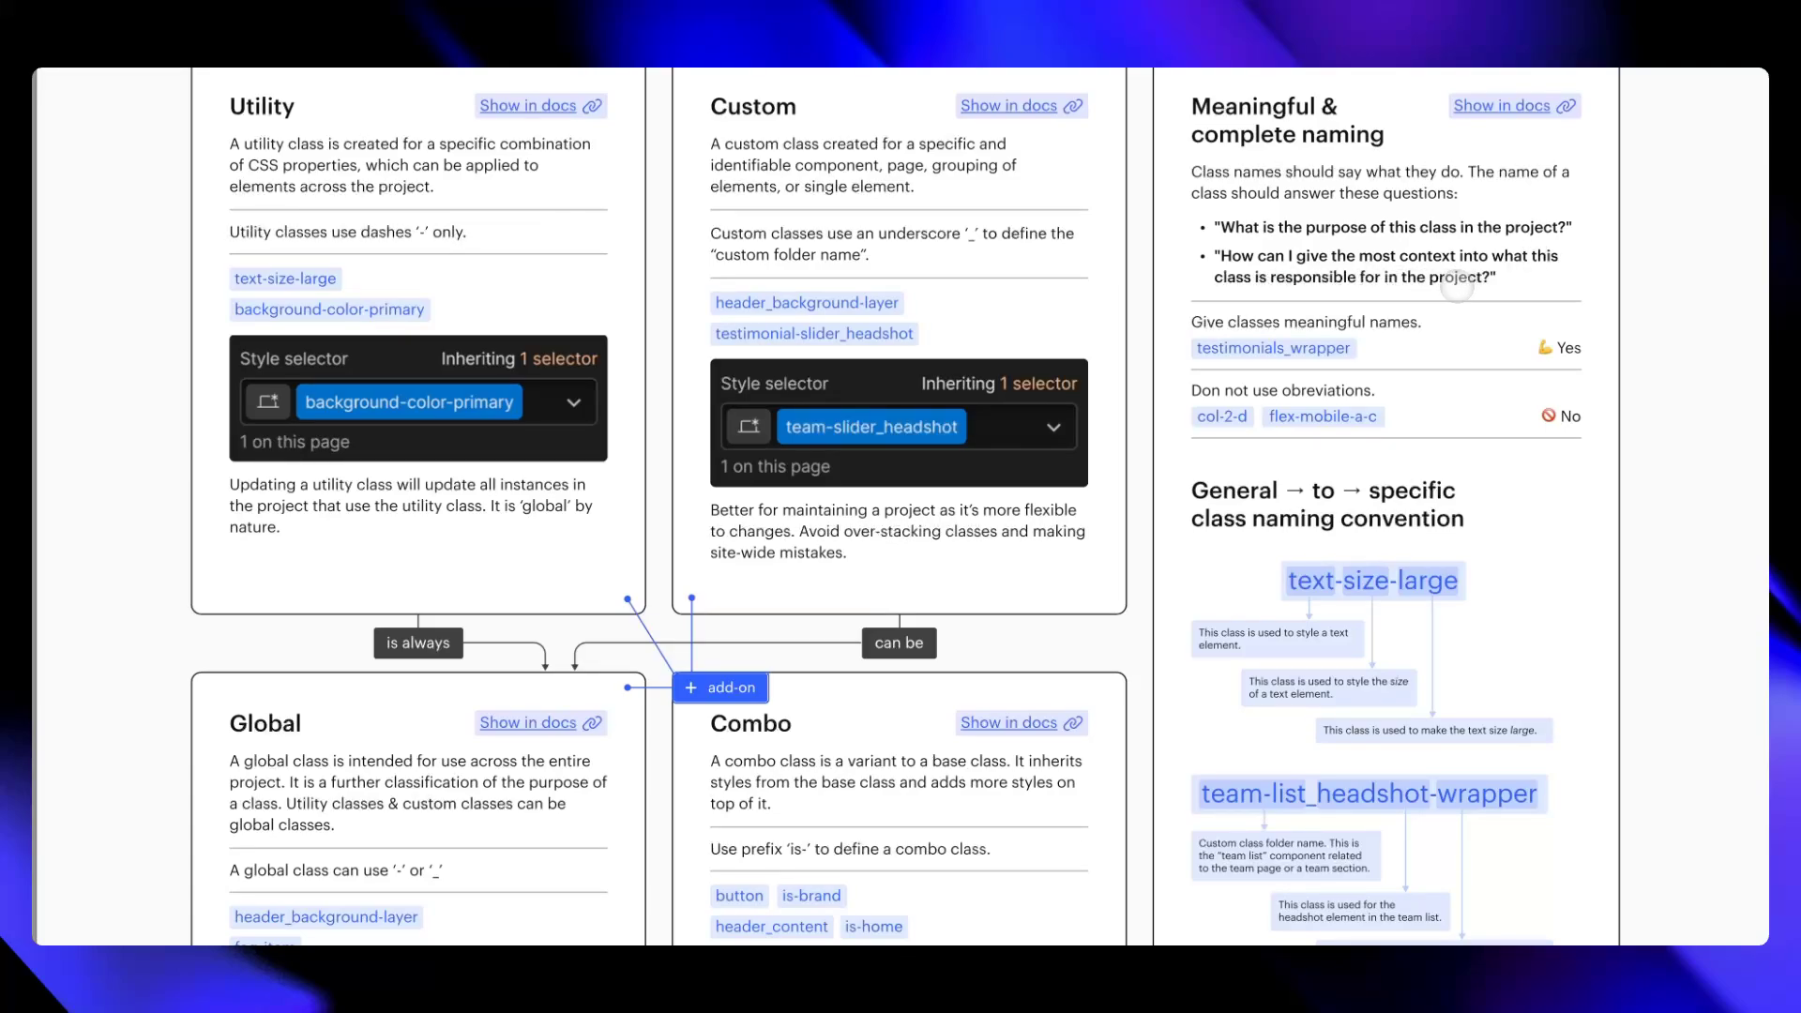
pyautogui.scroll(-3)
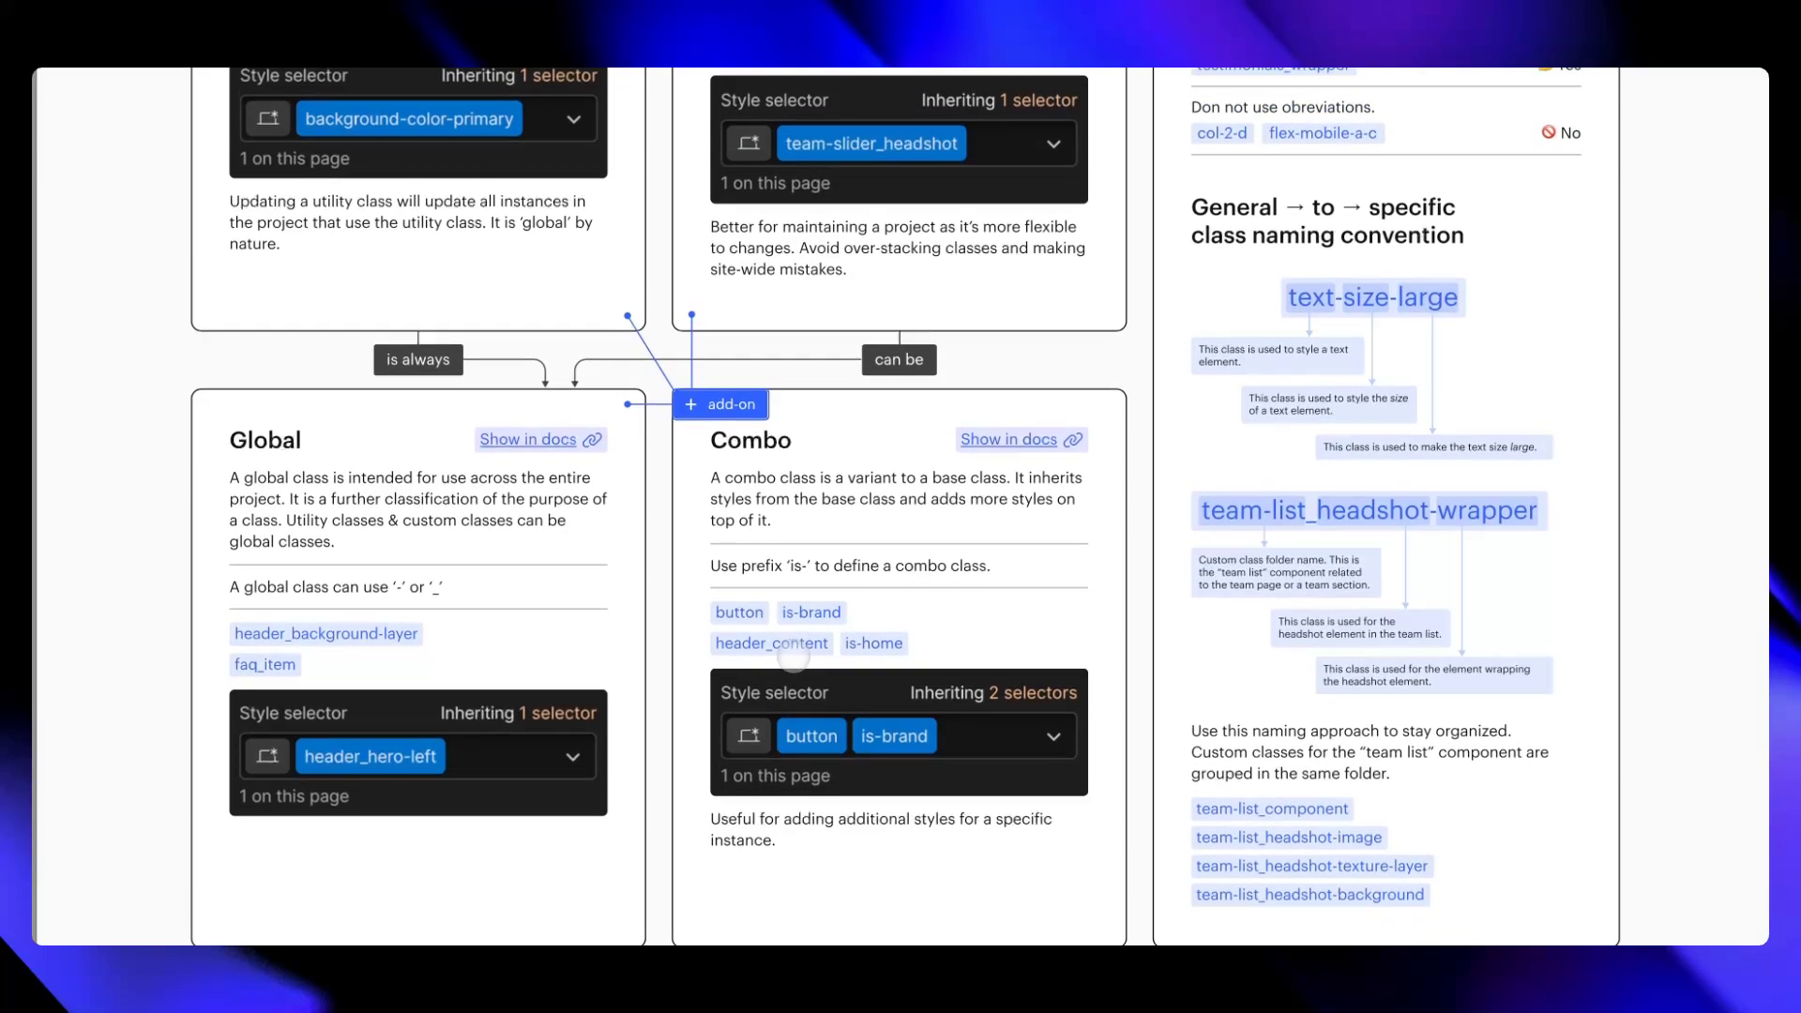
pyautogui.scroll(3)
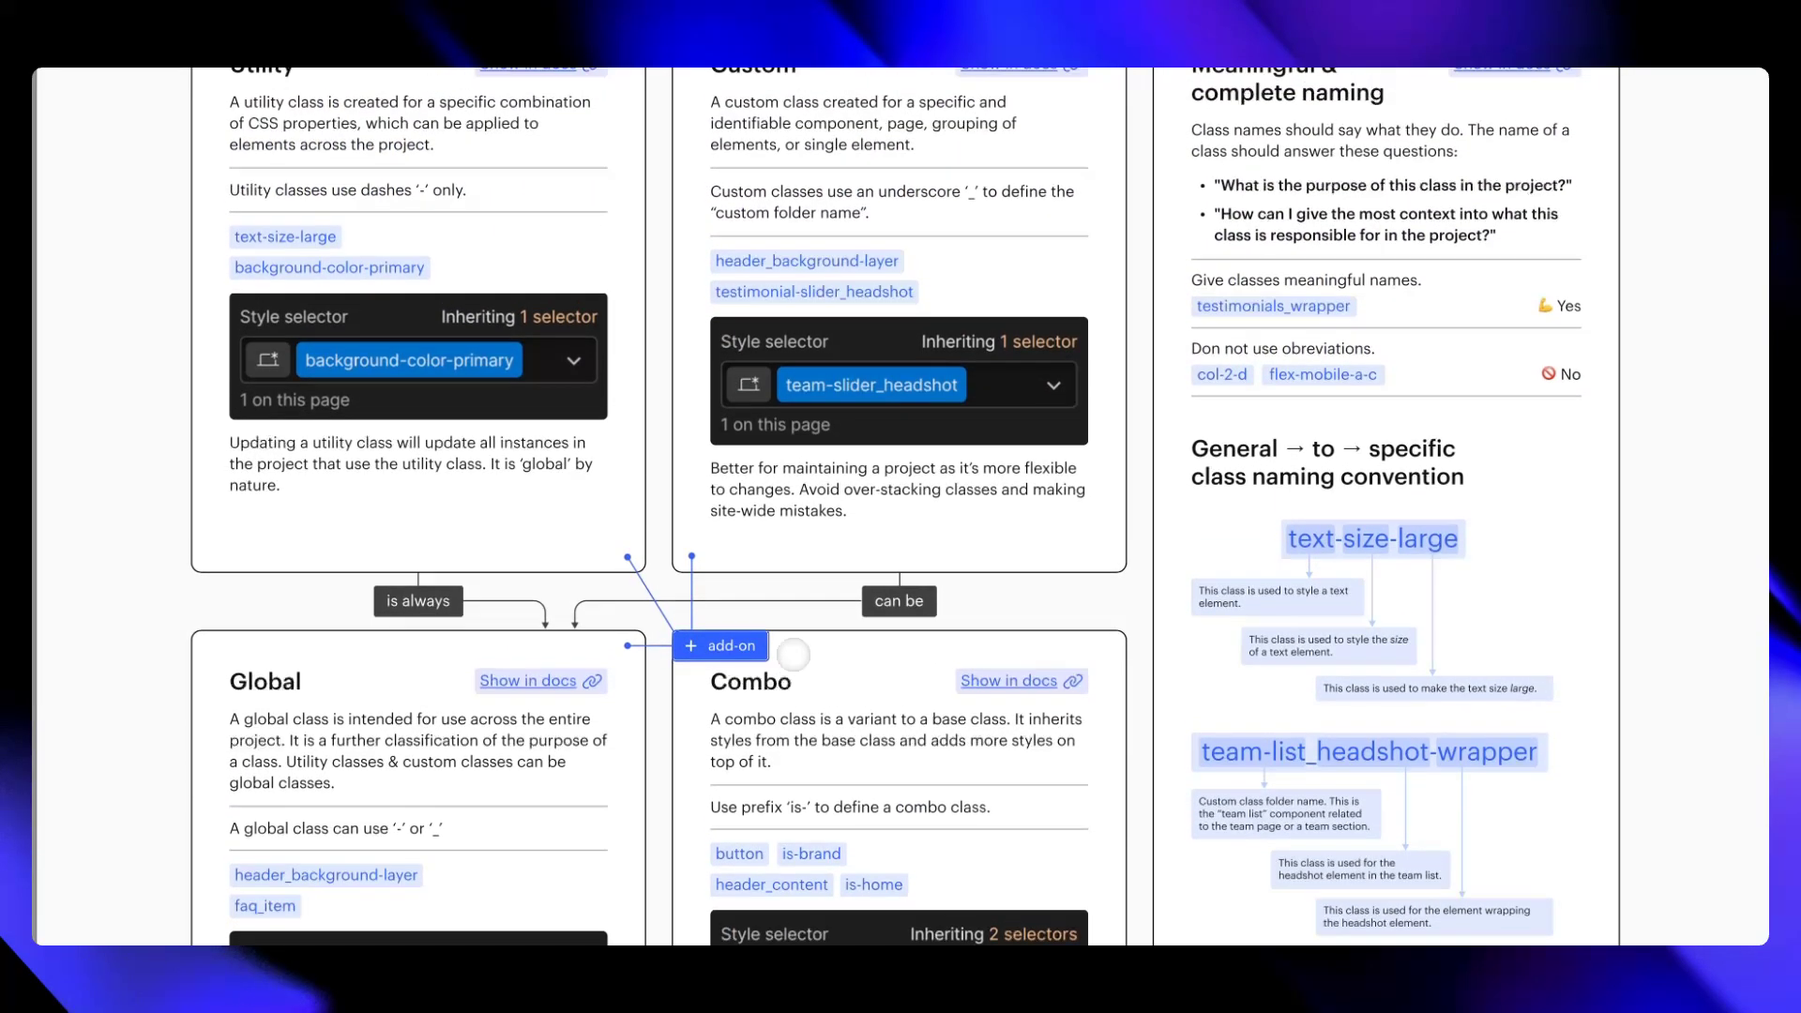
pyautogui.scroll(3)
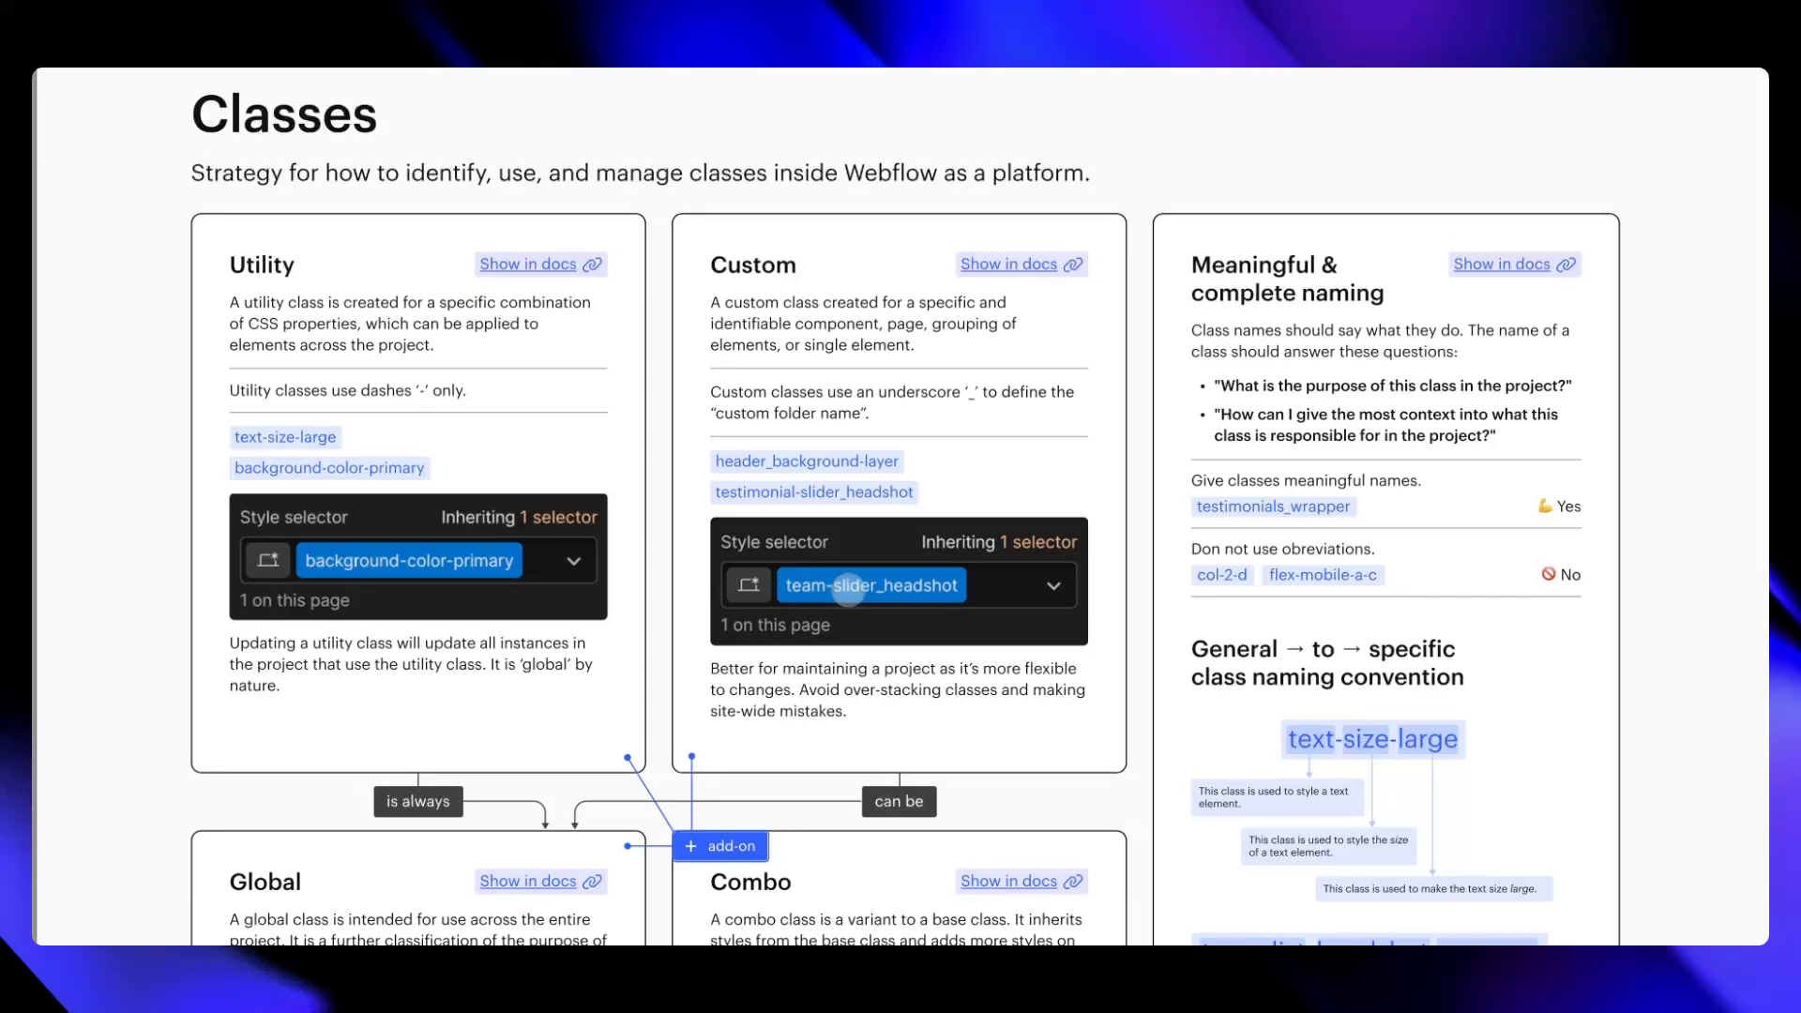
pyautogui.moveTo(1284, 387)
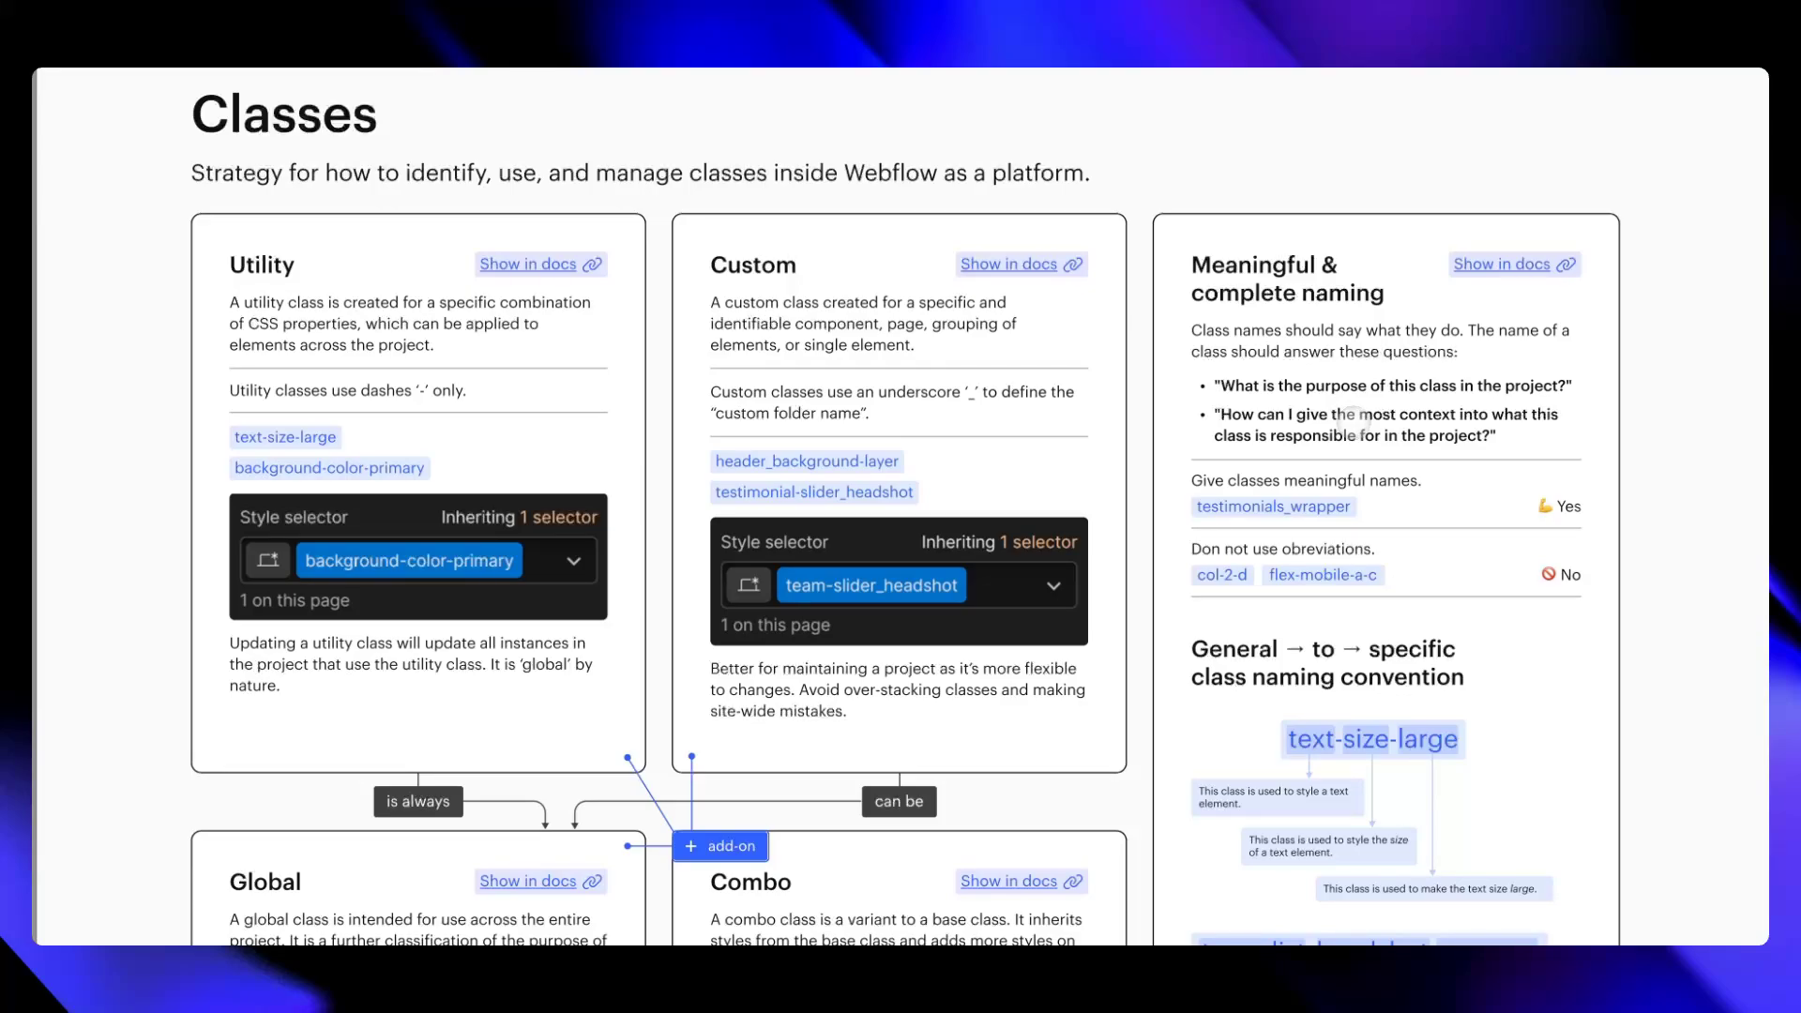
pyautogui.scroll(-3)
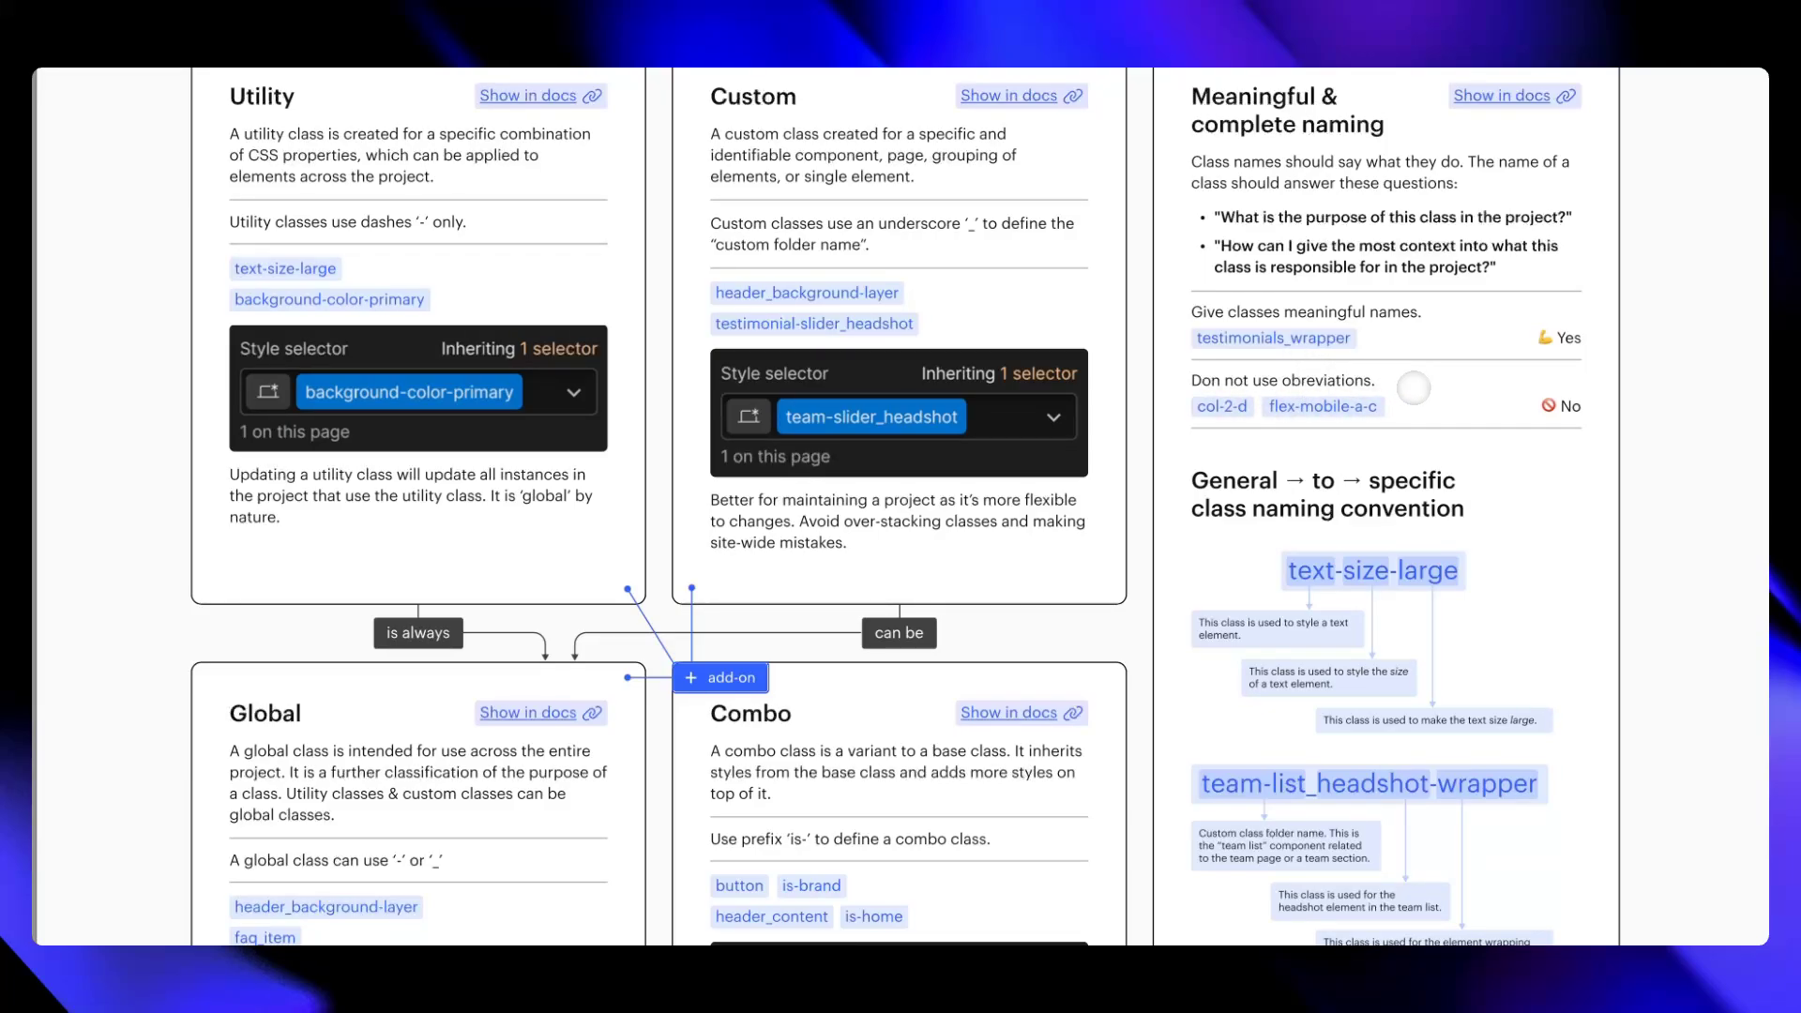
# - Scroll to the diagram breaking down text-size-large and team-list_headshot-wrapper
pyautogui.scroll(-3)
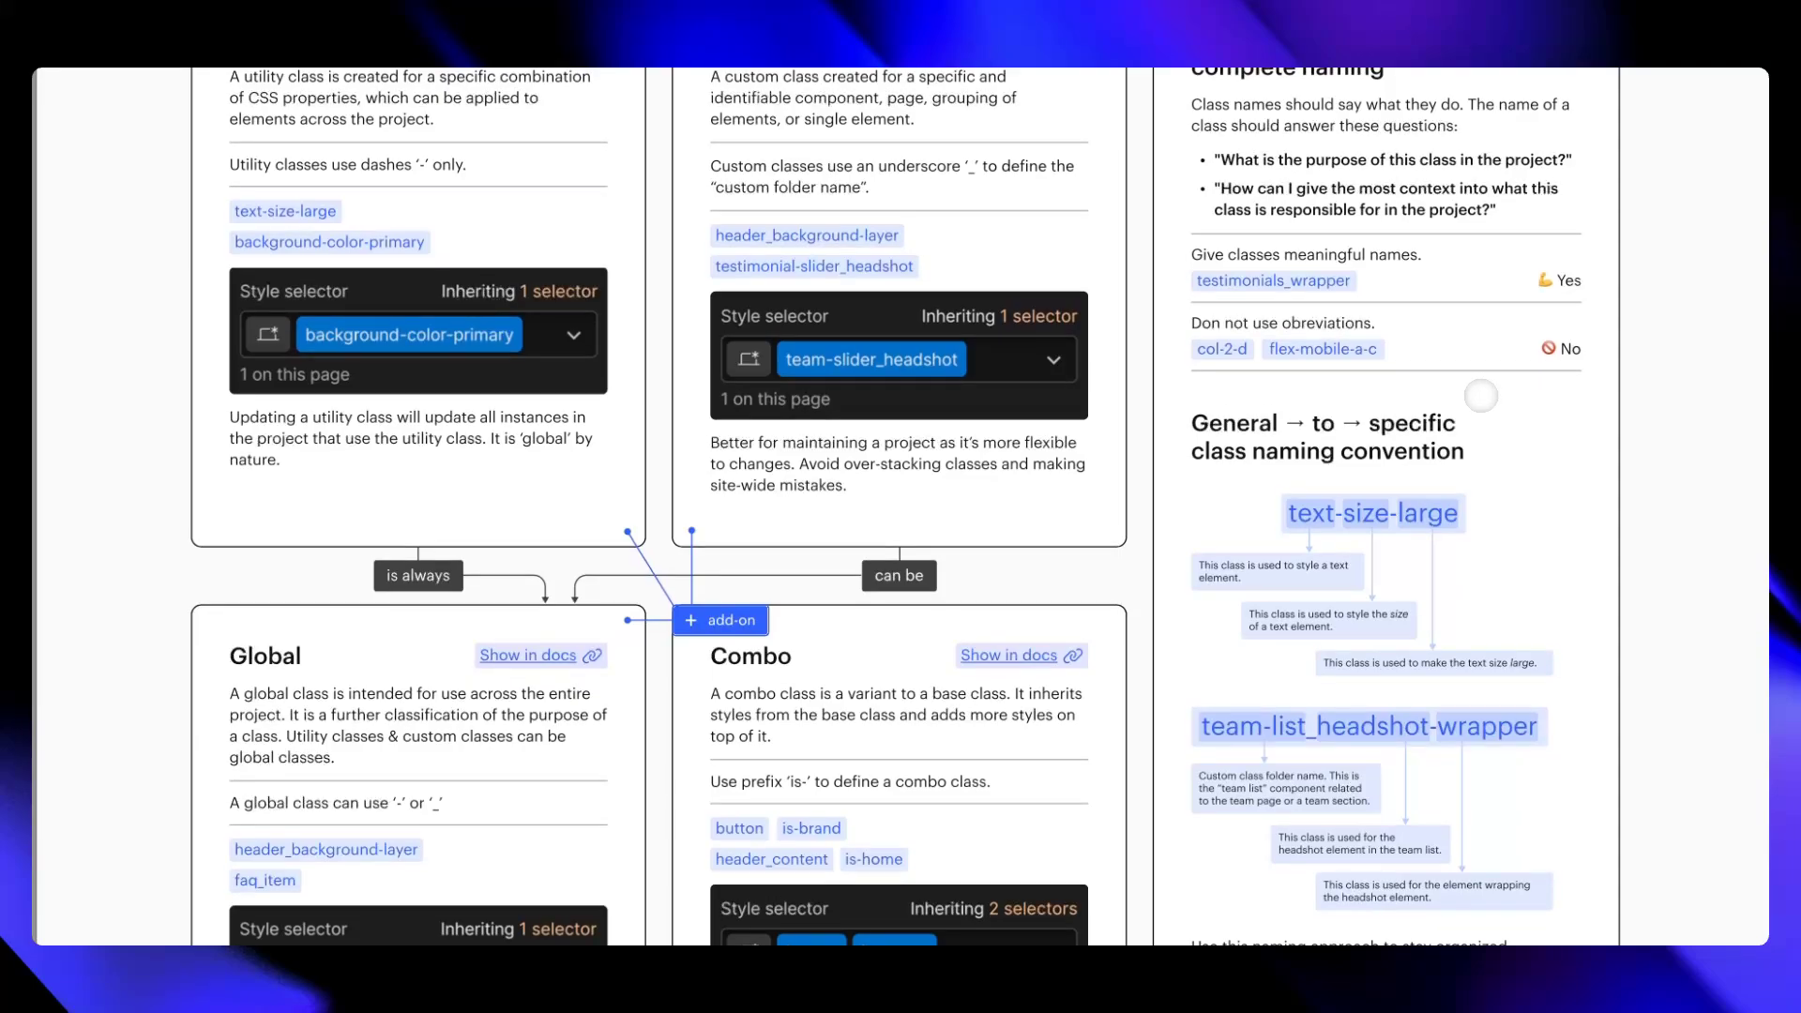
pyautogui.moveTo(1521, 405)
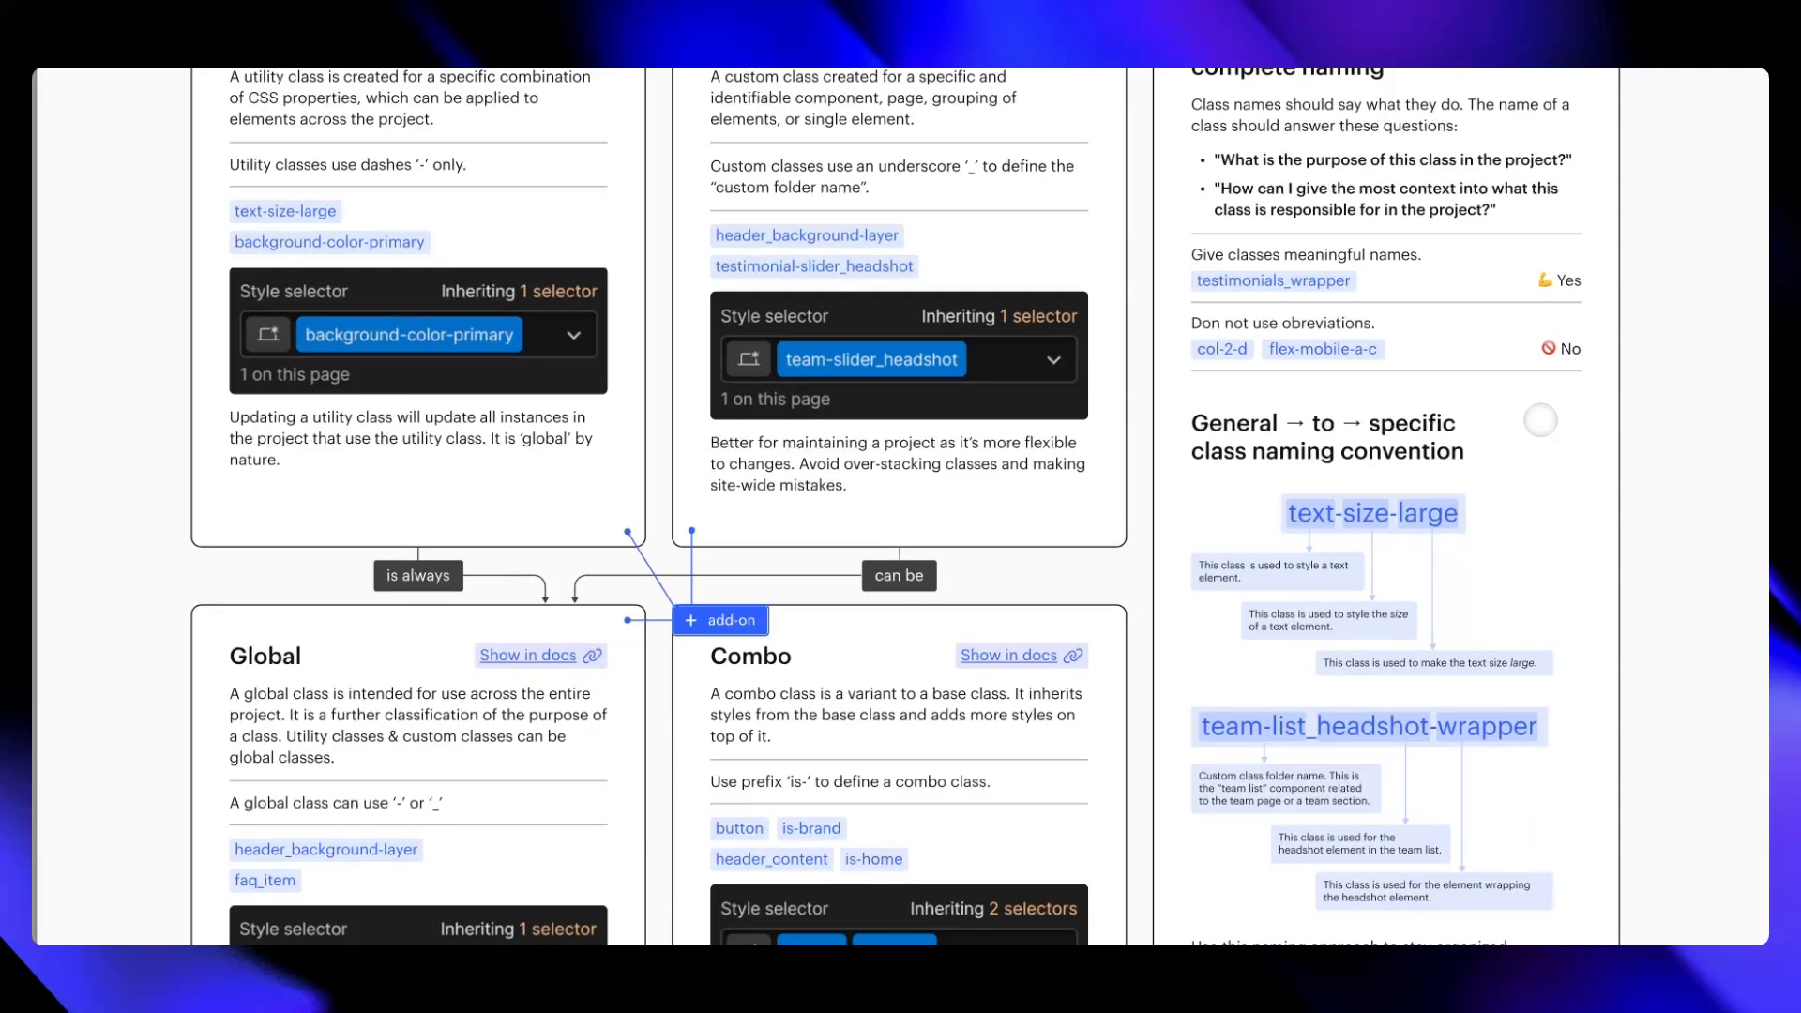
pyautogui.scroll(-3)
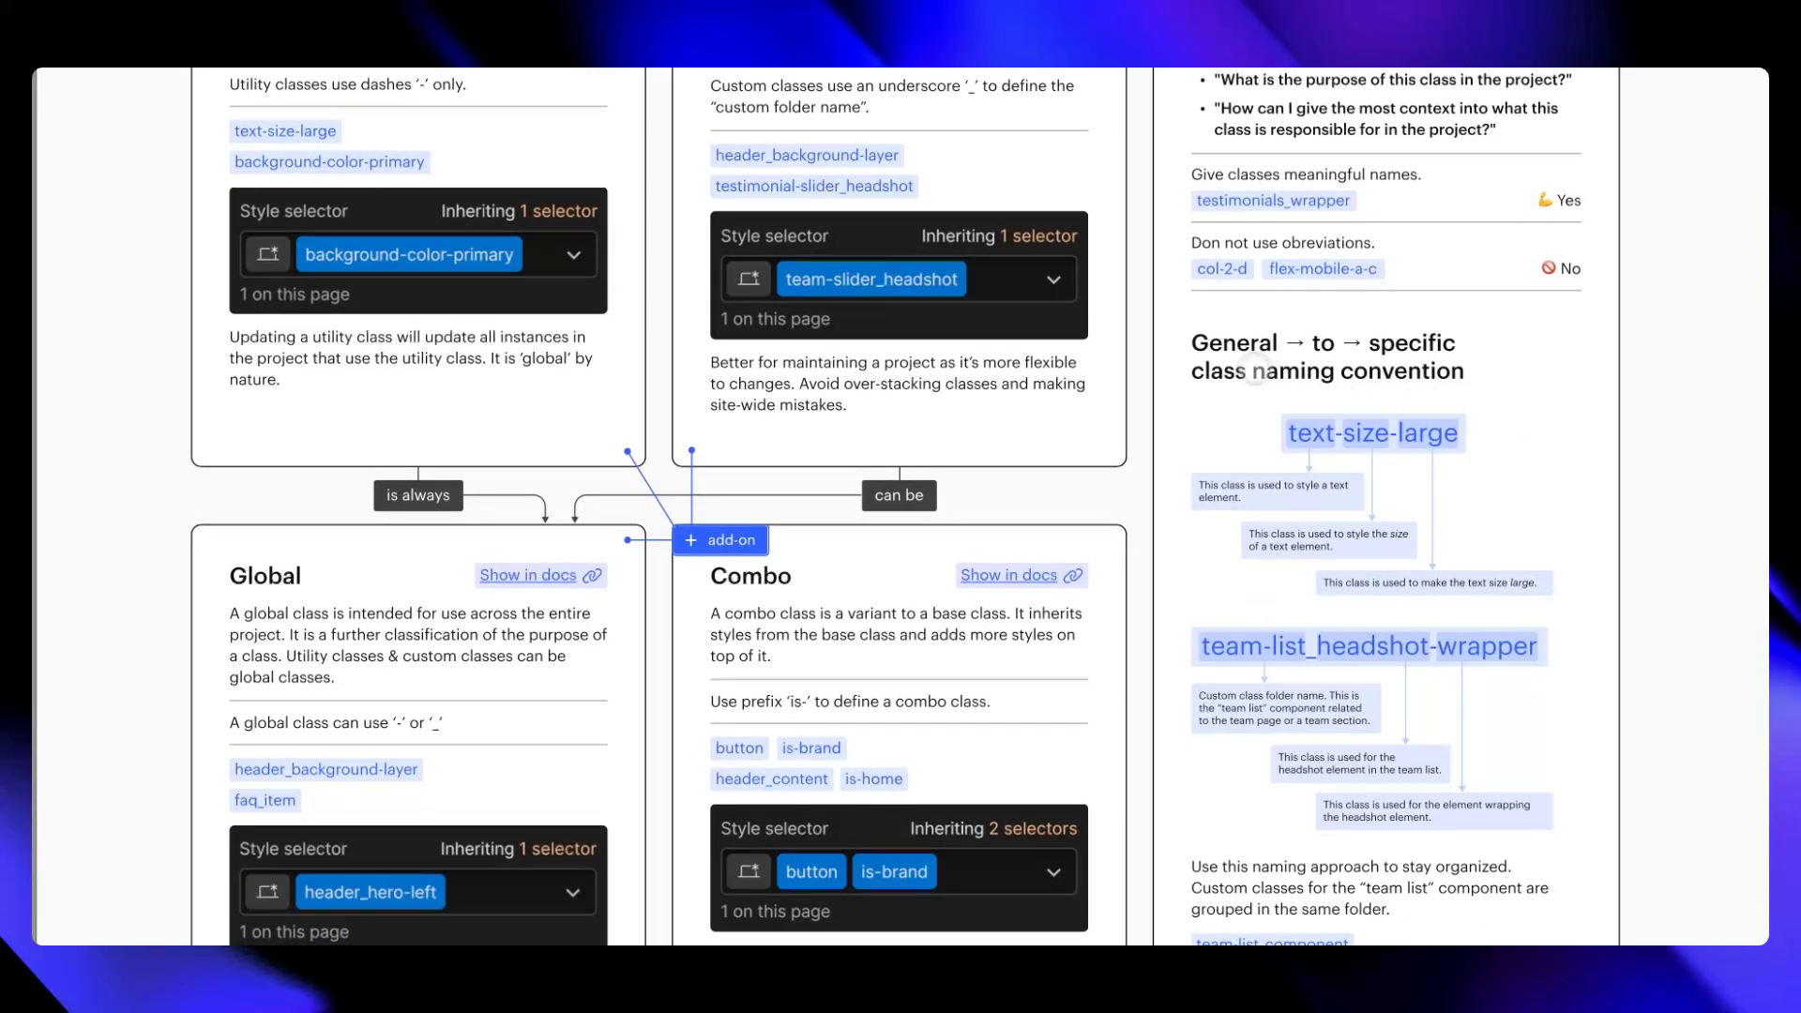
pyautogui.moveTo(1376, 342)
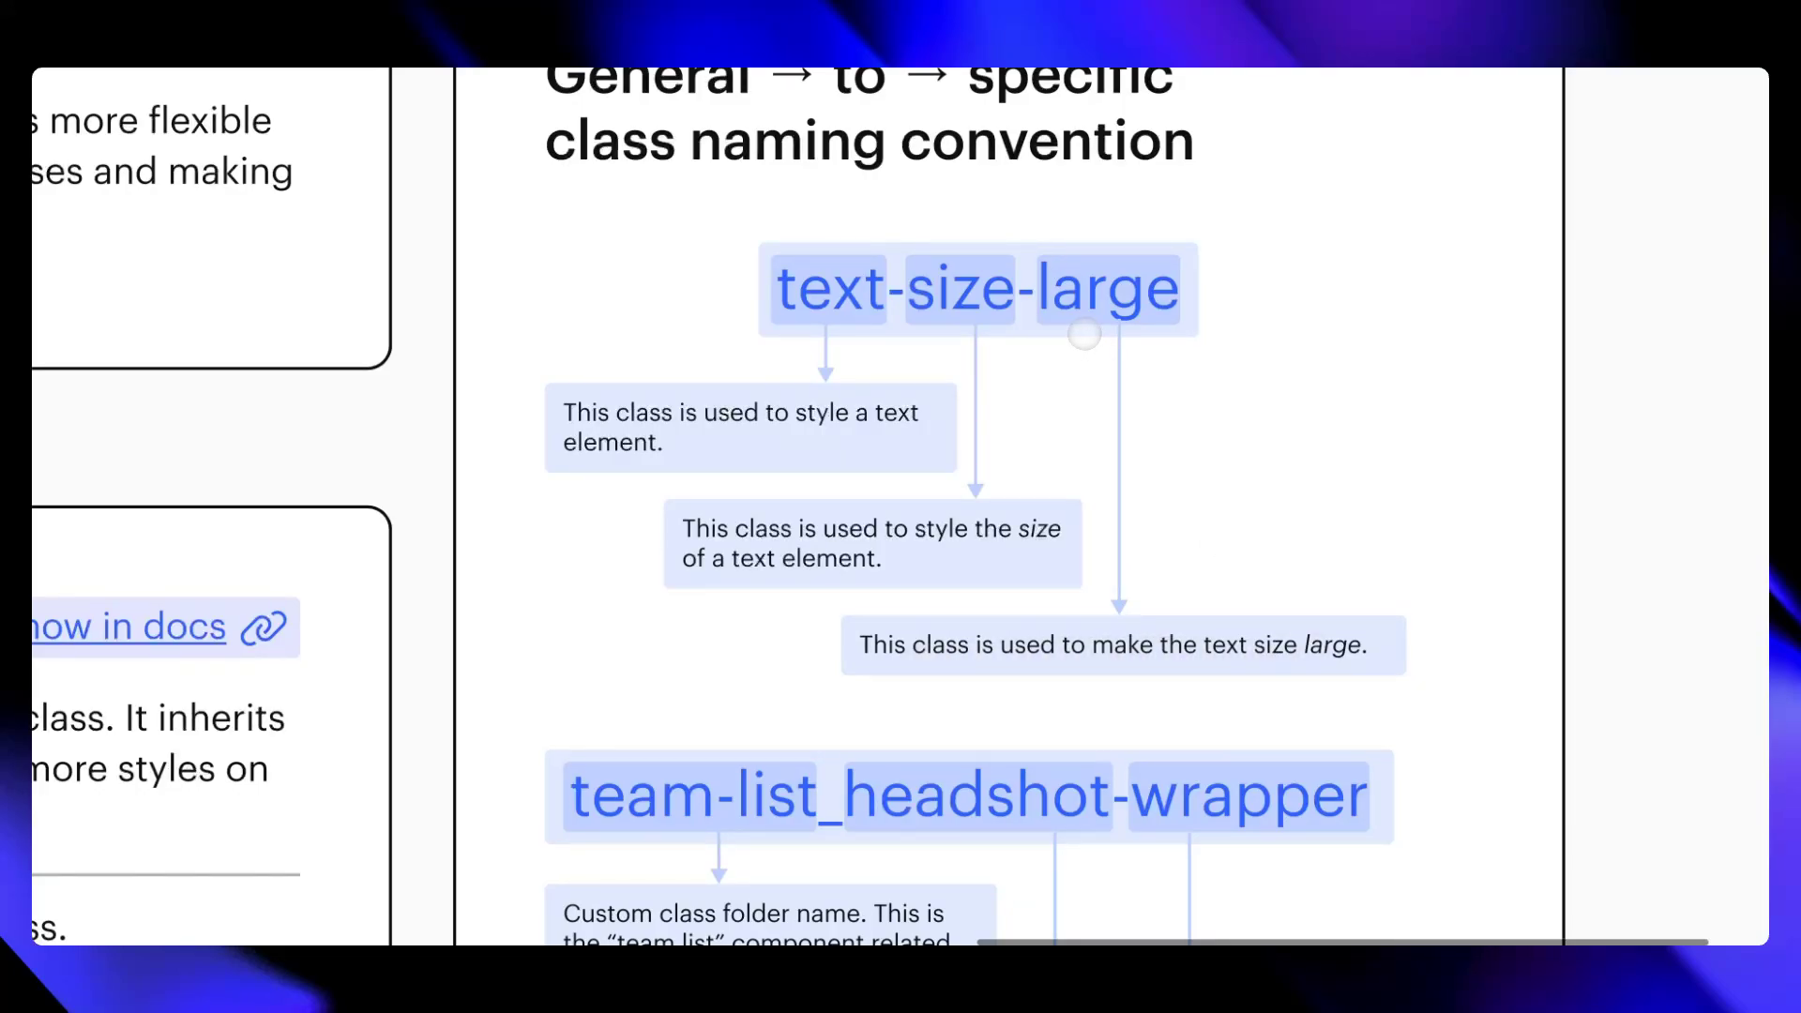
pyautogui.scroll(-3)
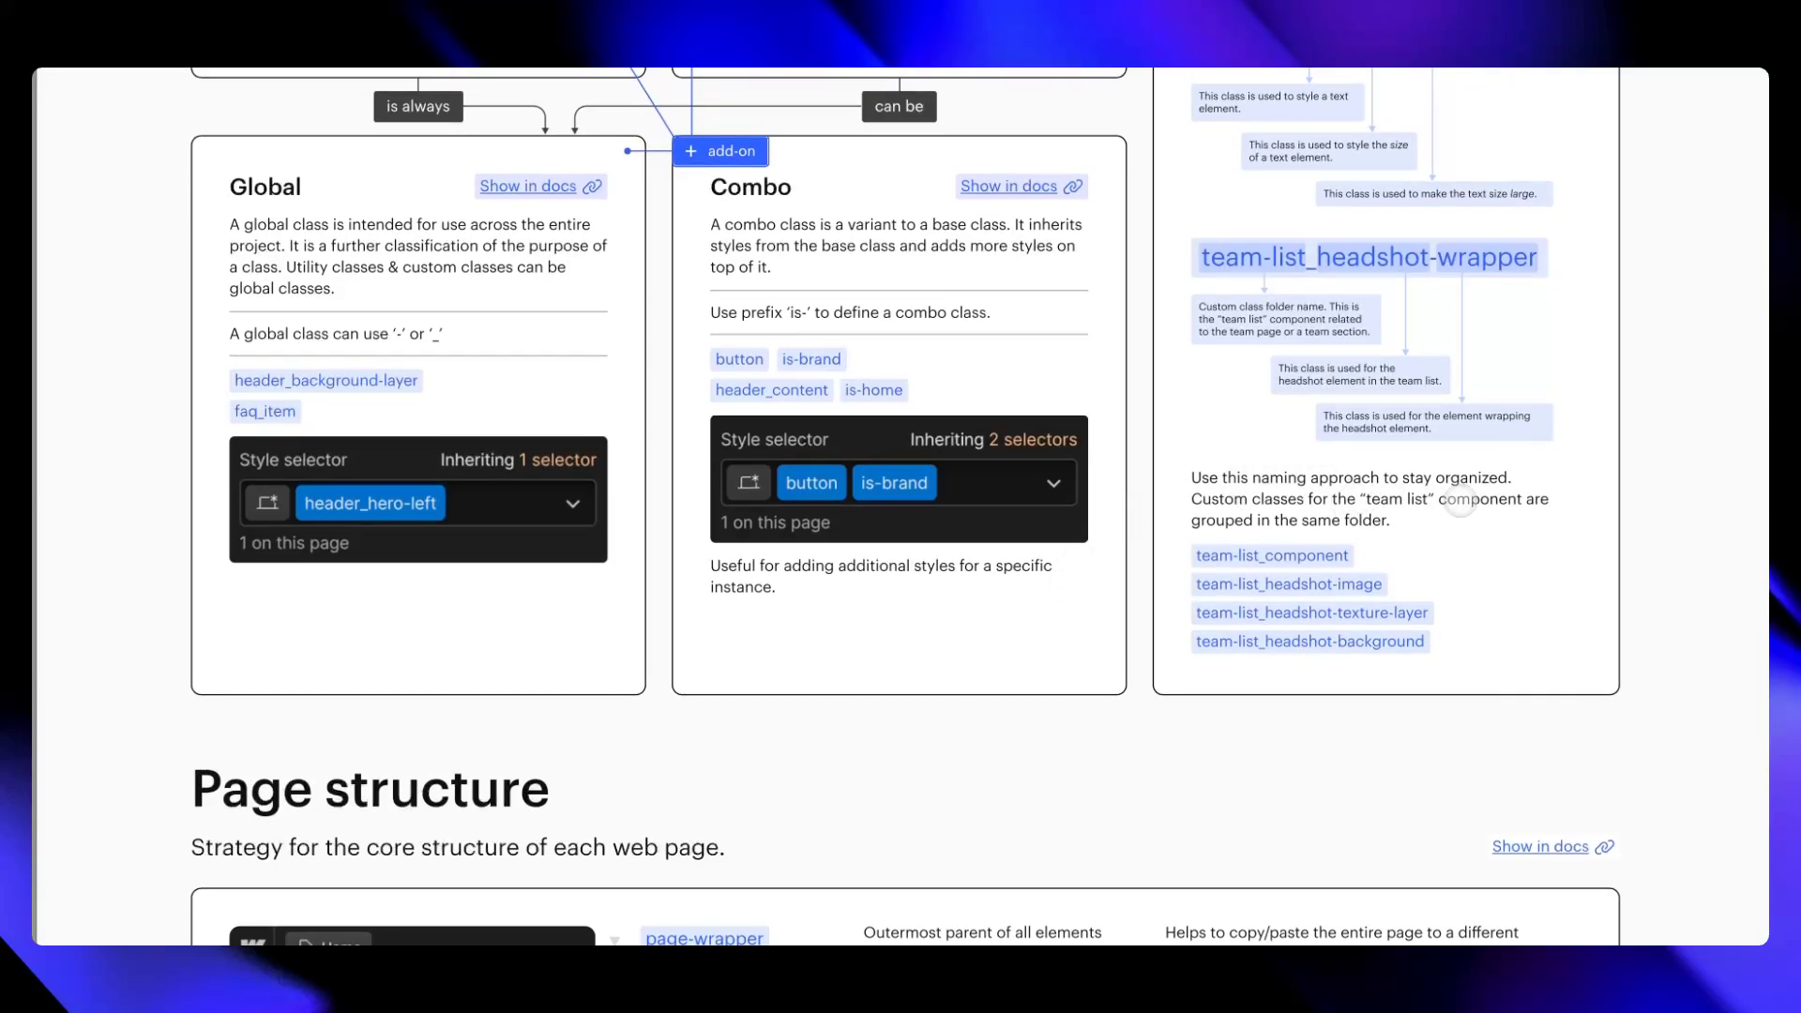
pyautogui.moveTo(1447, 536)
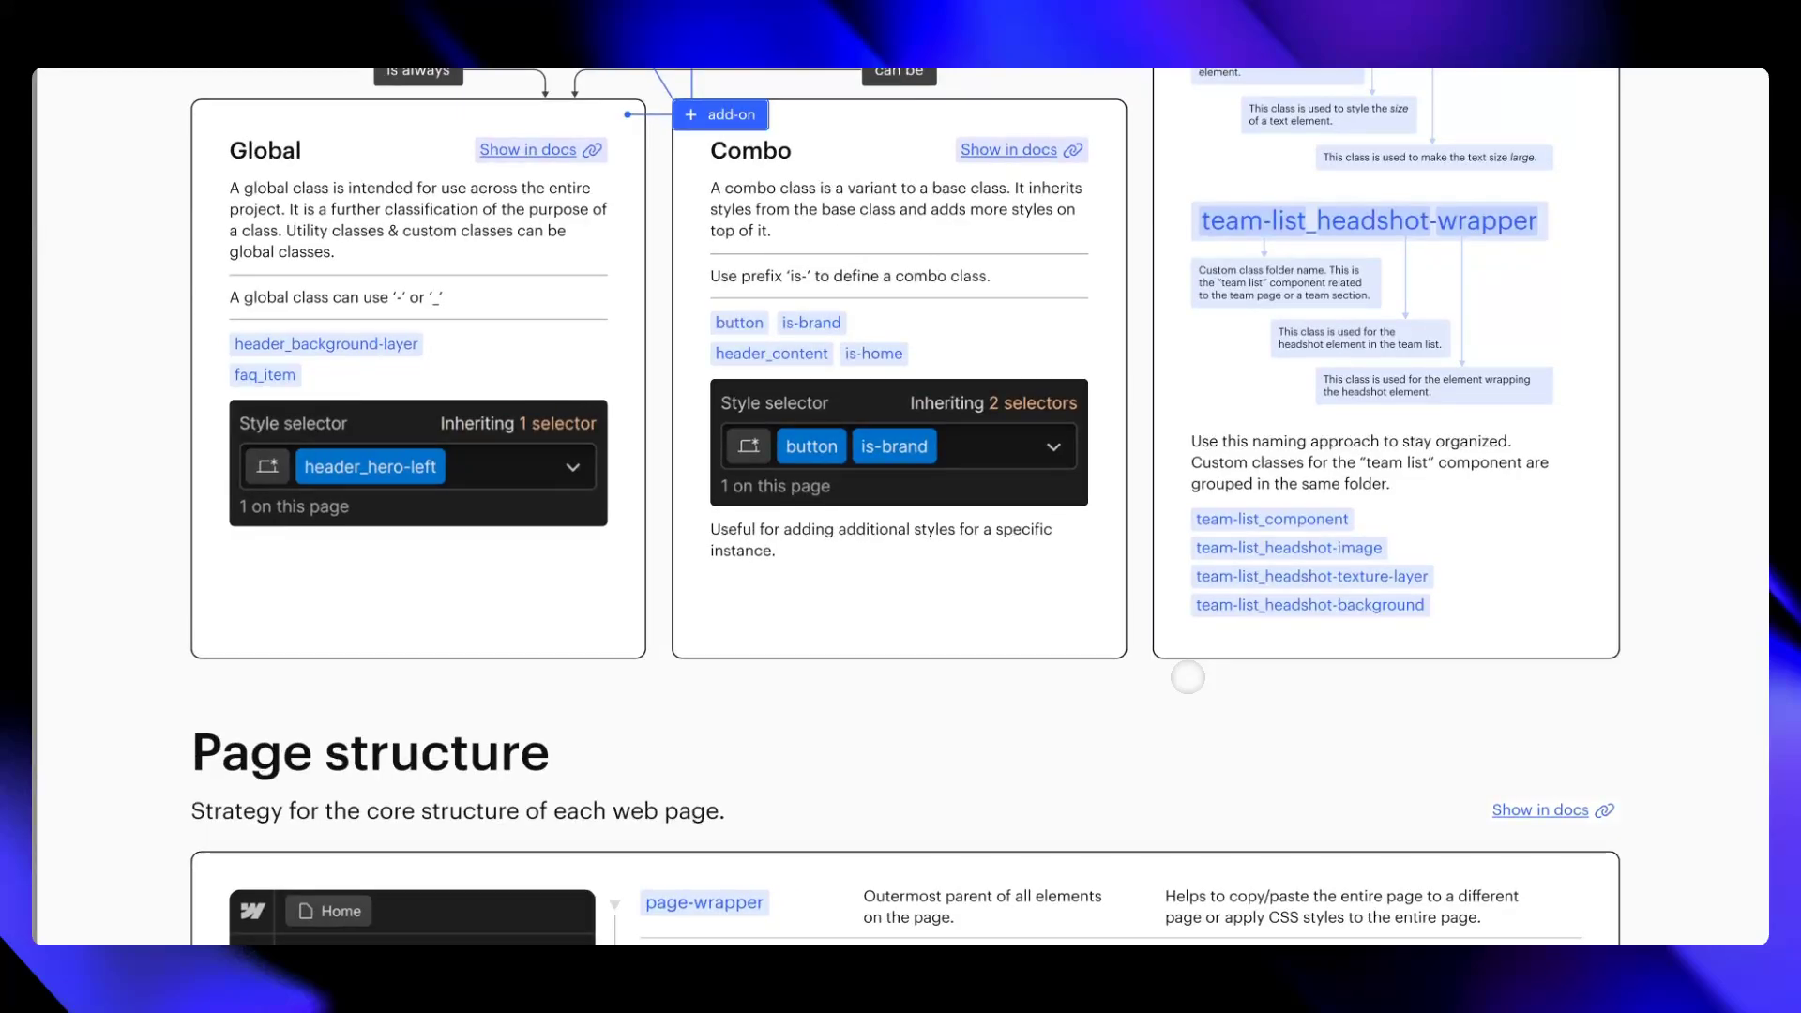
# - Scroll back to the Classes heading with the Utility, Custom and Meaningful naming cards
pyautogui.scroll(3)
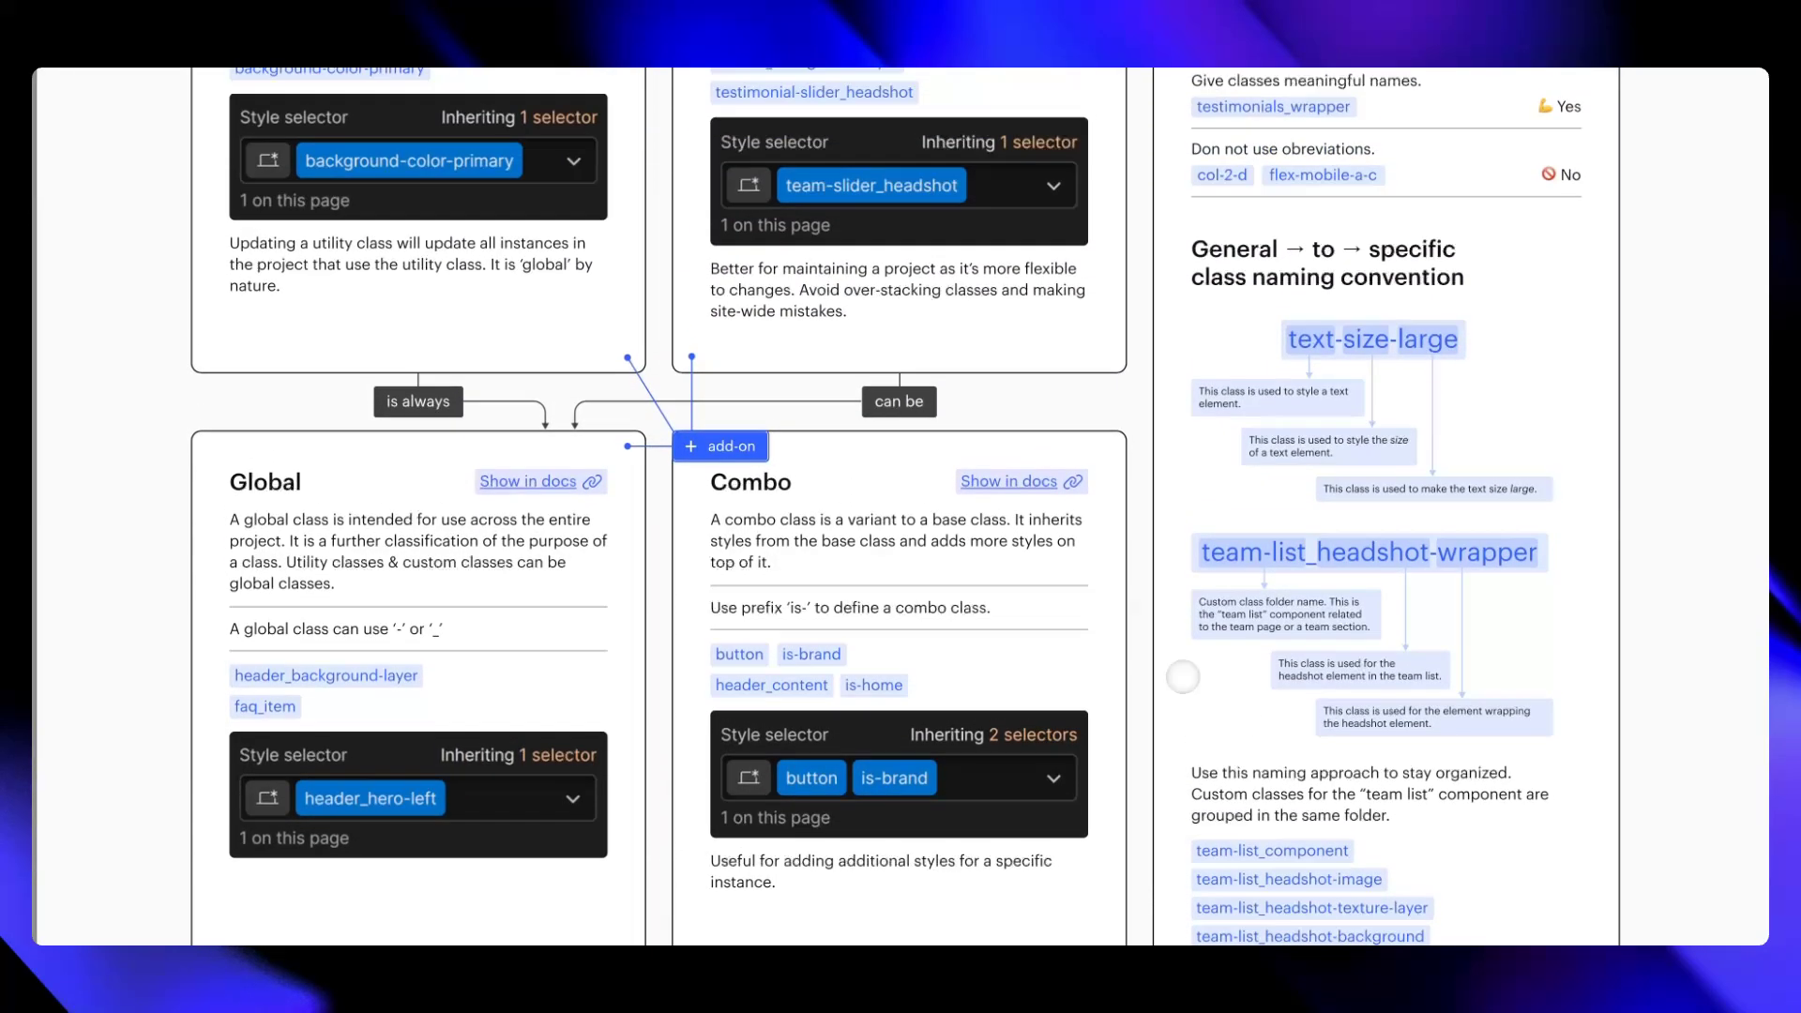
pyautogui.scroll(3)
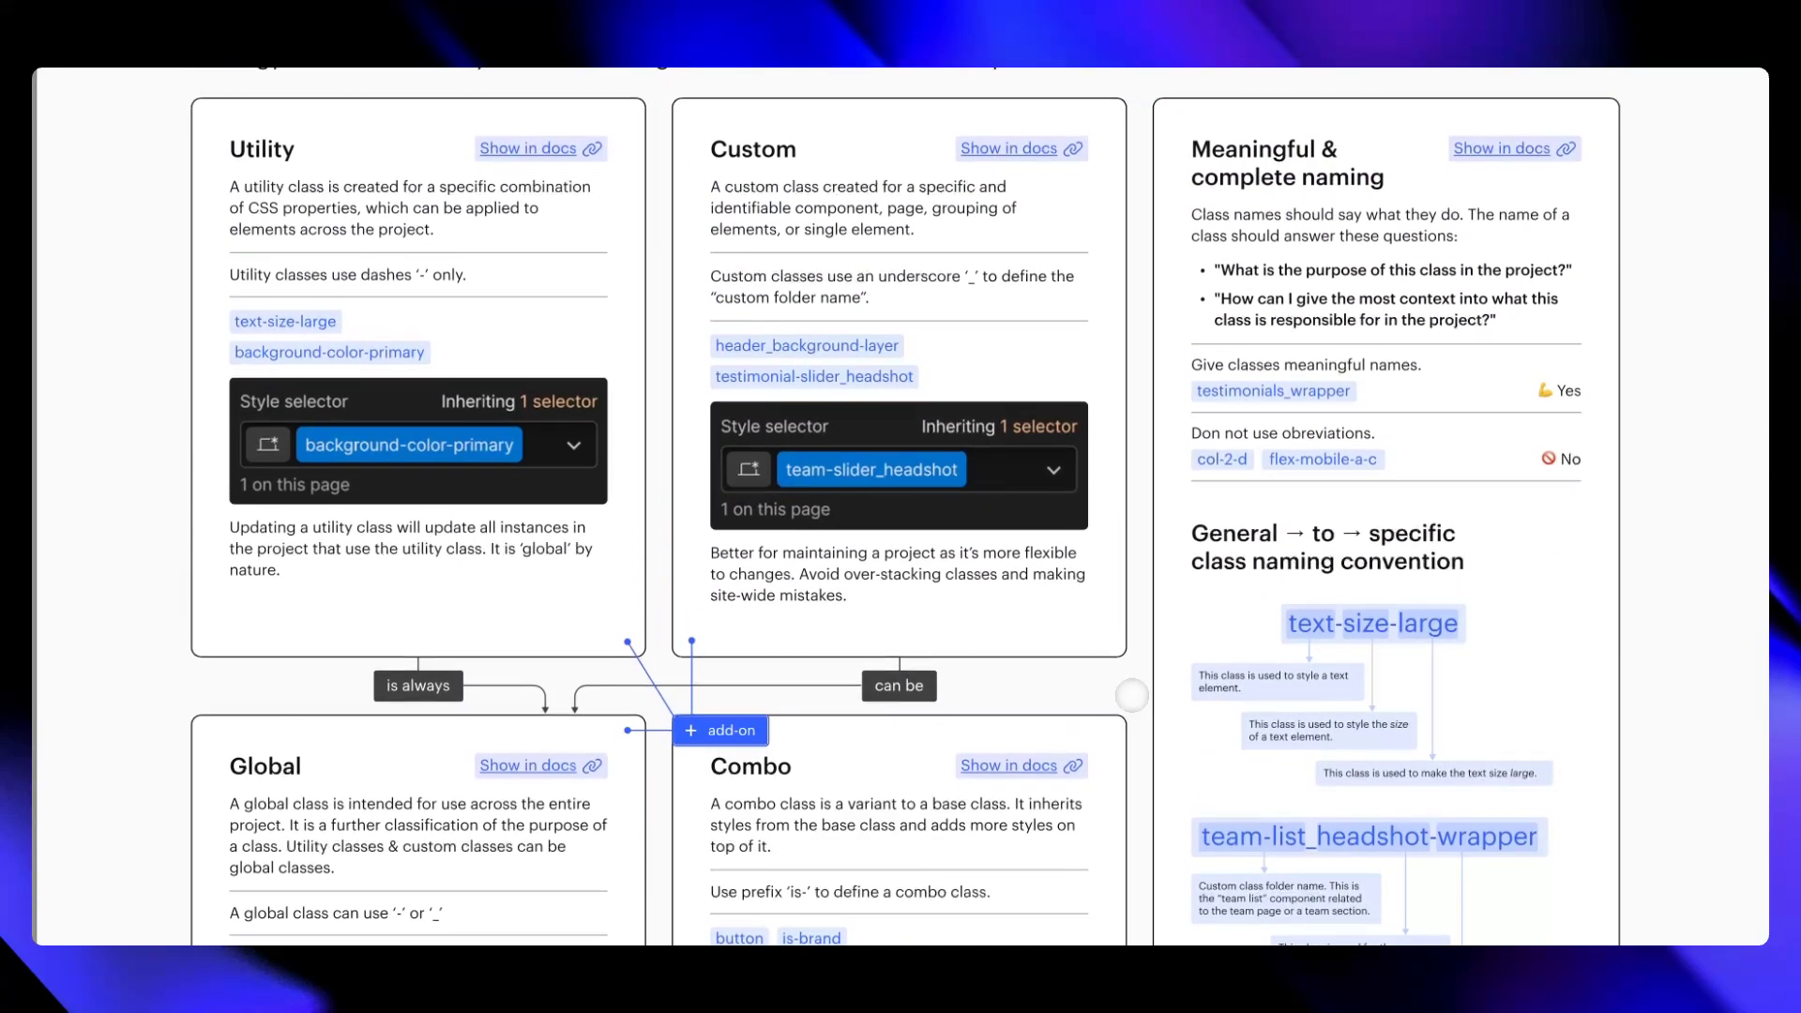
pyautogui.scroll(3)
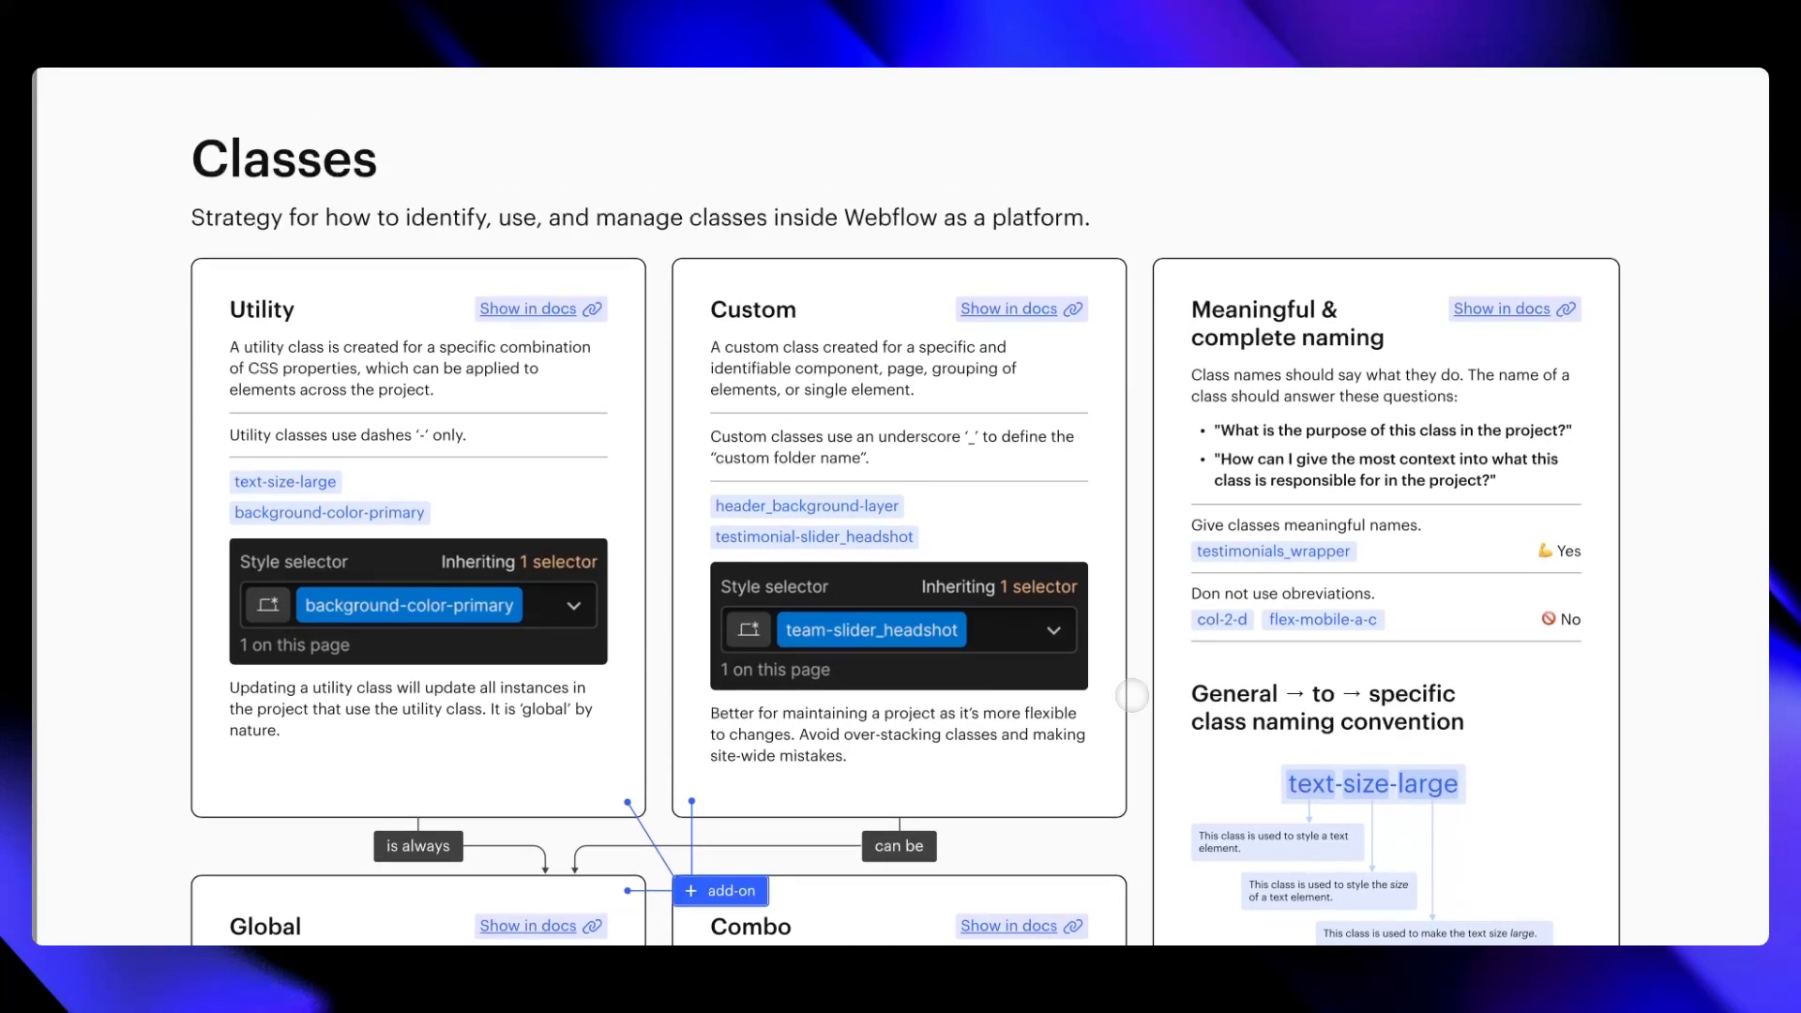
pyautogui.scroll(-3)
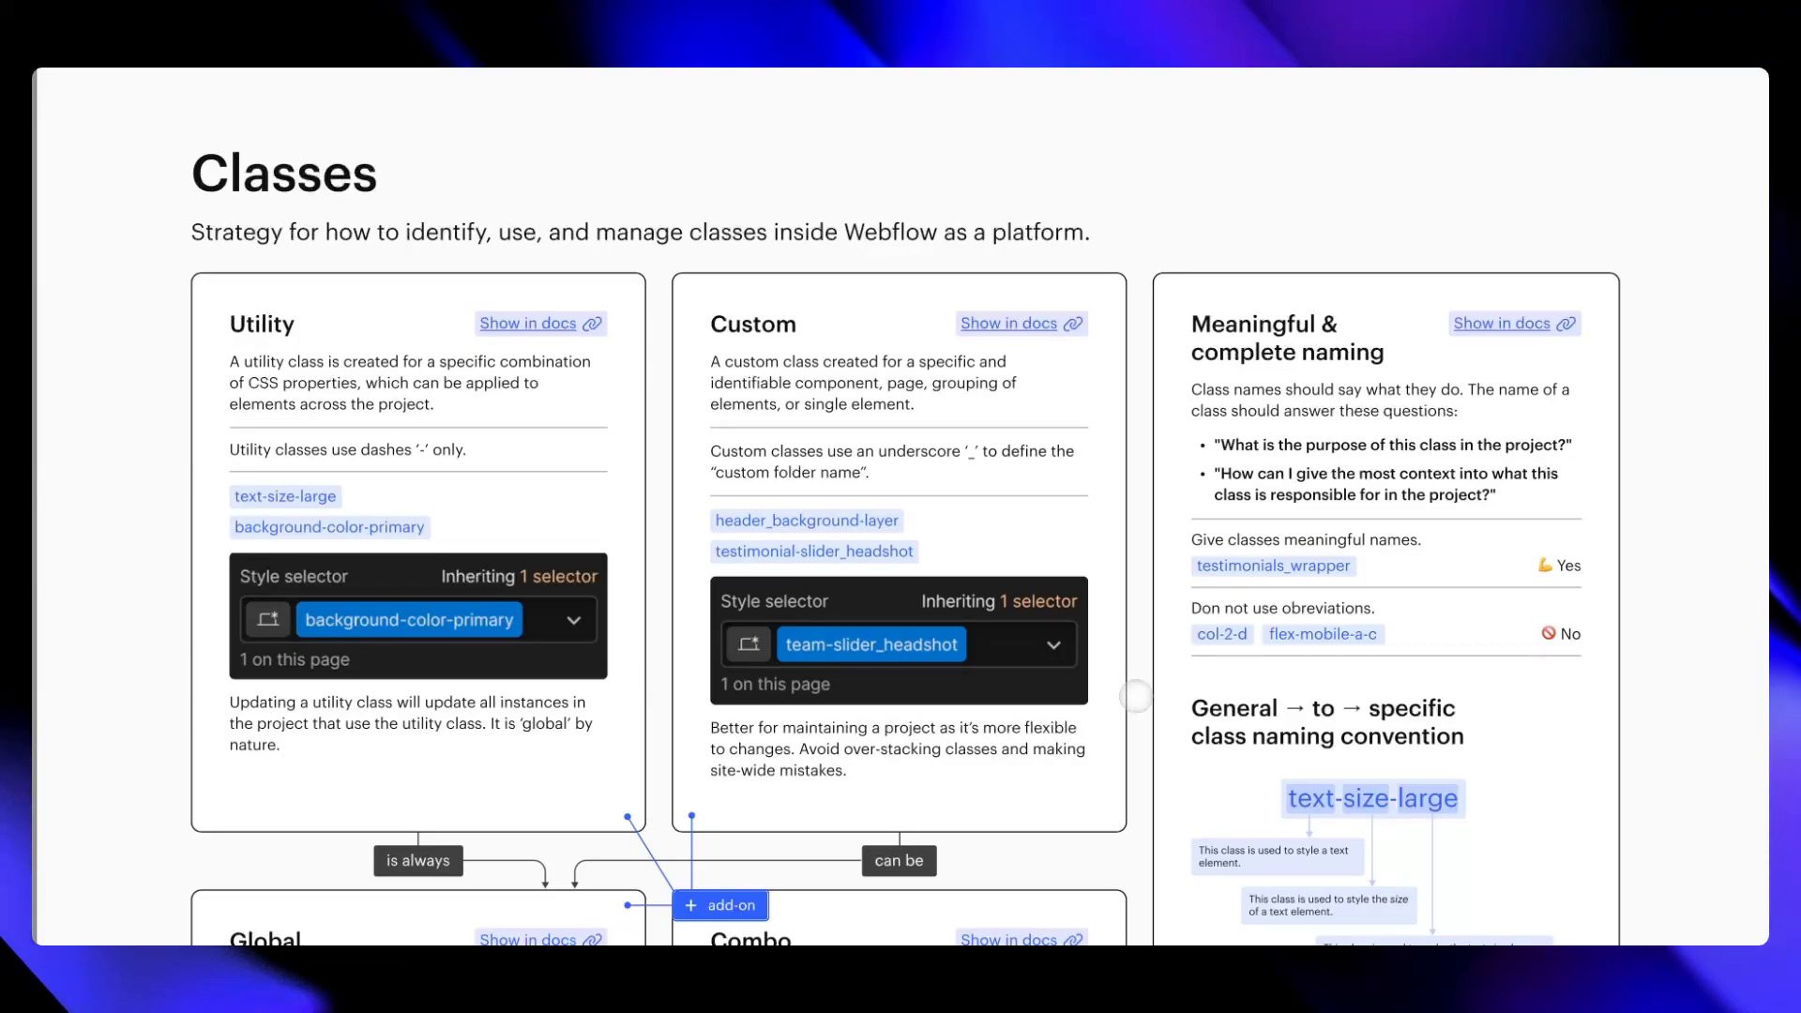
pyautogui.scroll(-3)
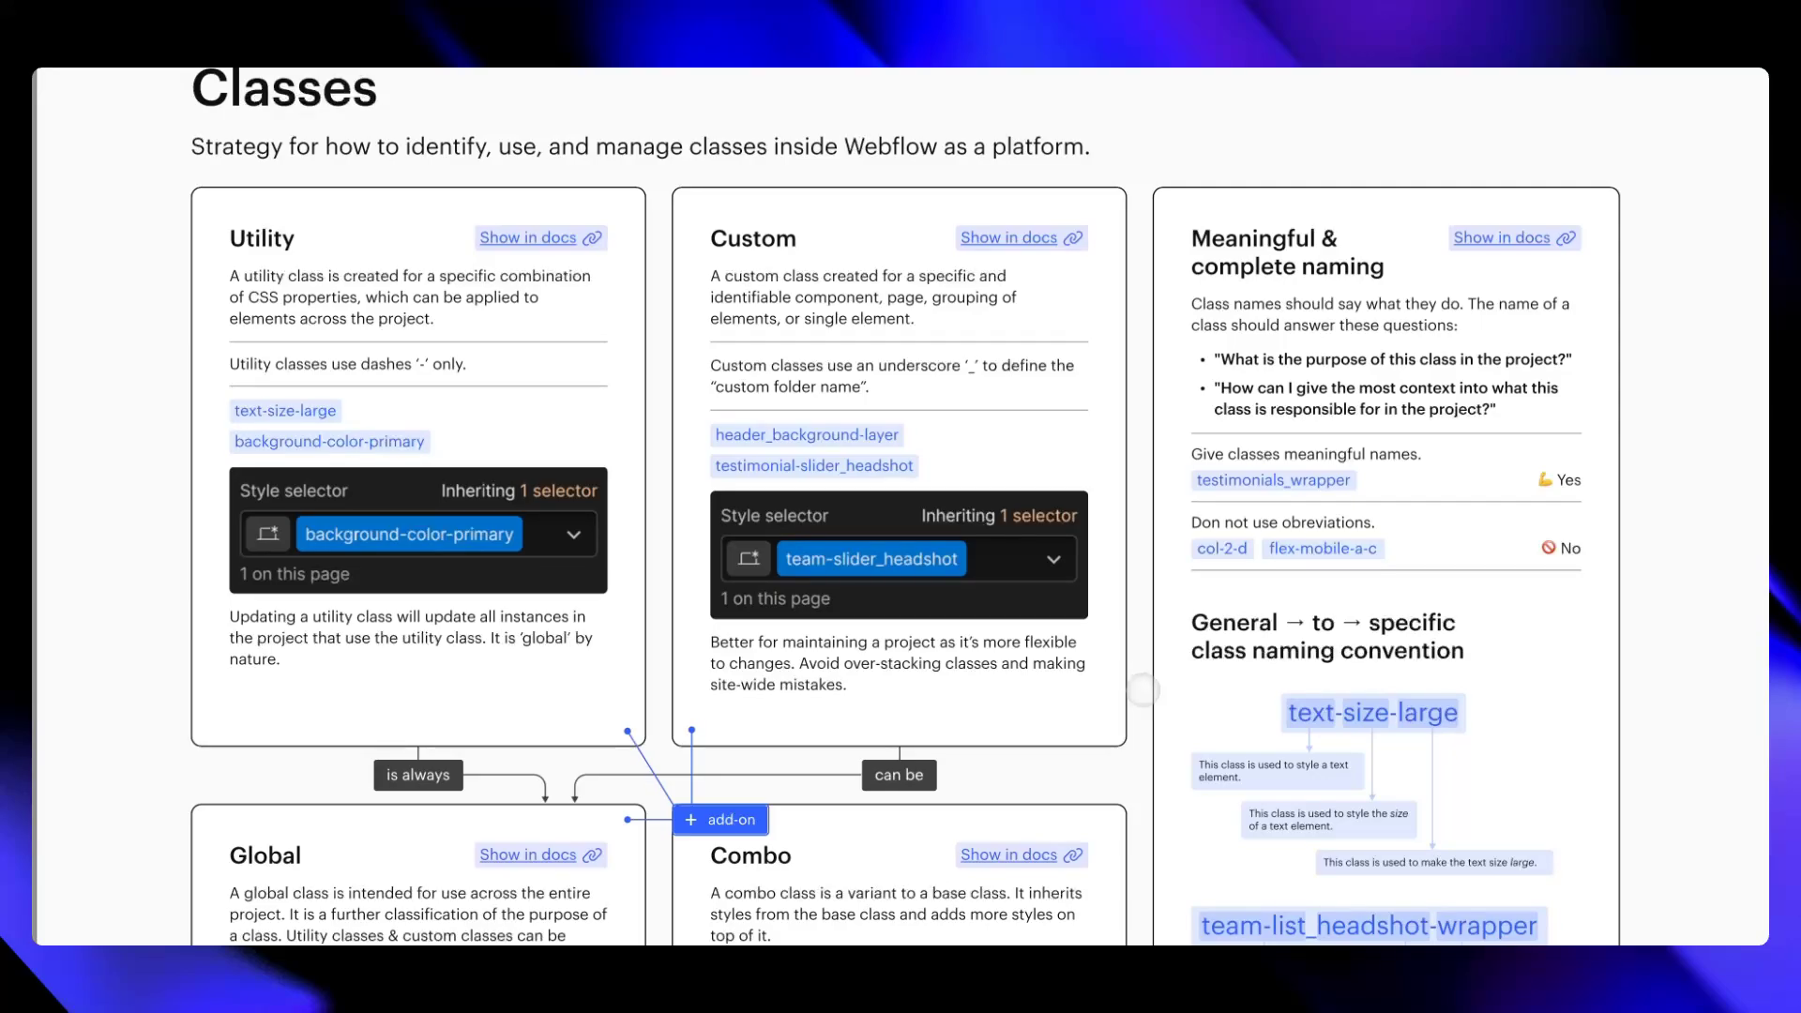
pyautogui.scroll(-3)
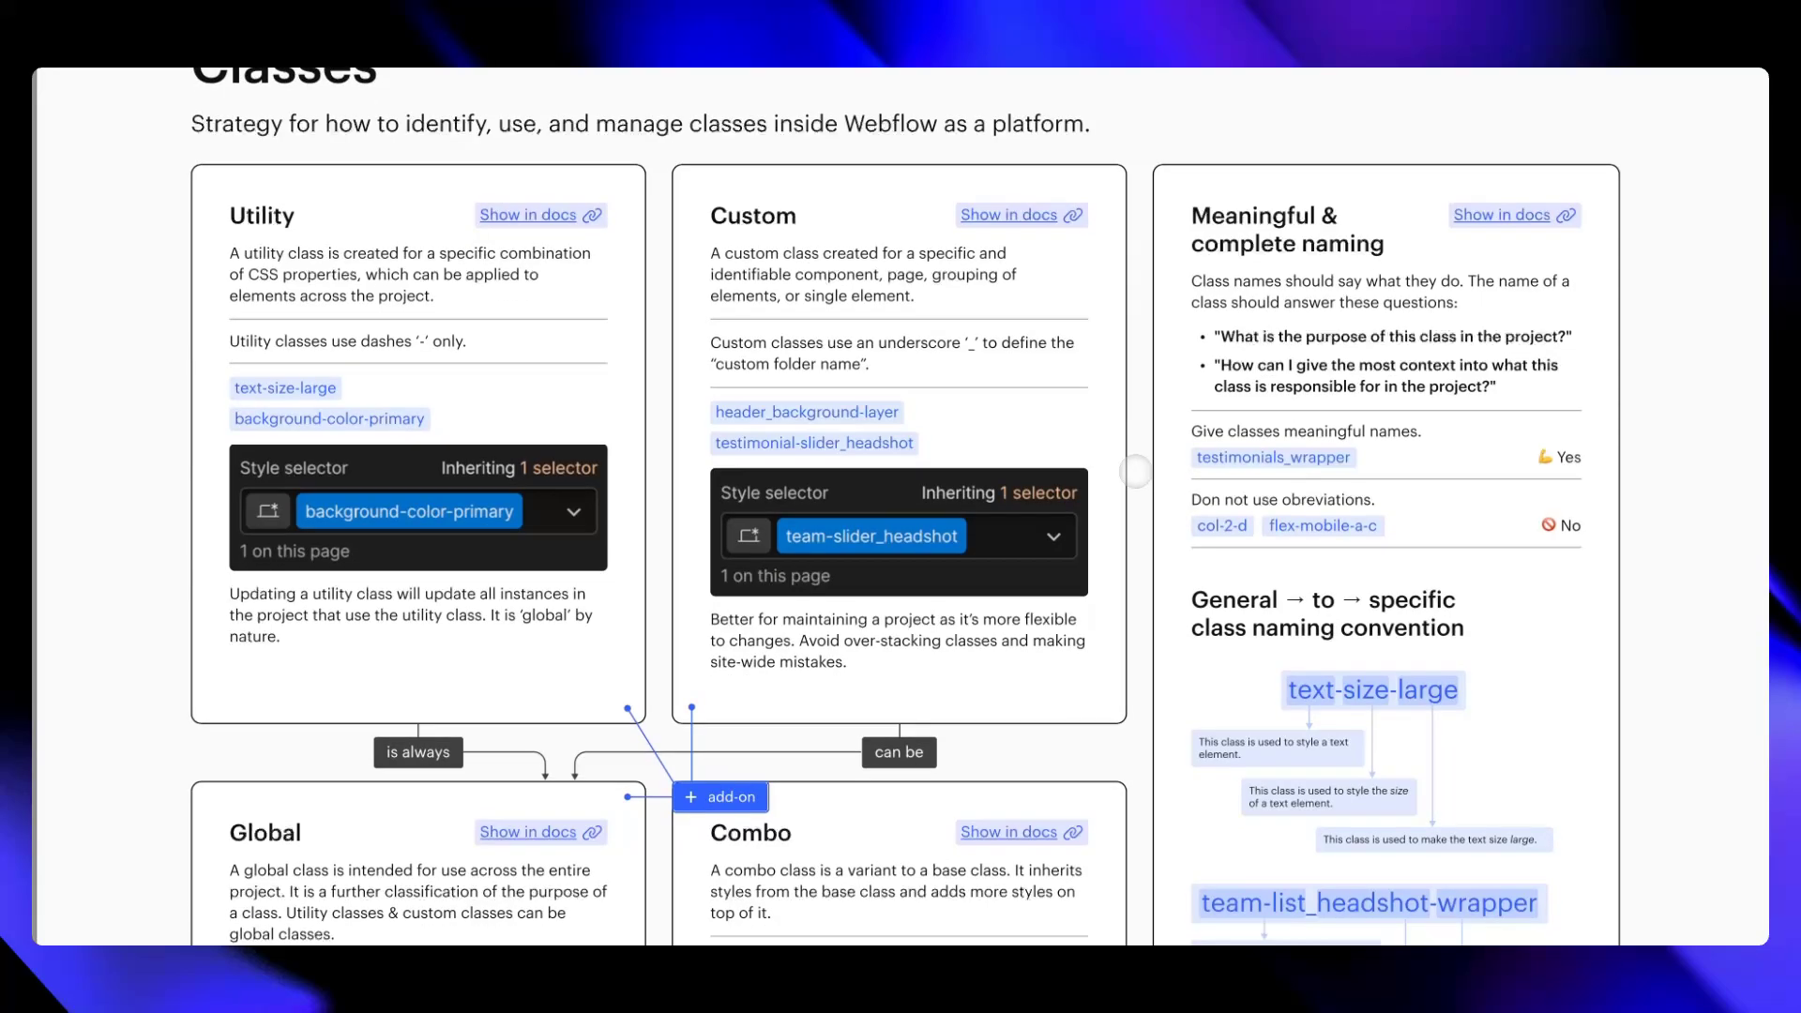